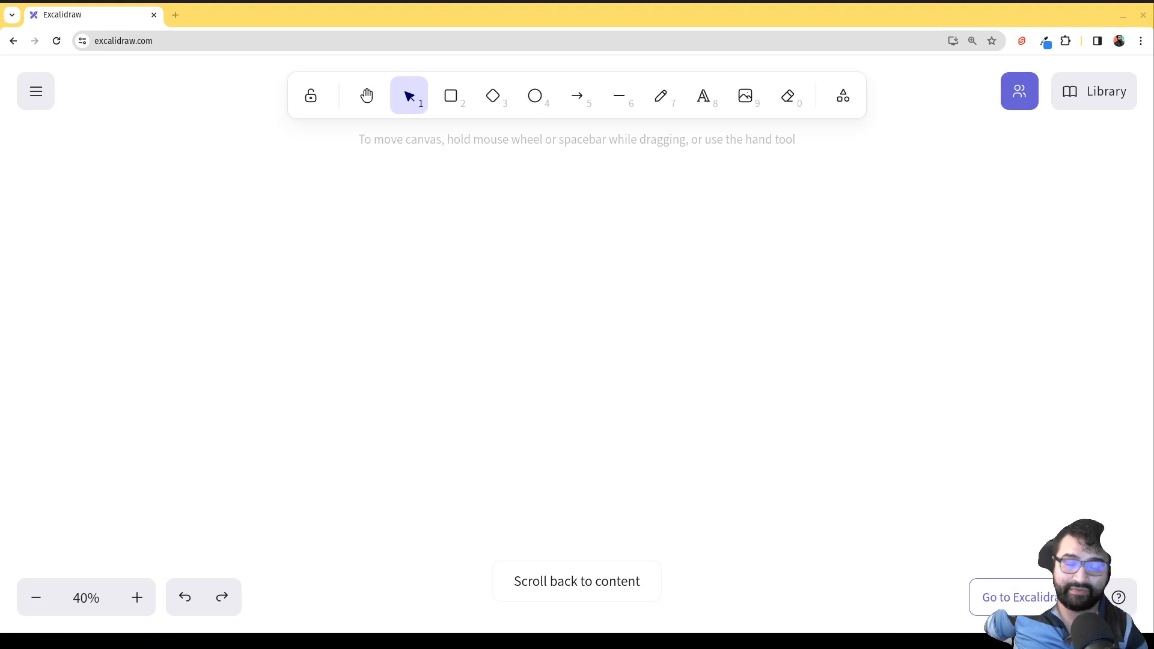
mouse_move(752, 380)
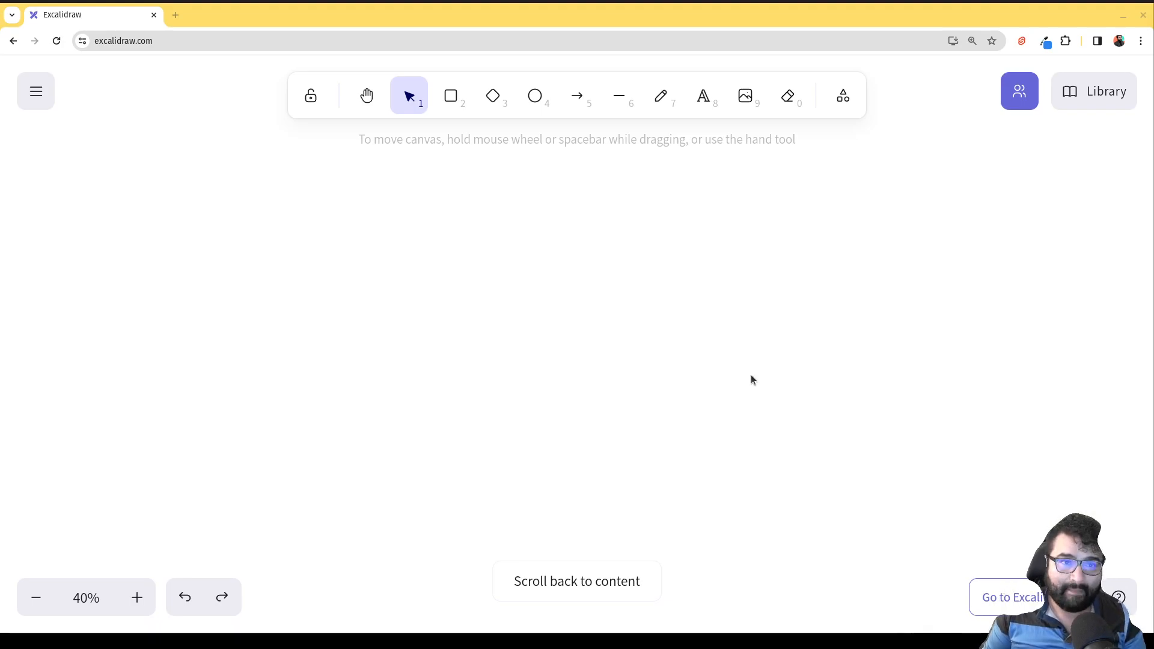
- Draw a large light-blue rectangle labelled 'Data Lake'
left_click(450, 95)
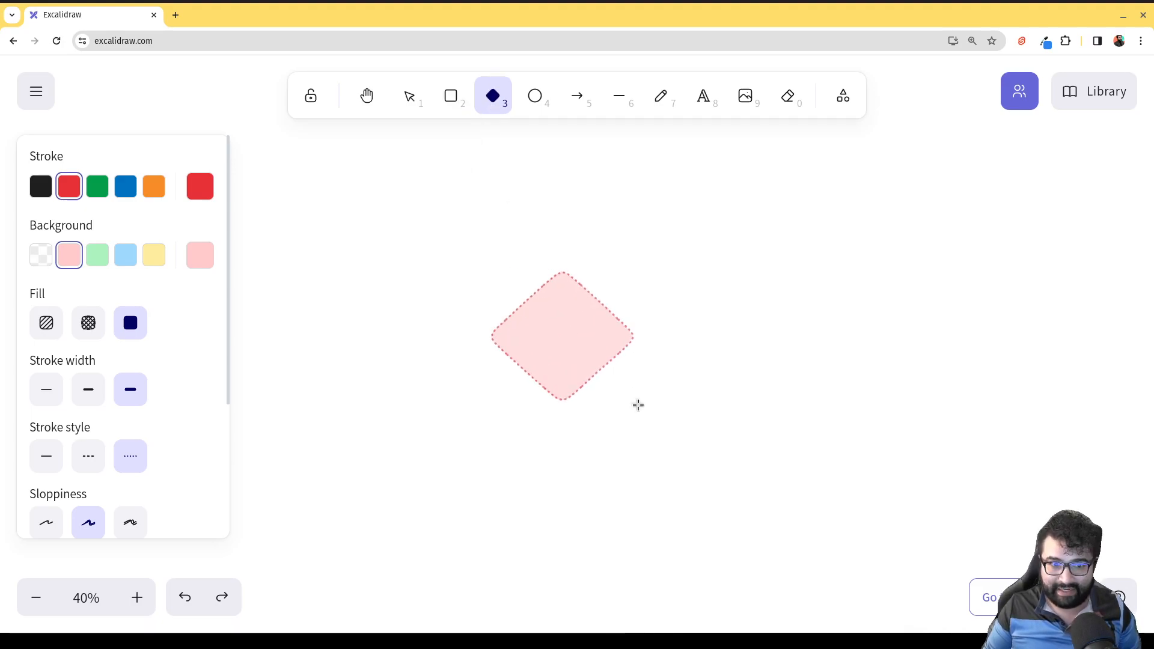
left_click_drag(563, 336, 645, 403)
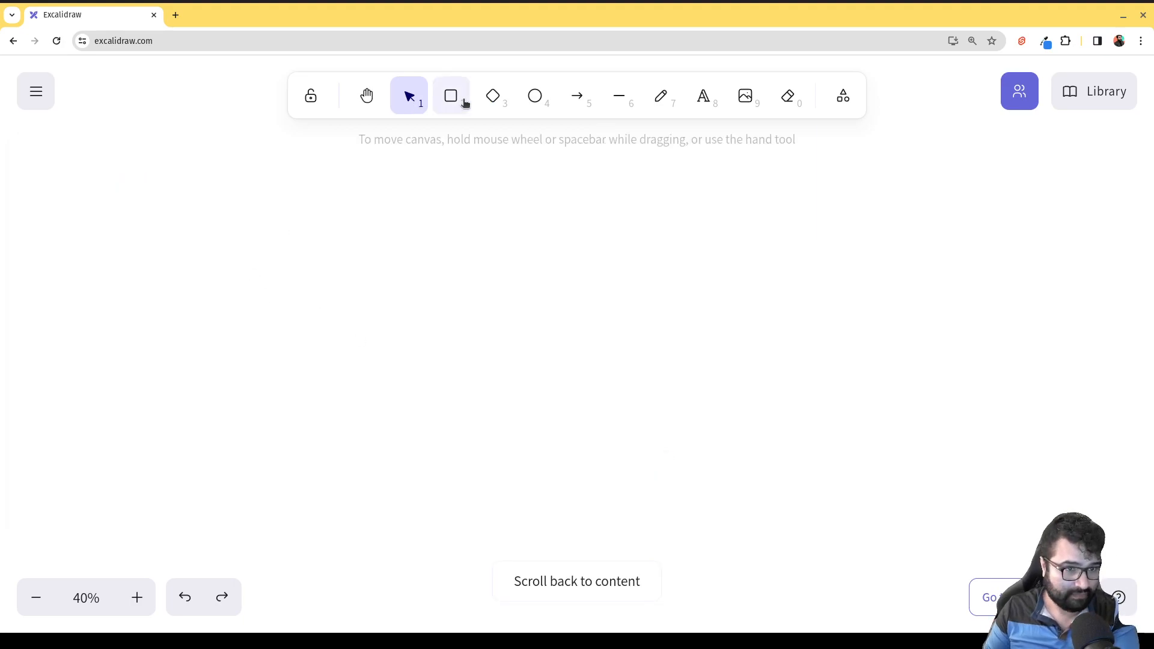
left_click(450, 95)
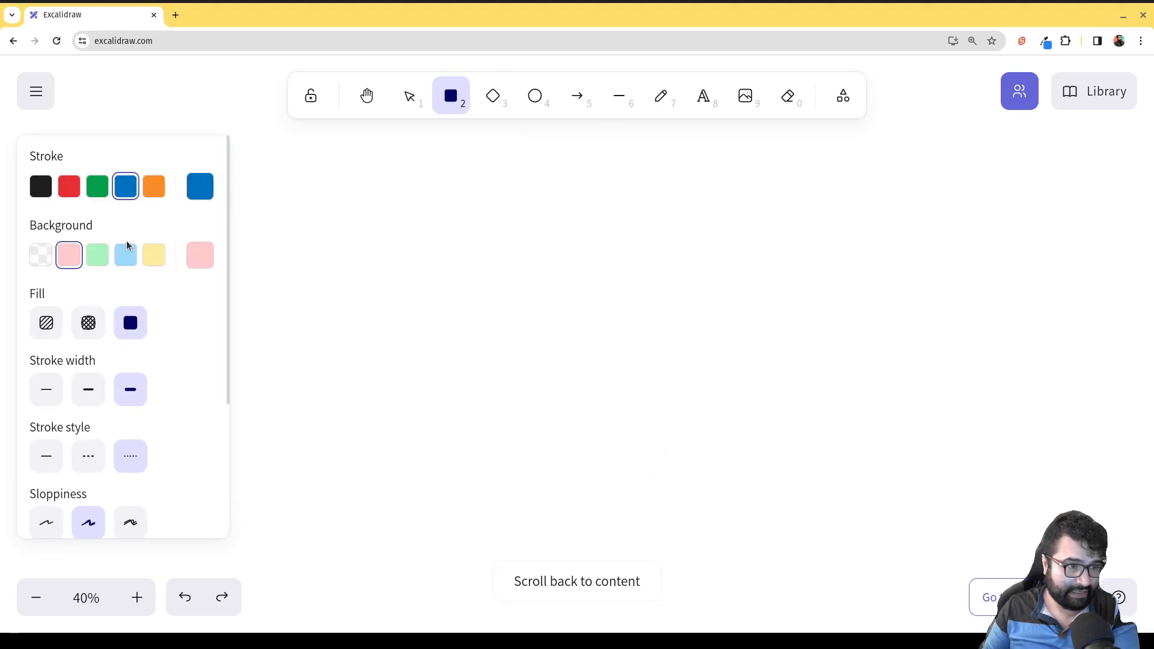
left_click(125, 256)
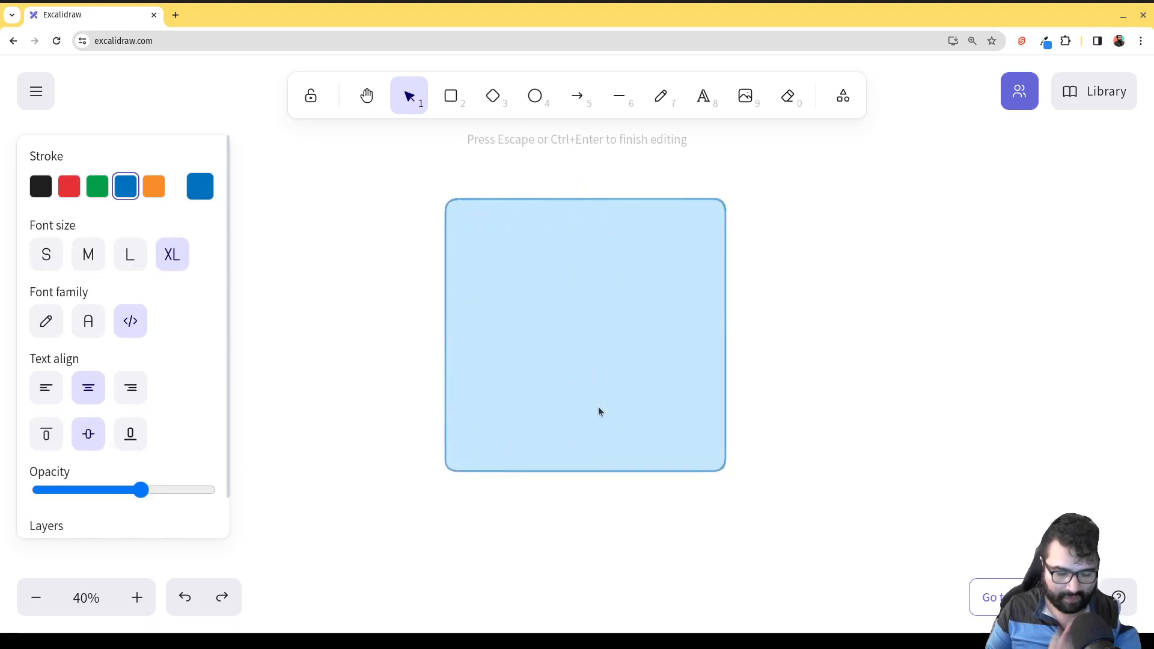
type("Data Lake")
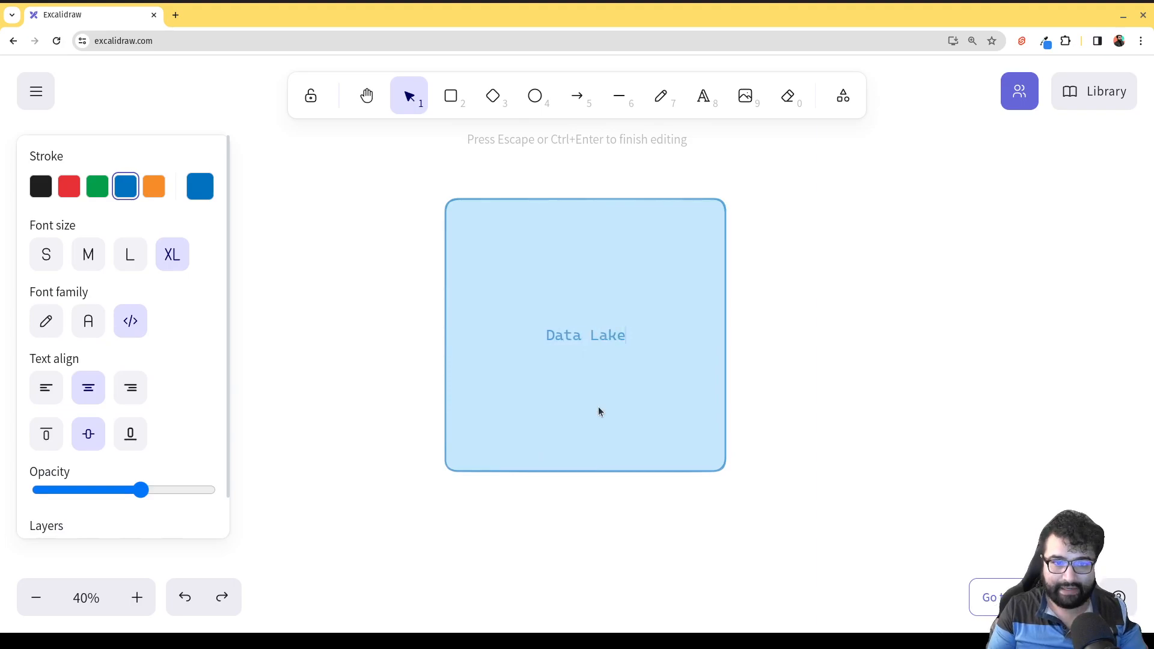
- Add smaller boxes inside it labelled 'Iceberg Tables'
left_click(450, 96)
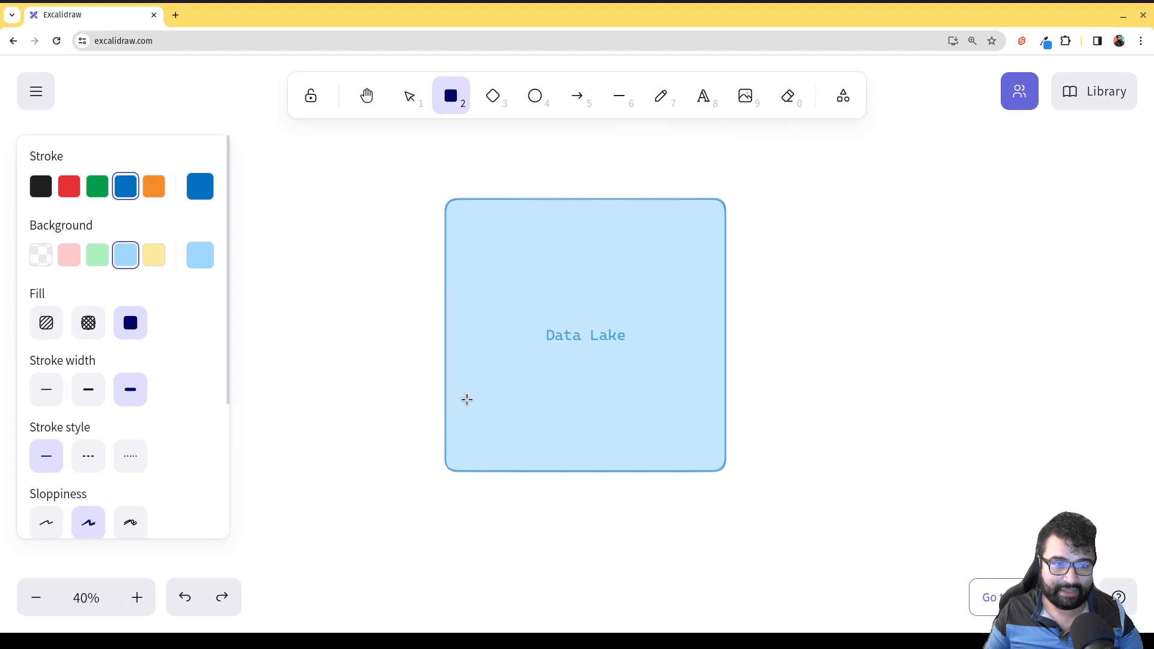
mouse_move(463, 364)
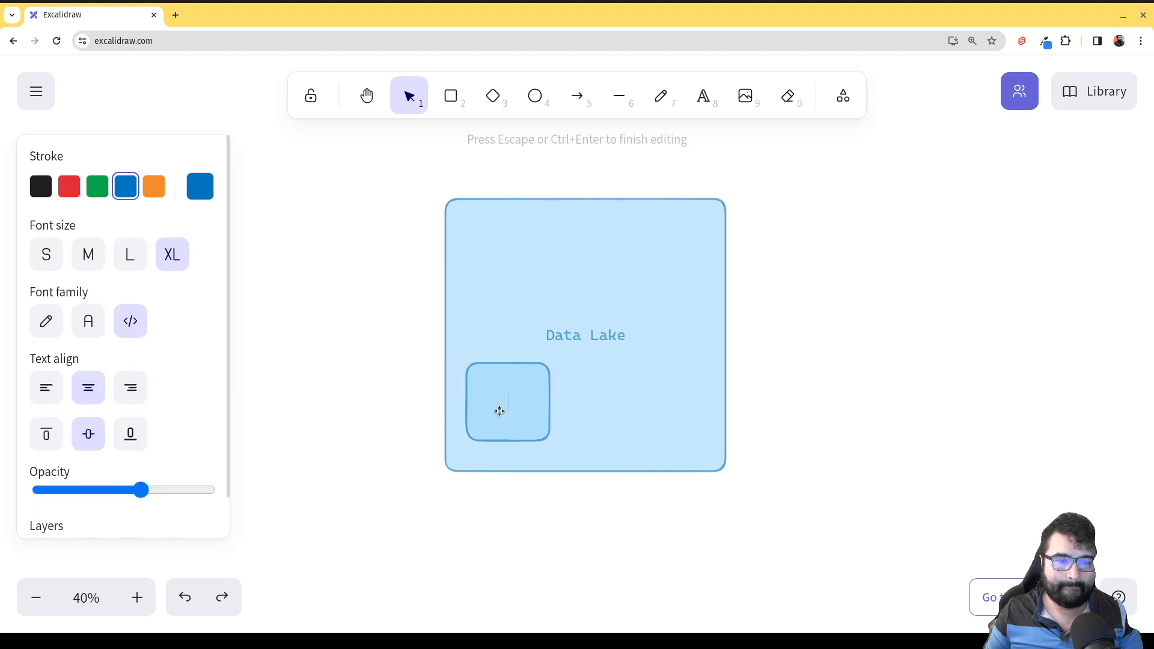
type("Iceberg")
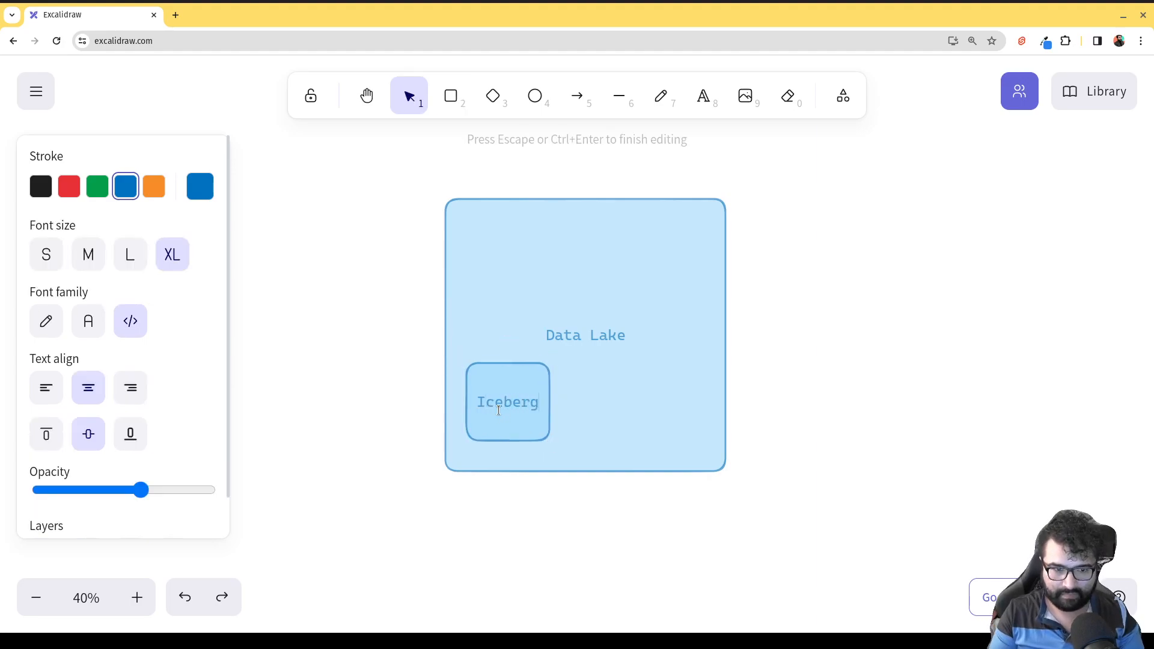
type("Tables")
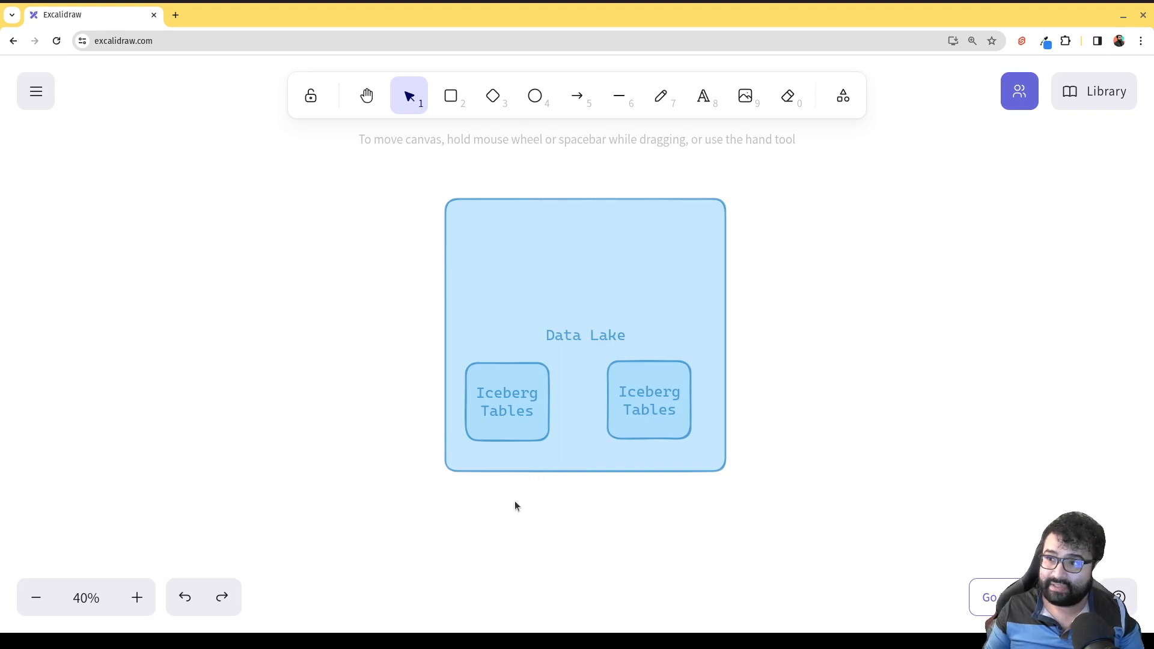
- Draw a rectangle left of the Data Lake and label it 'Apache Spark'
left_click(450, 96)
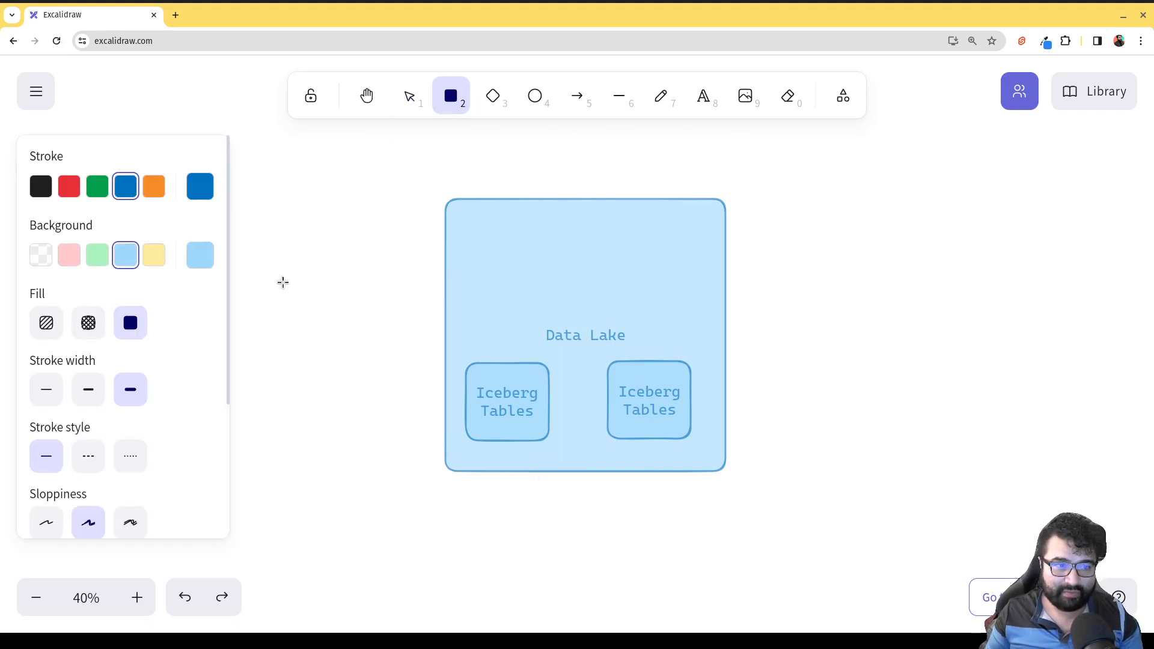
left_click_drag(278, 269, 392, 377)
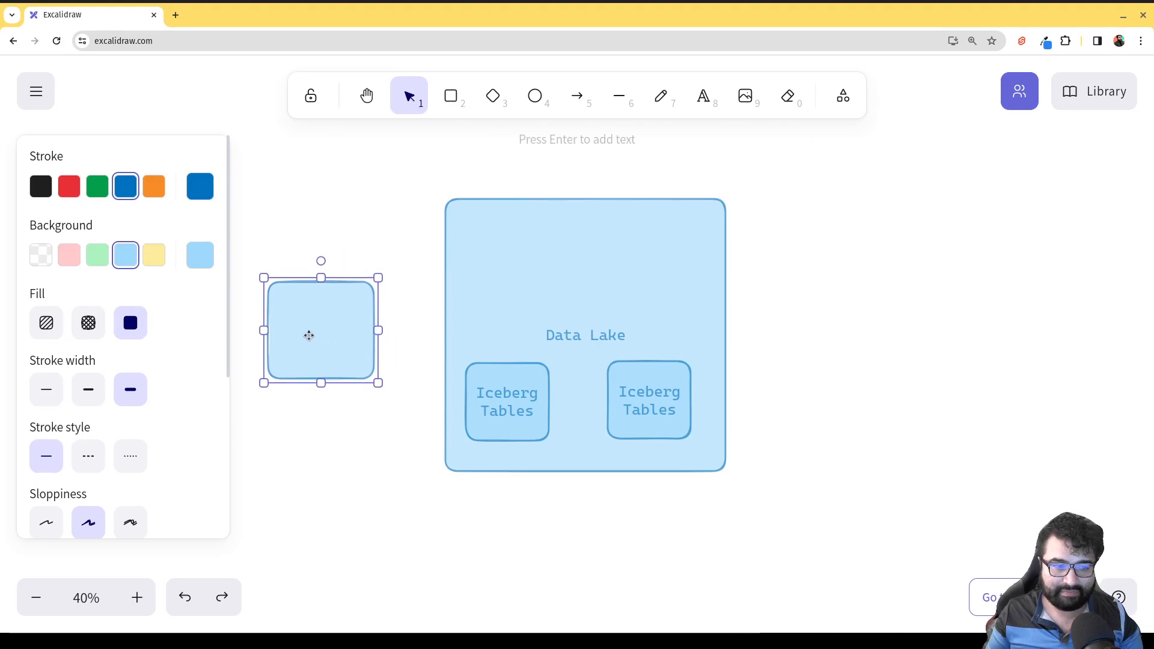
type("Apache")
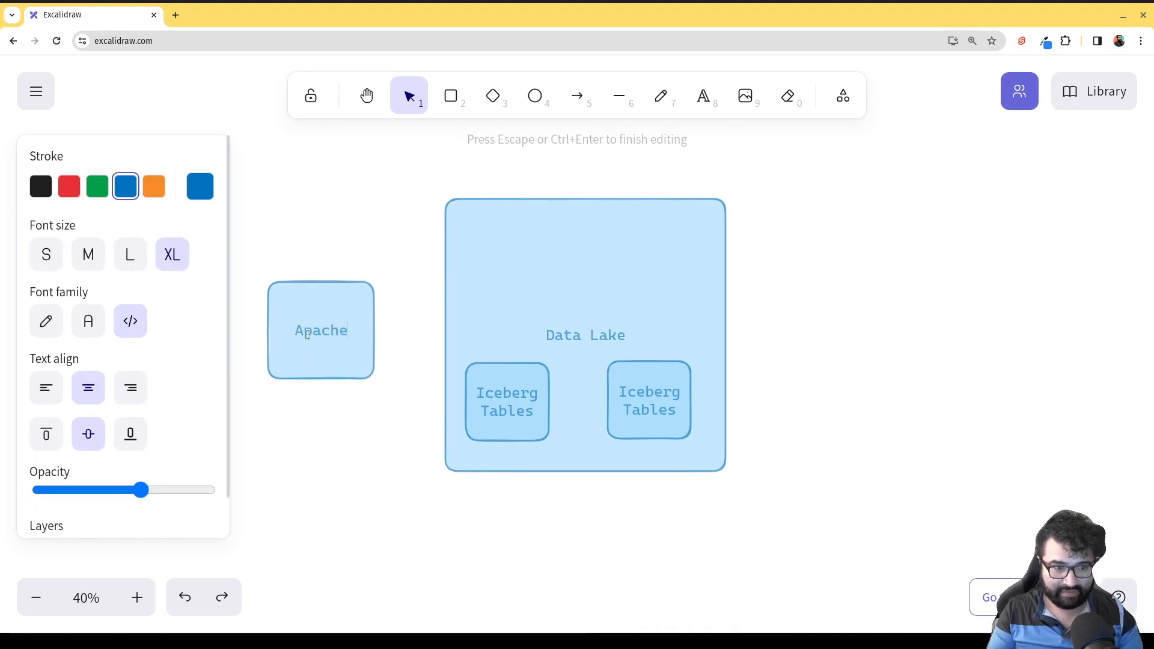
type("Spark")
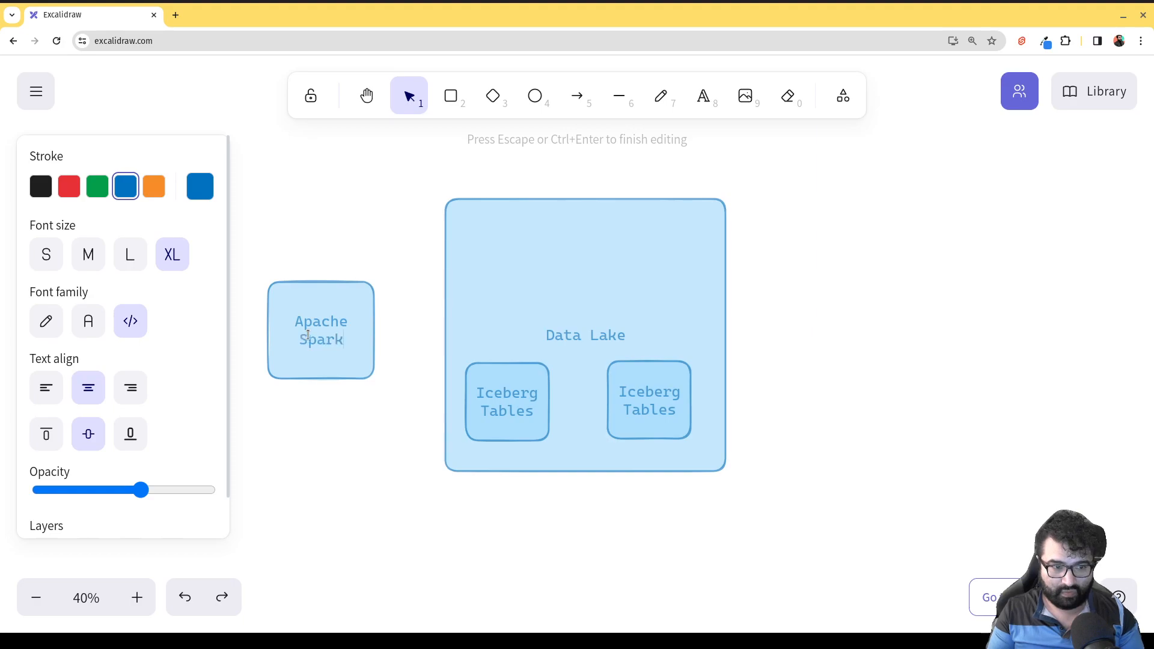
left_click(576, 95)
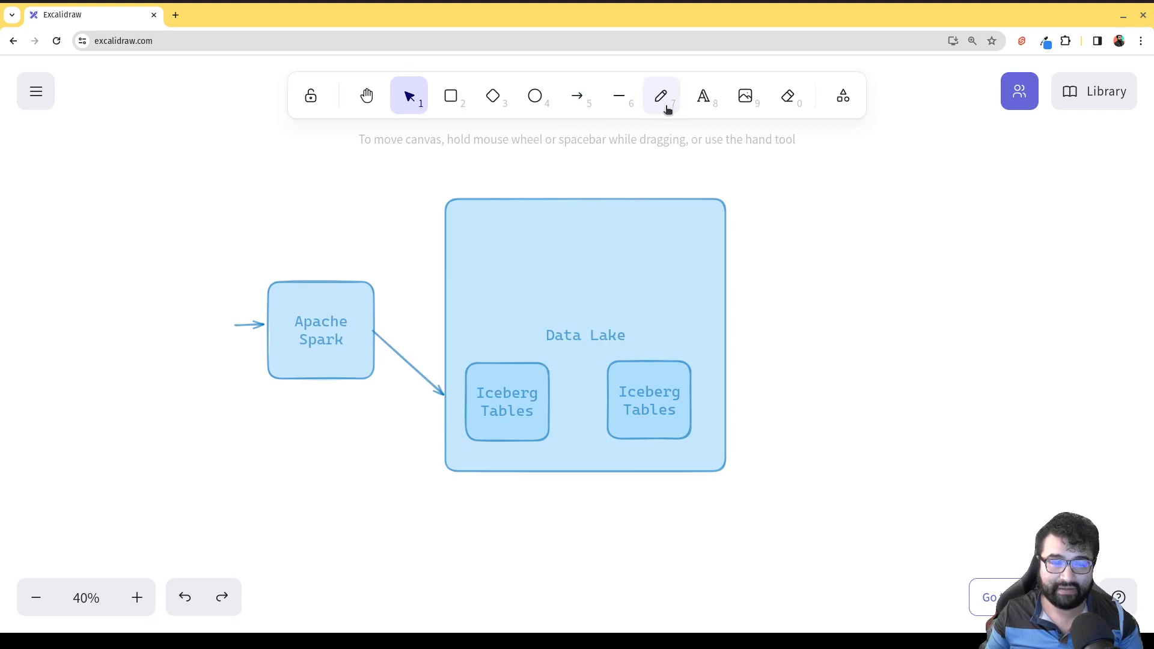
- Draw a rectangle right of the Data Lake labelled 'Dremio Lakehouse'
left_click(450, 96)
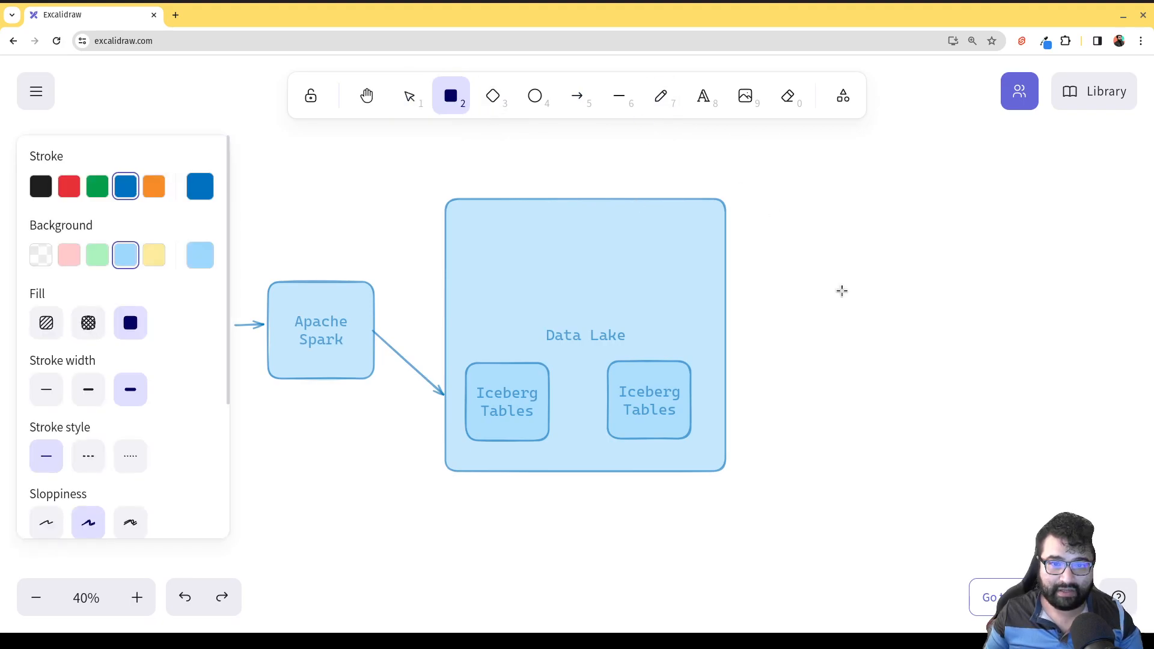
left_click_drag(841, 291, 964, 382)
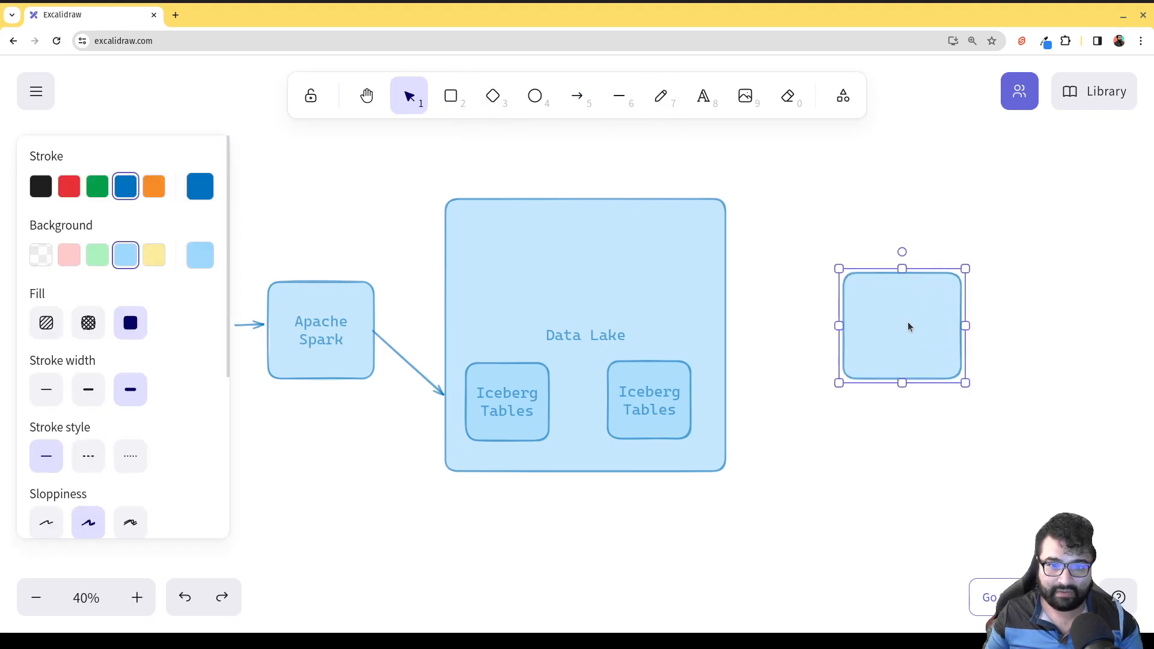
type("Dremio")
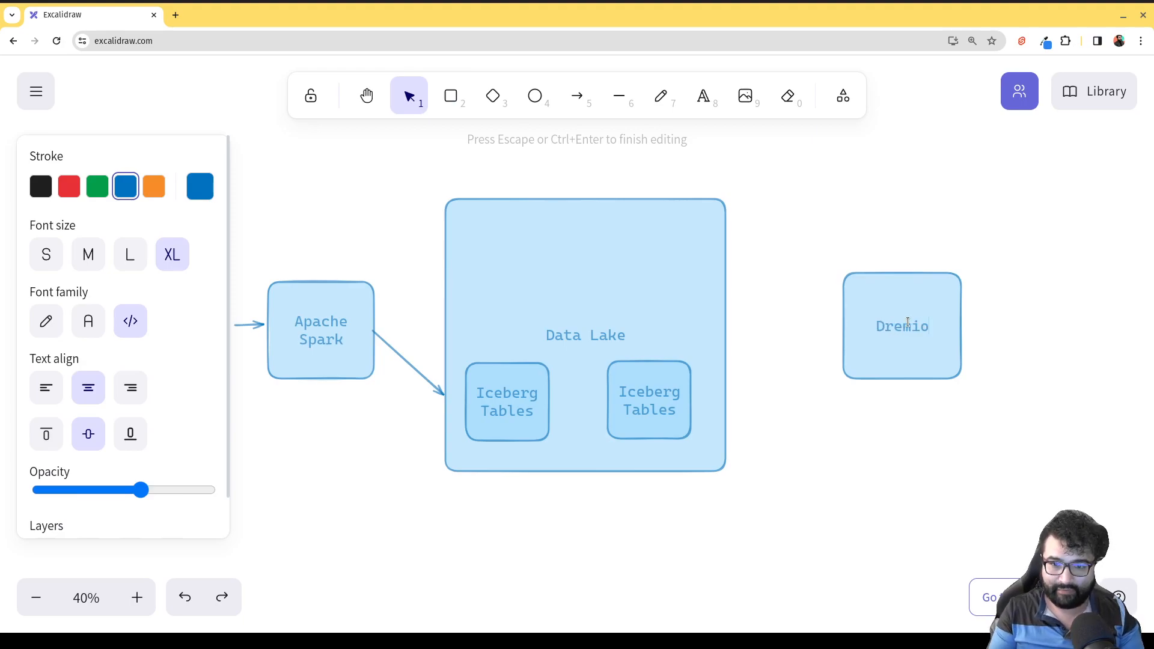
type("Lakehouse")
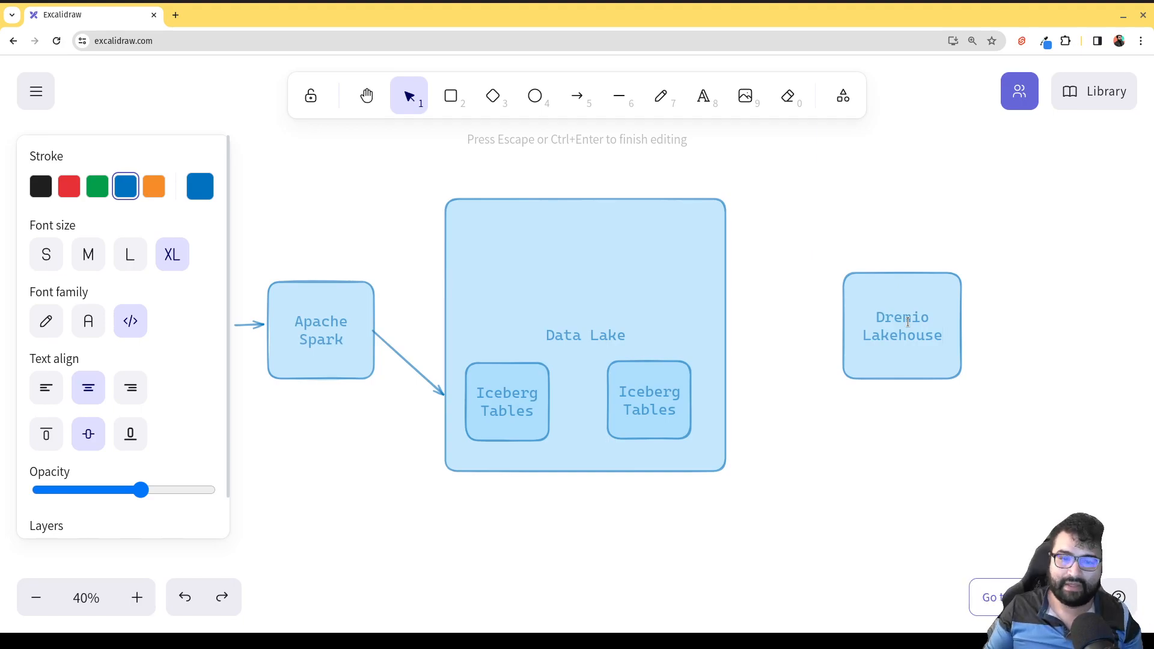
- Draw an arrow from the Data Lake to the Dremio Lakehouse box
left_click(577, 96)
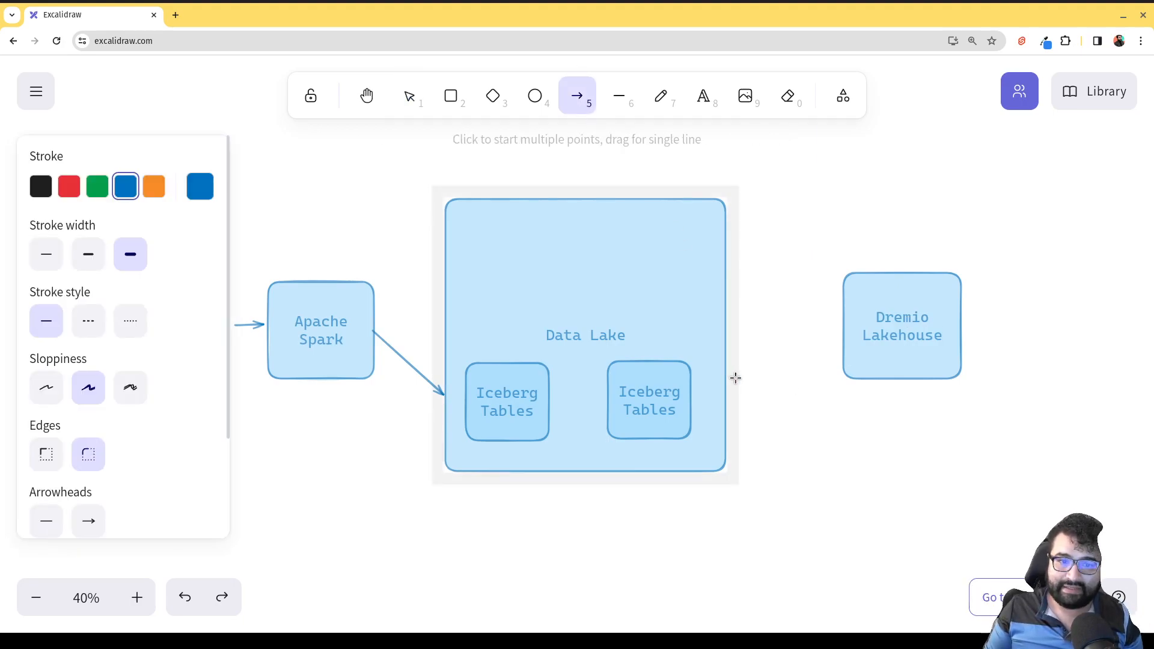
left_click_drag(727, 389, 837, 325)
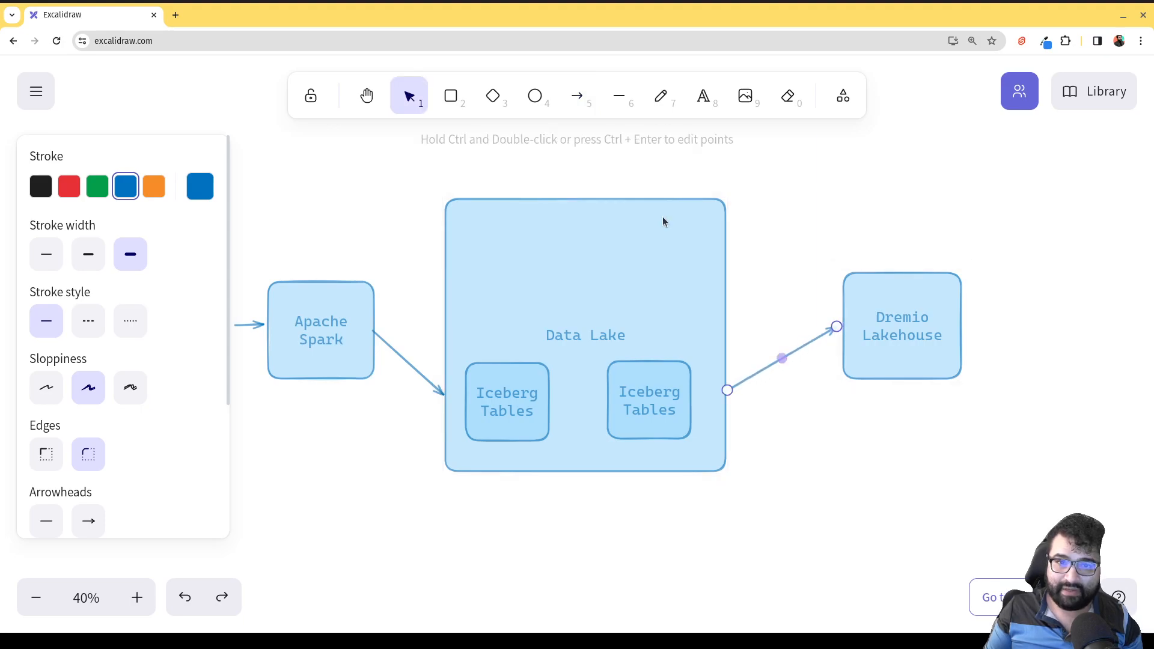
left_click(577, 96)
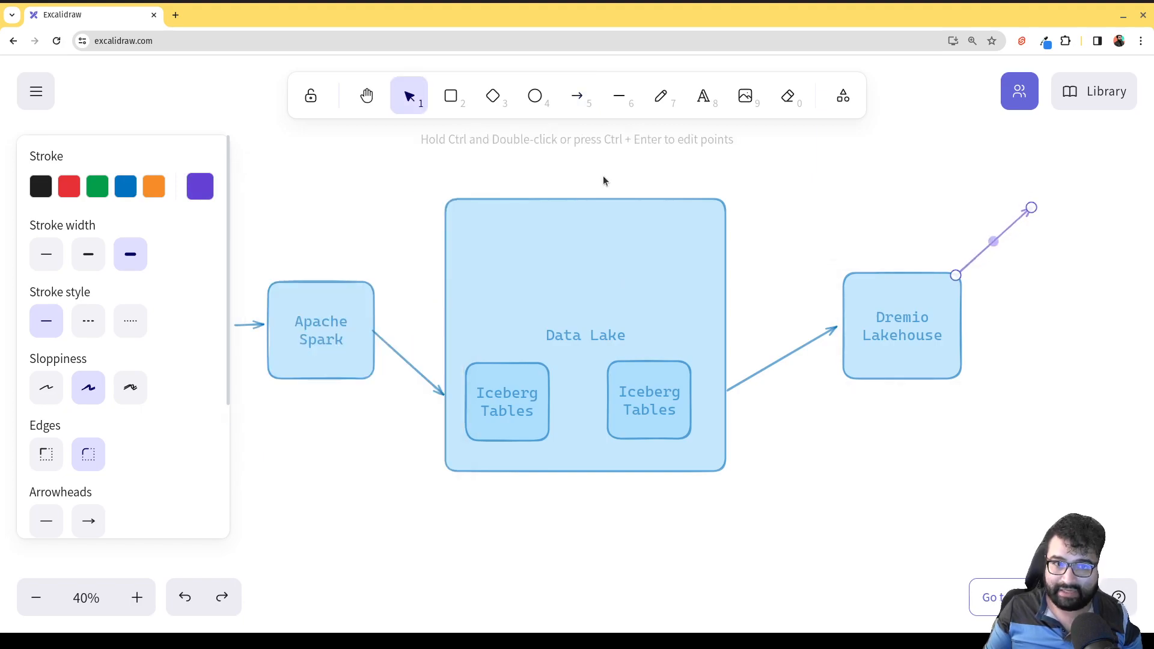
- Add a box labelled 'BI' at the purple arrow's tip
left_click(450, 96)
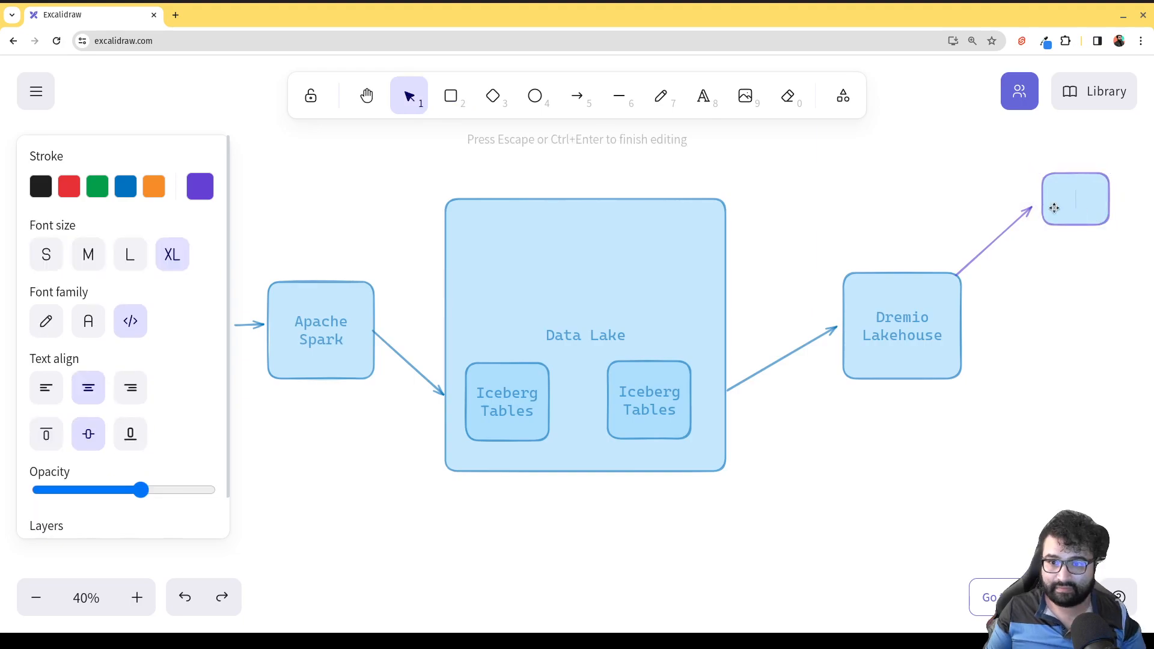
type("BI")
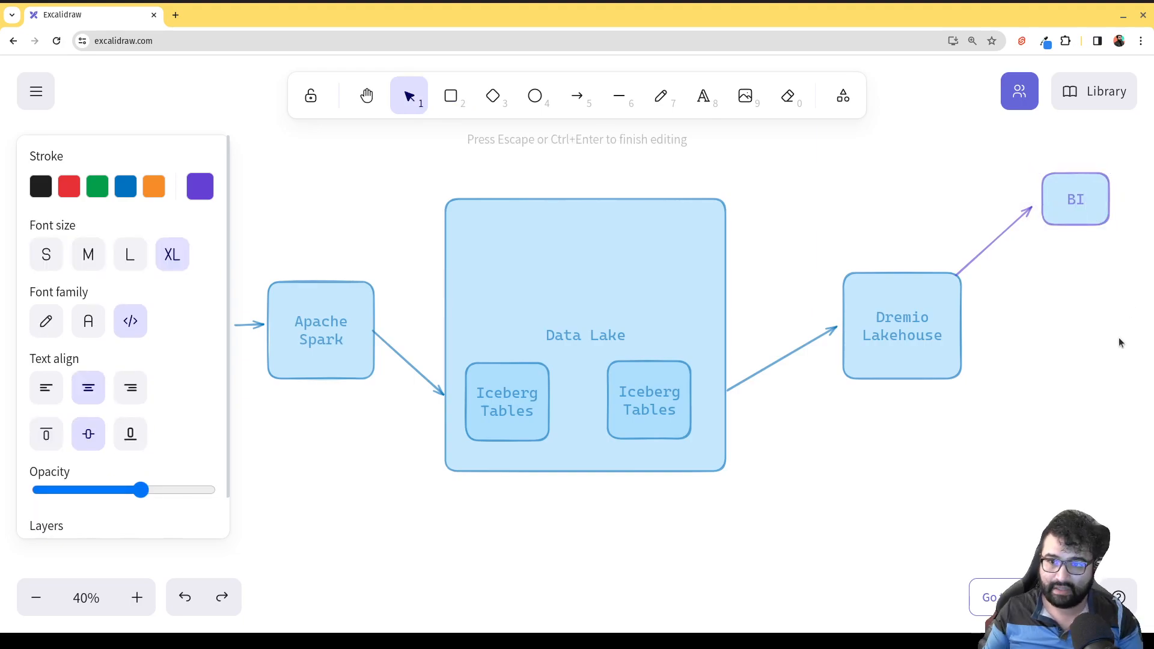
left_click(1075, 199)
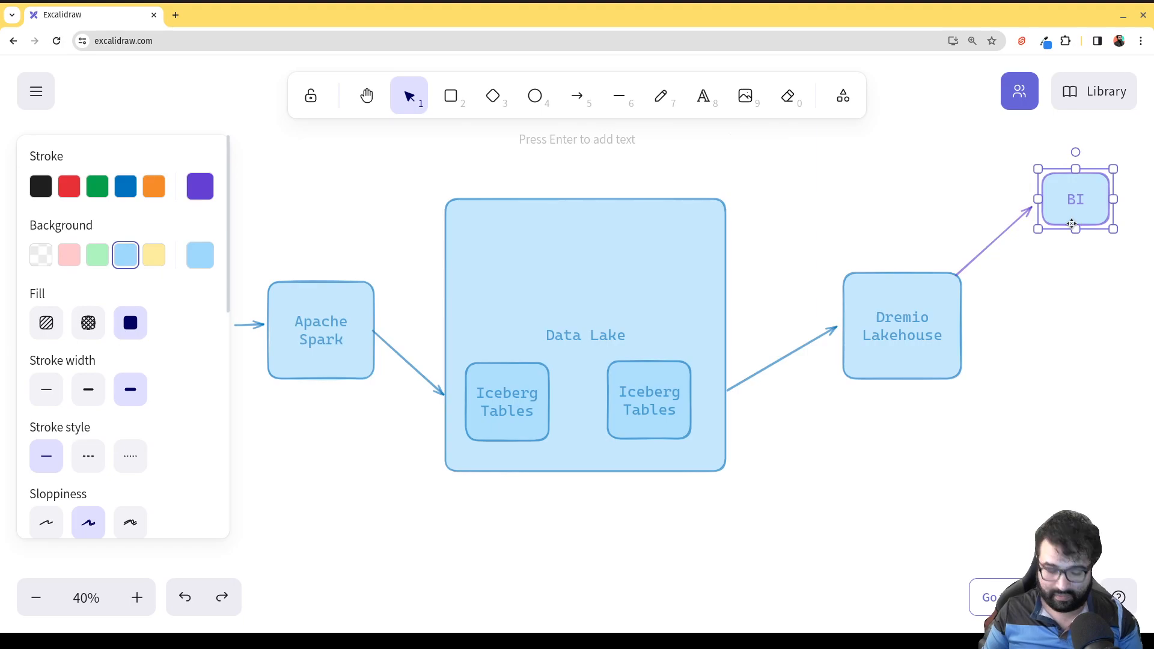
- Stack three copies of BI below it, labelled Reports, Ad Hoc and APPS
left_click_drag(1074, 199, 1074, 305)
type("Reports")
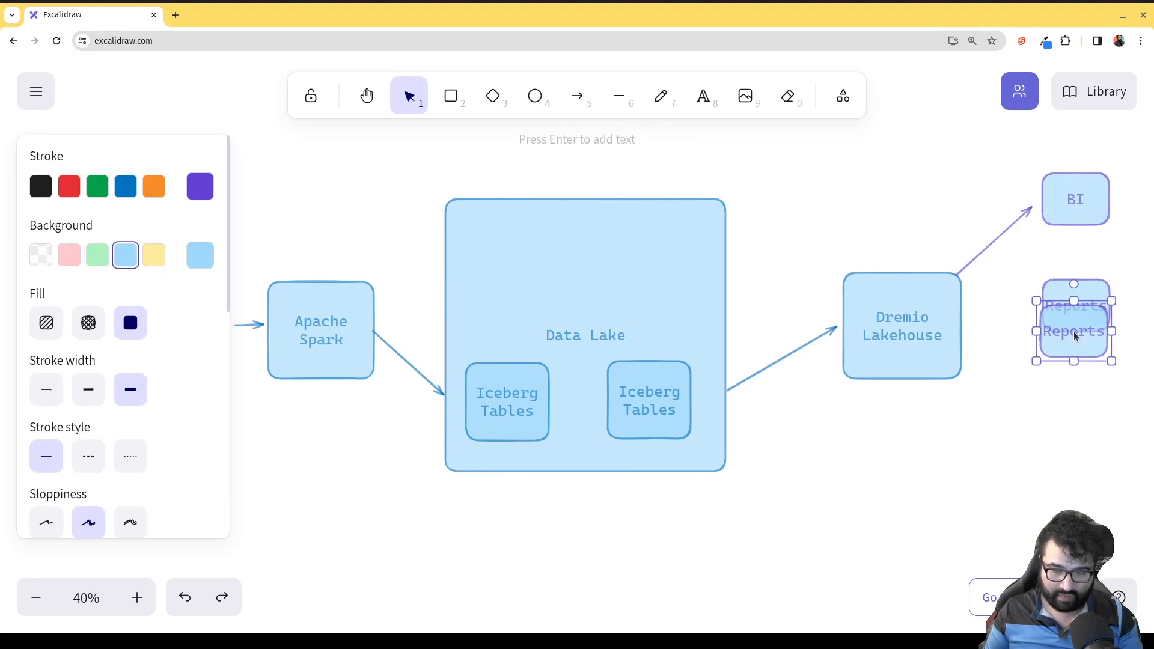
left_click_drag(1075, 331, 1074, 401)
type("Ad Hoc")
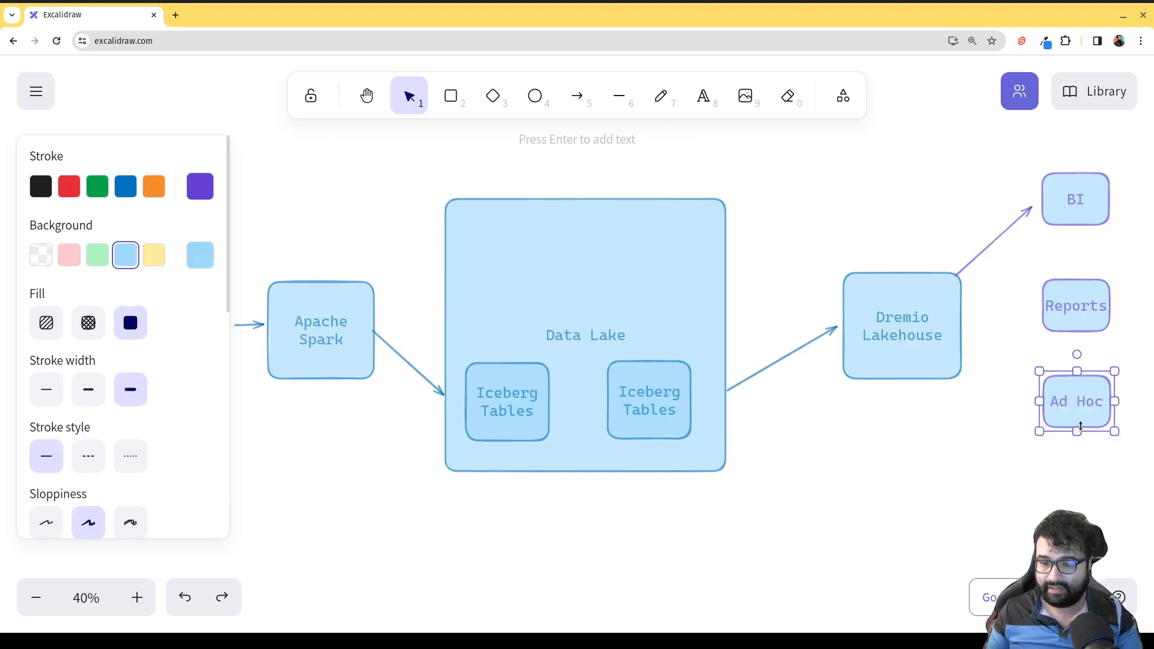
left_click_drag(1075, 401, 1072, 492)
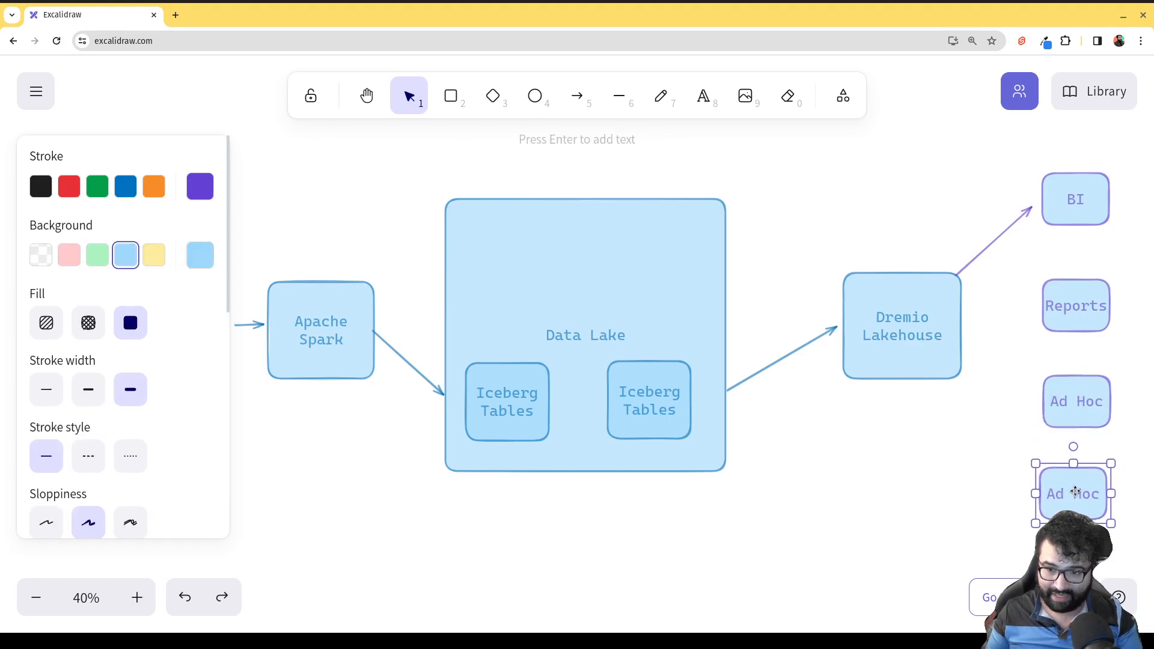
double_click(1073, 494)
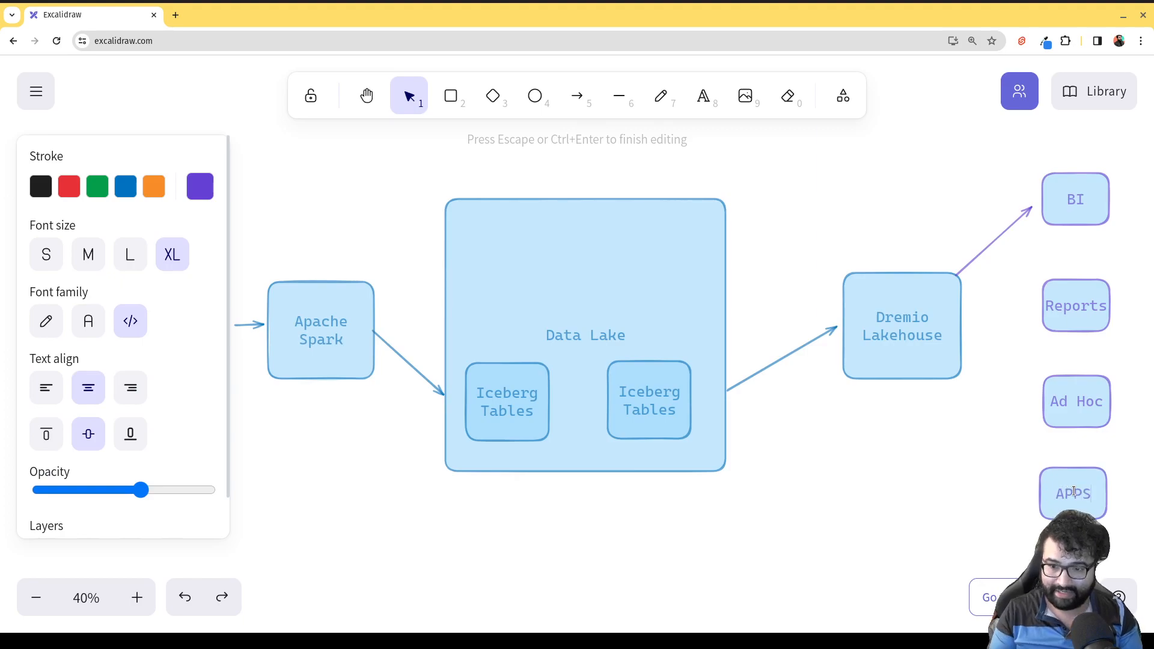
left_click(577, 95)
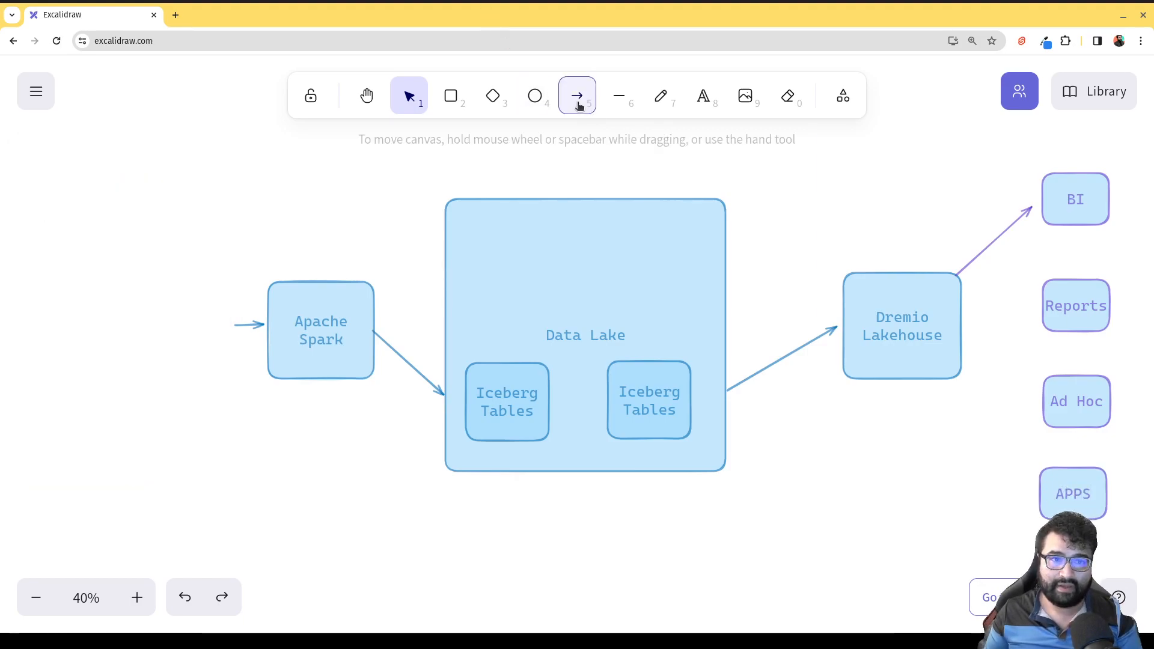
- Draw purple arrows from Dremio Lakehouse to the Reports, Ad Hoc and APPS boxes
left_click(577, 96)
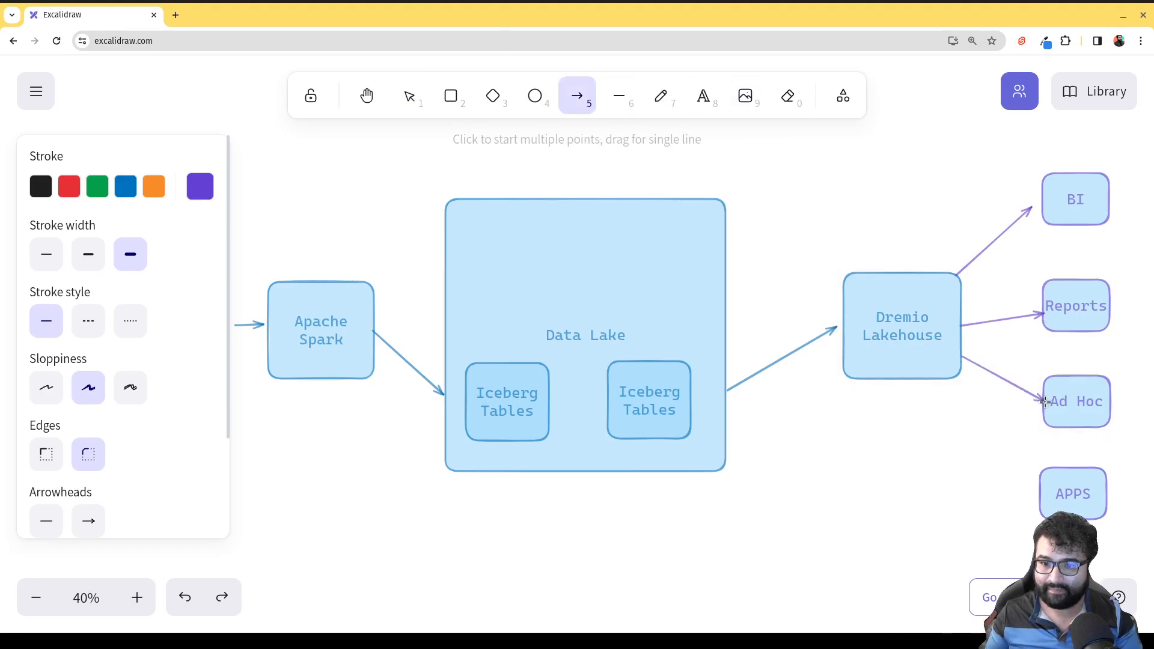
mouse_move(954, 395)
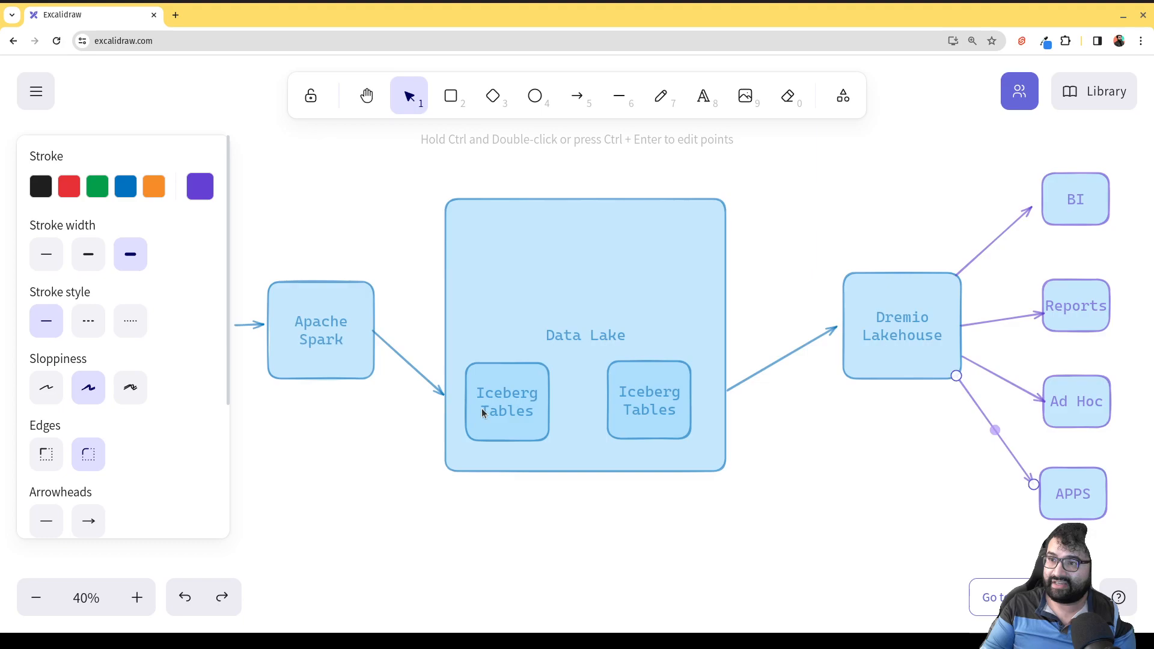
mouse_move(539, 434)
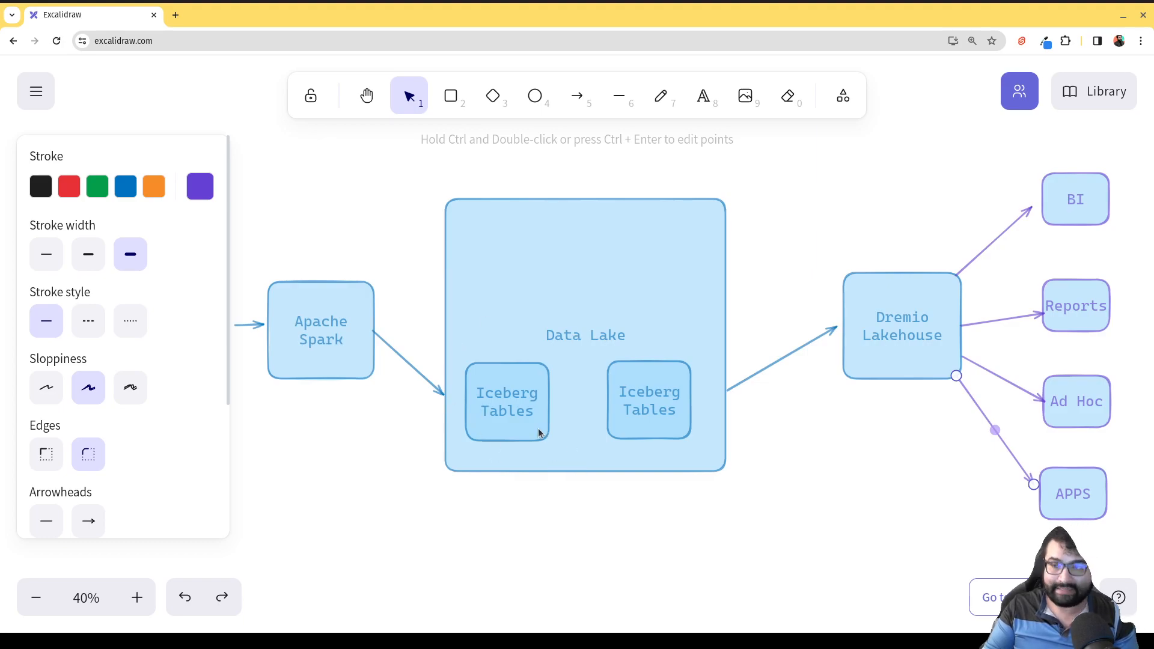
mouse_move(865, 376)
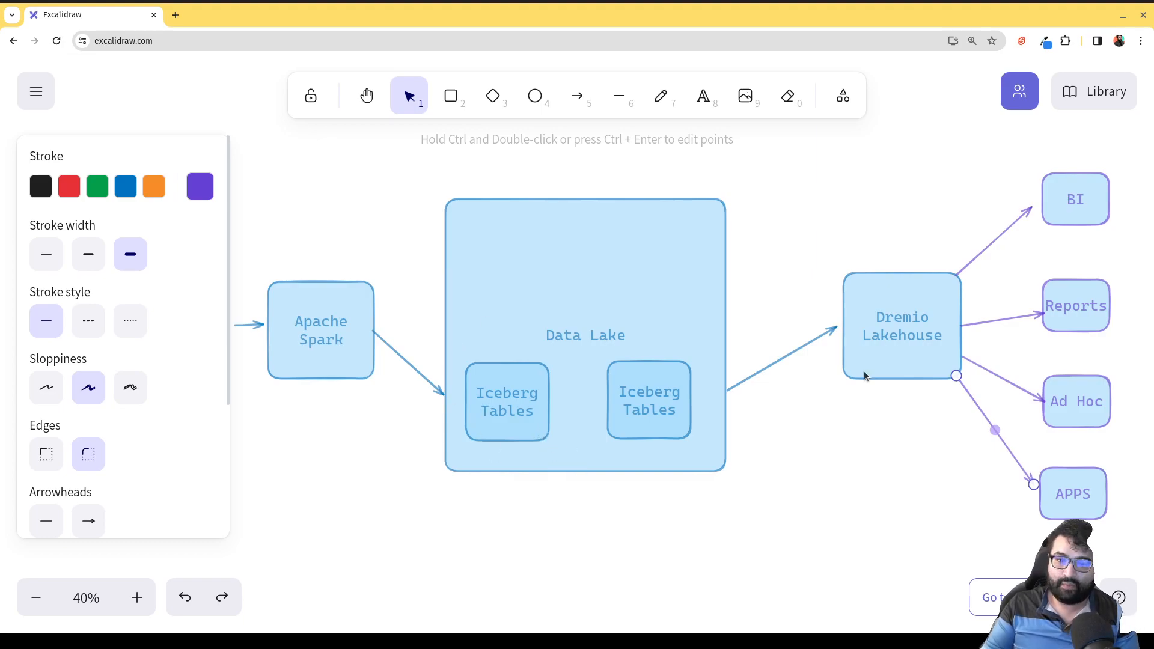
left_click(901, 325)
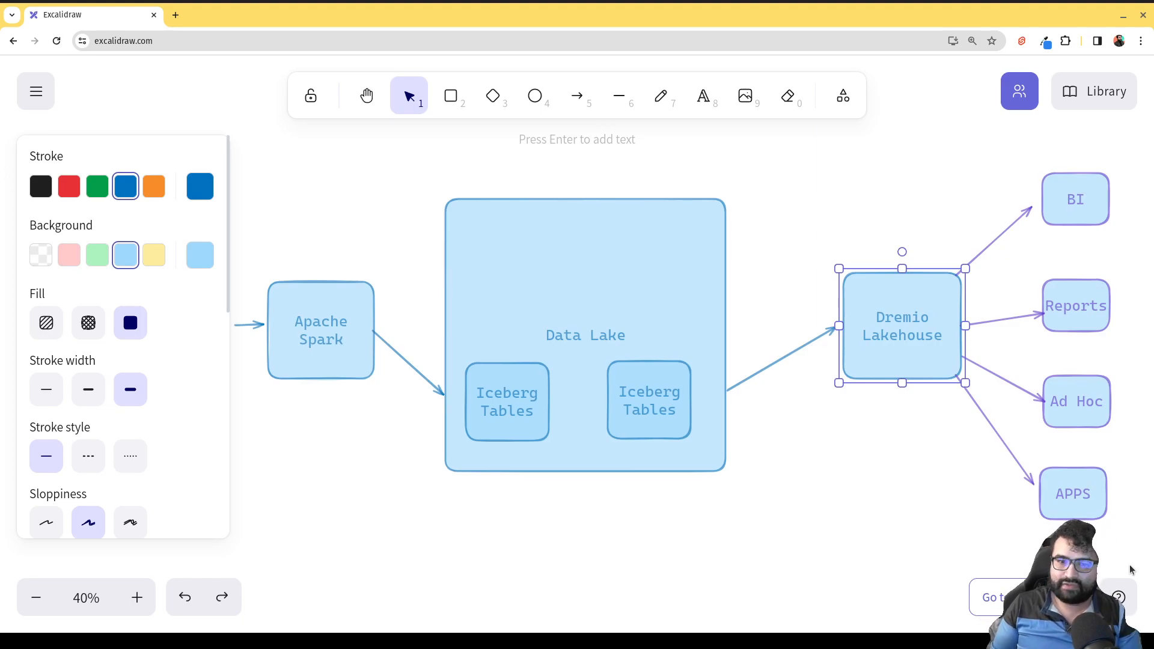
mouse_move(648, 409)
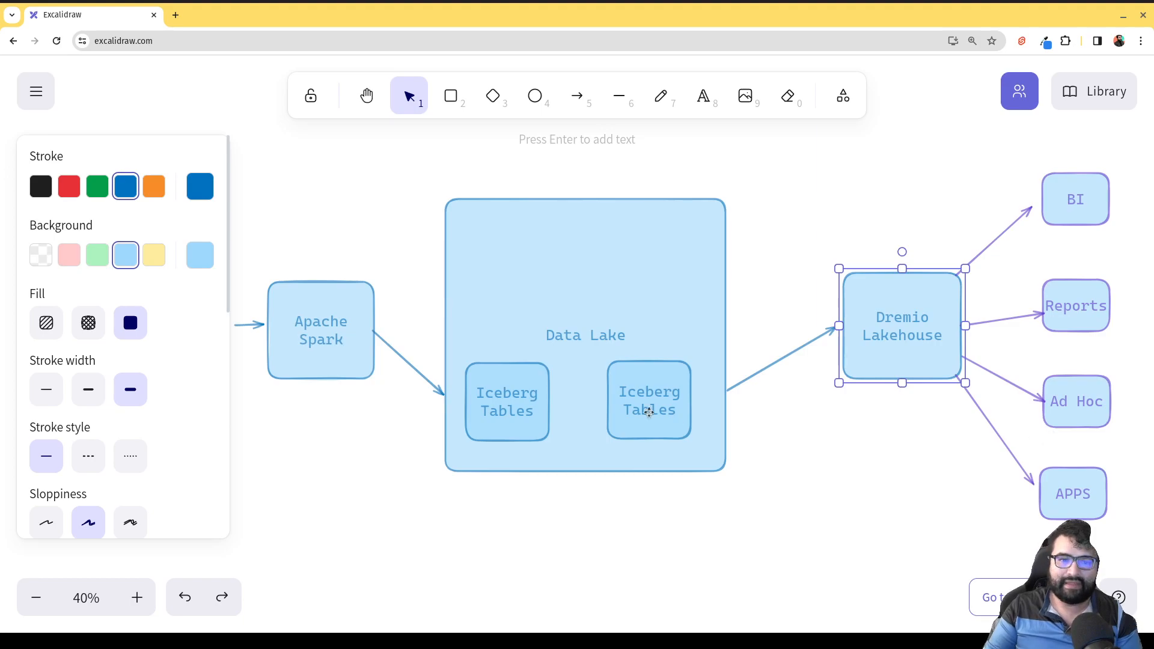
left_click(506, 401)
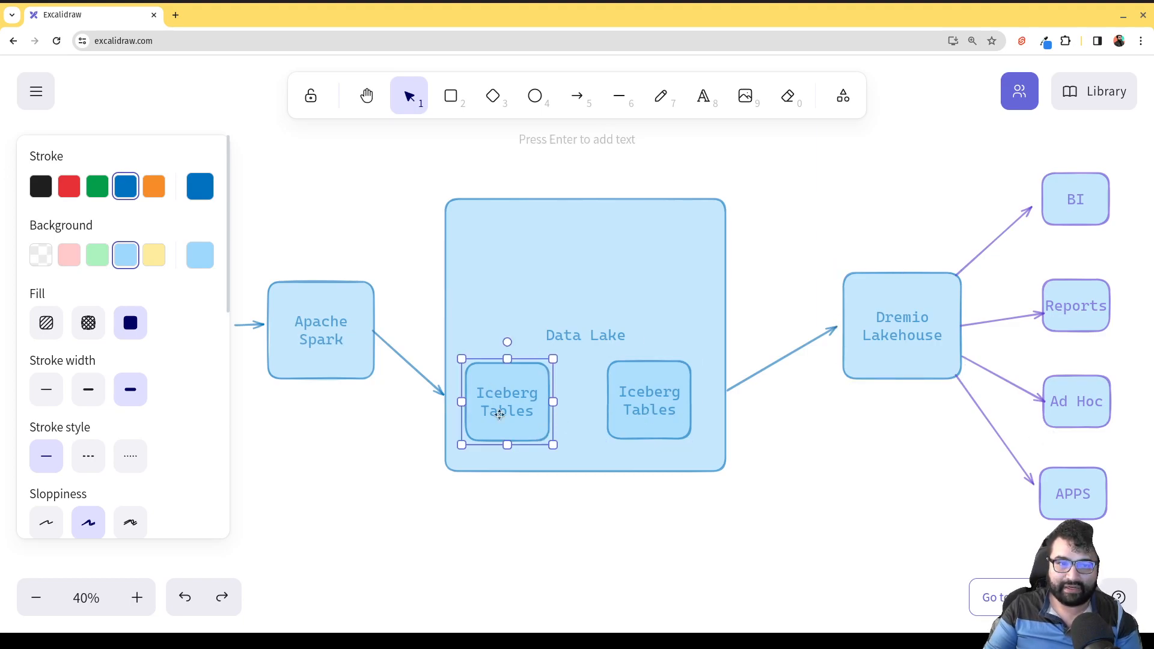
left_click(320, 330)
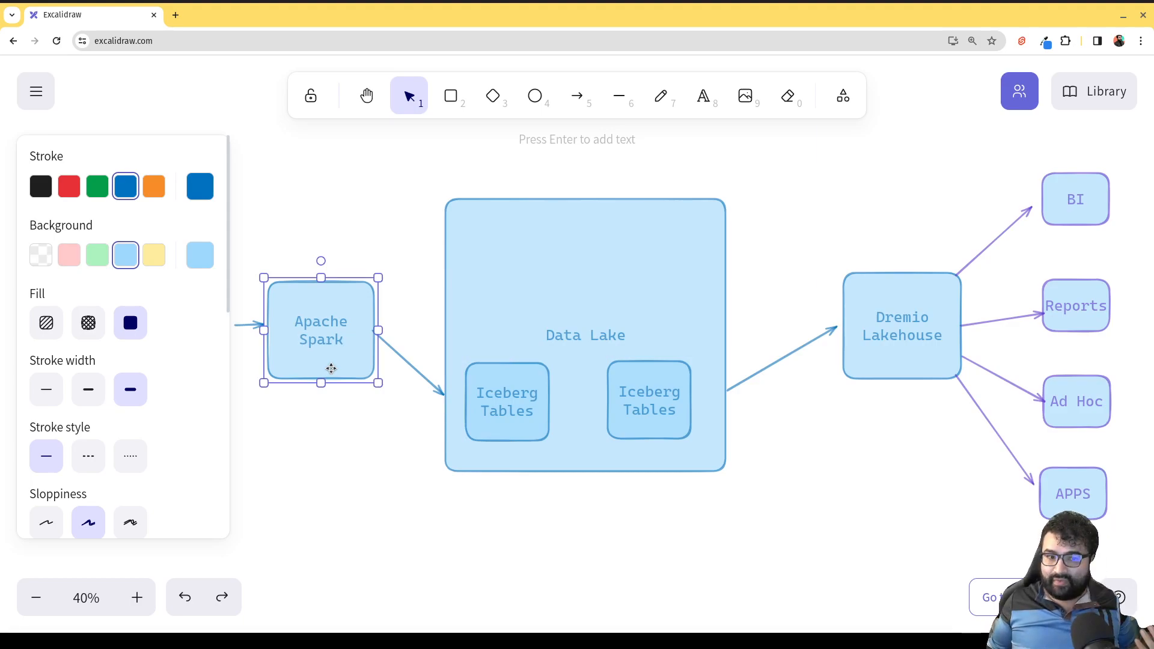
mouse_move(887, 383)
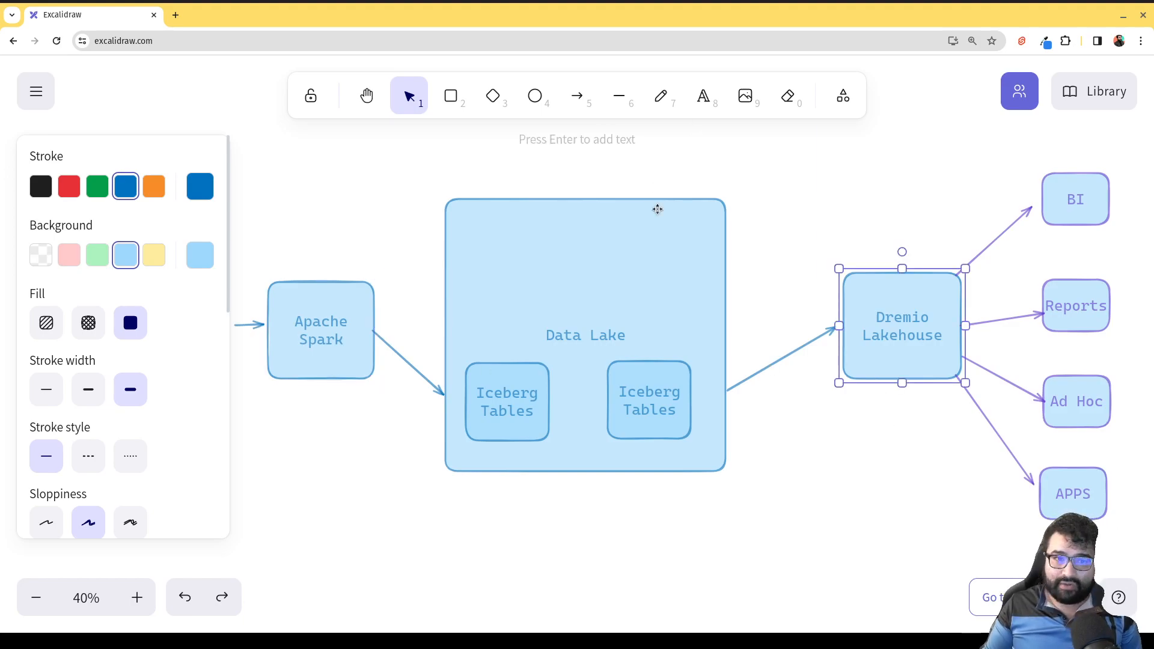
- Draw a 'Catalog Nessie' box over the Data Lake's bottom edge and retarget the Spark arrow there
left_click(450, 95)
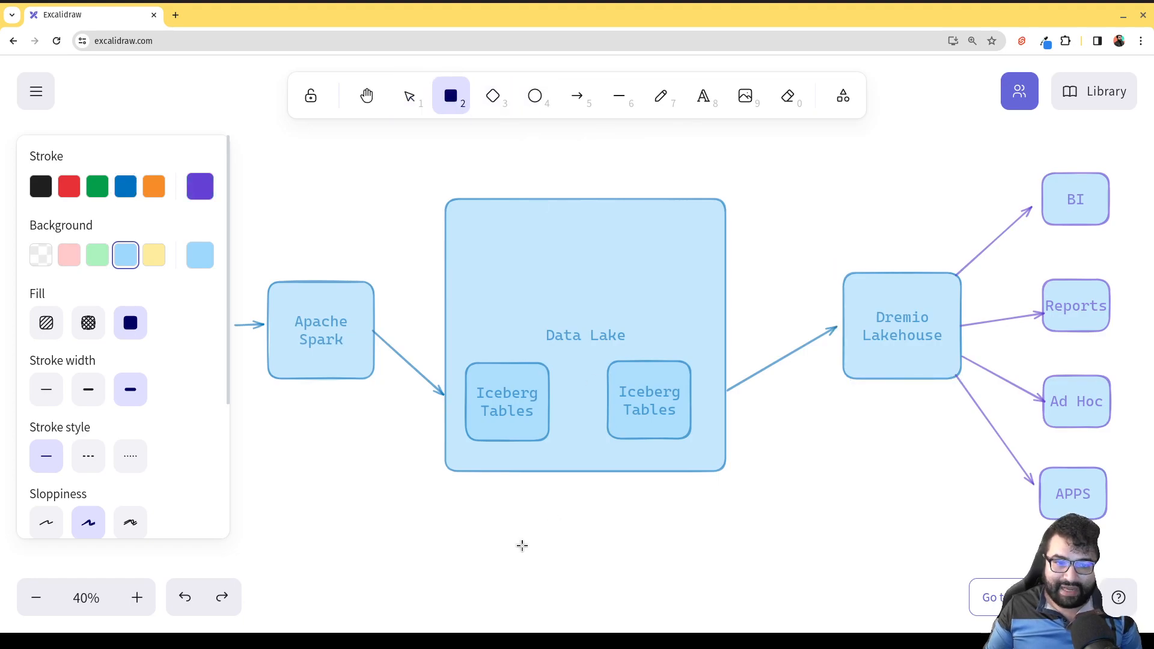
left_click_drag(522, 438, 625, 545)
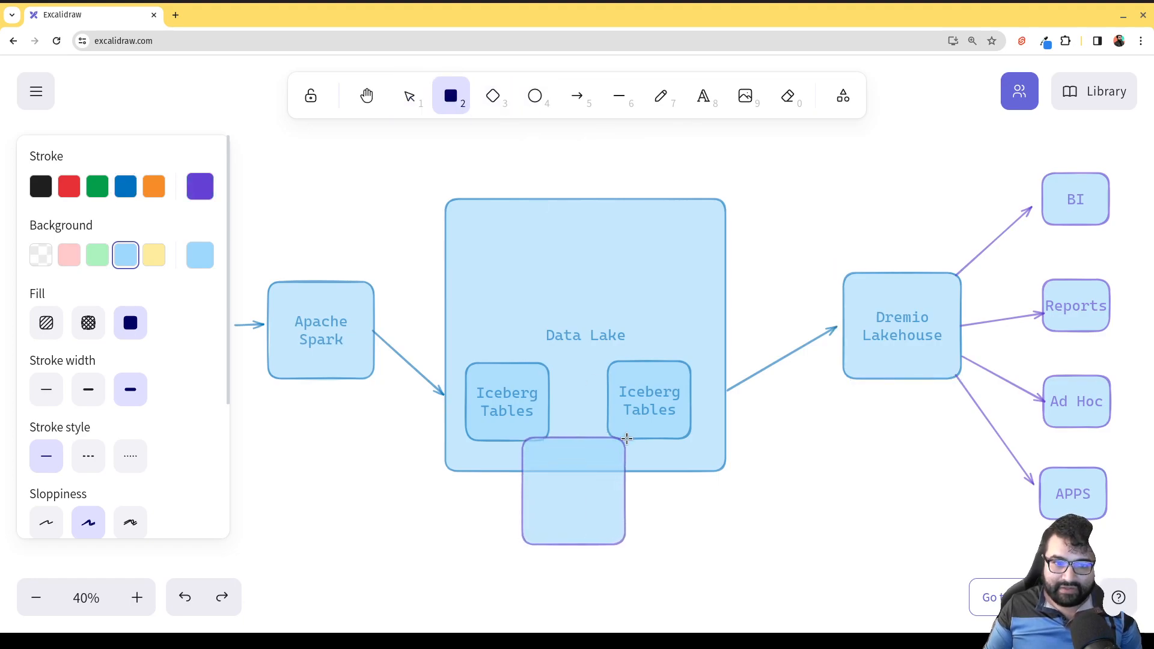
double_click(573, 491)
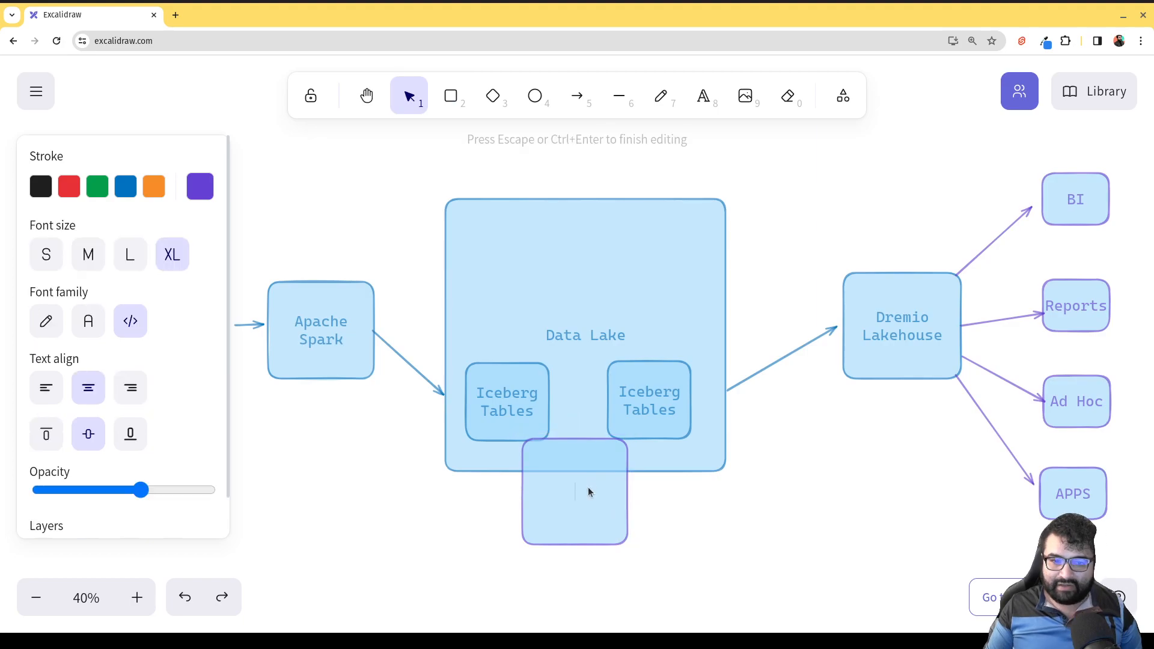
type("Catalog")
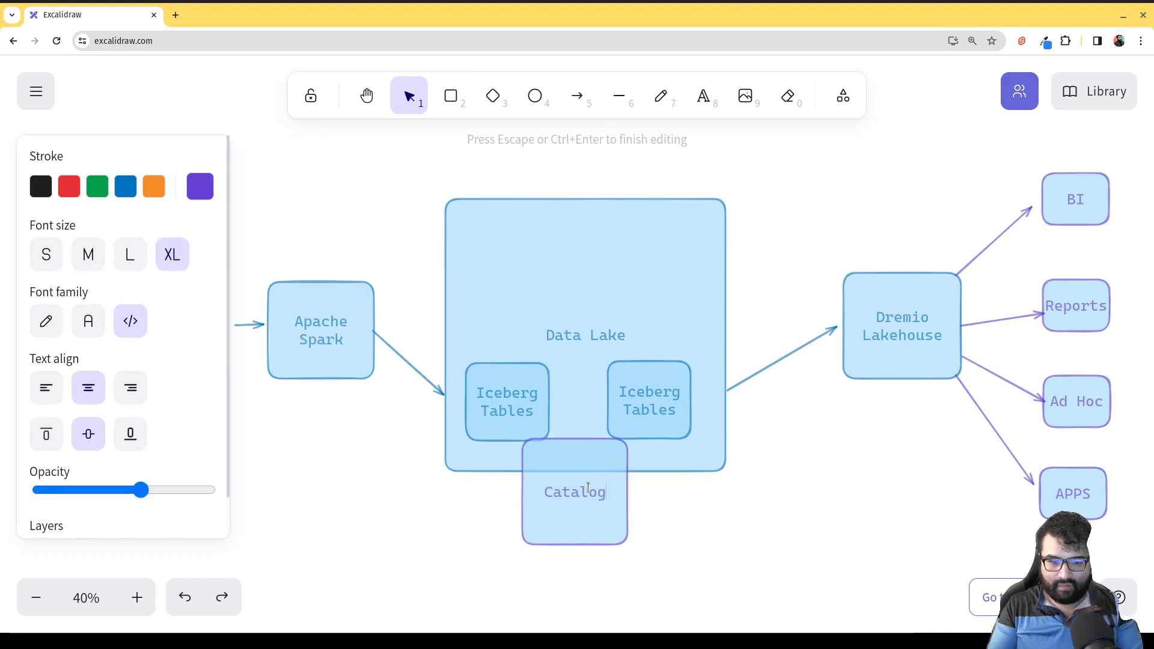
type("Nessie")
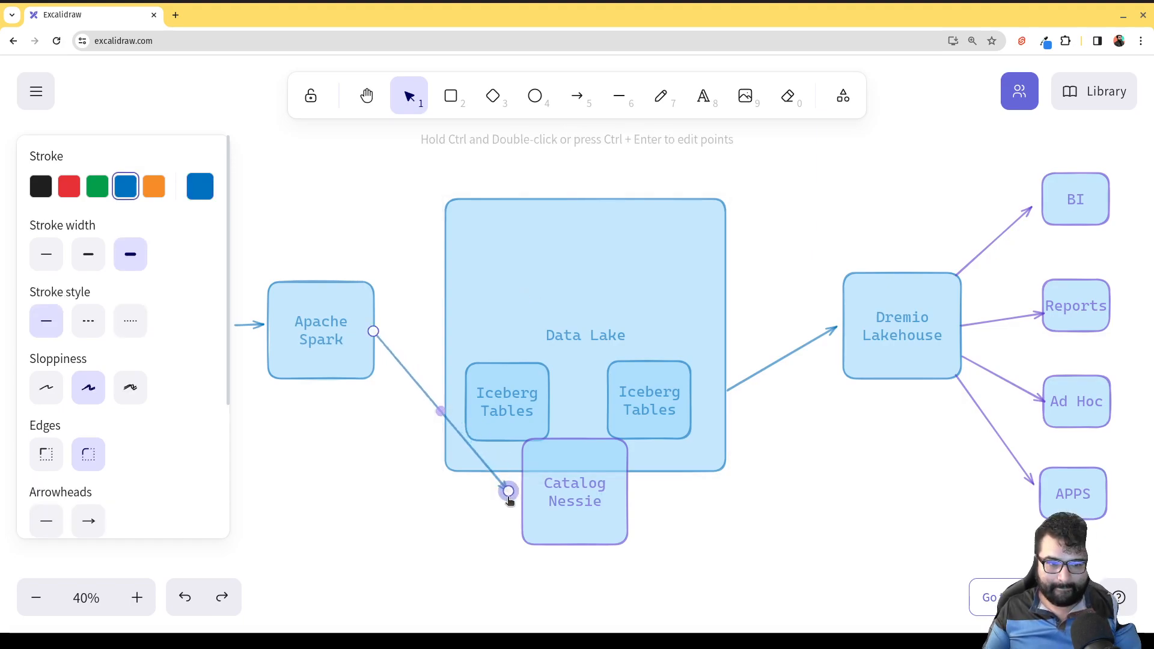
left_click_drag(508, 491, 518, 506)
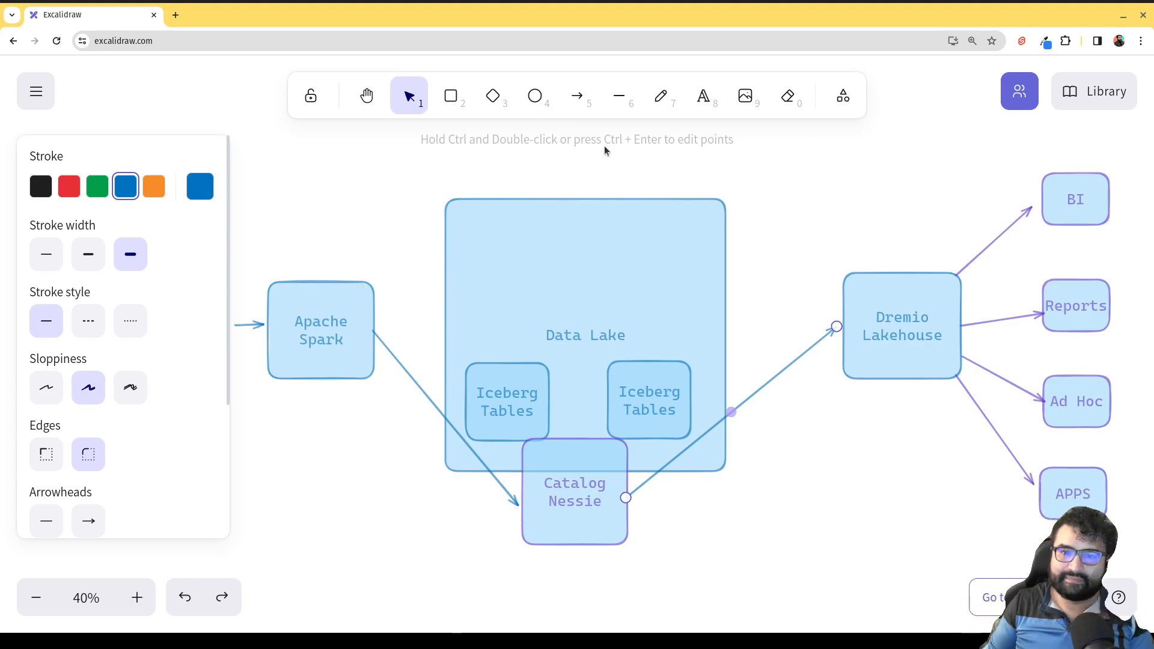
mouse_move(589, 449)
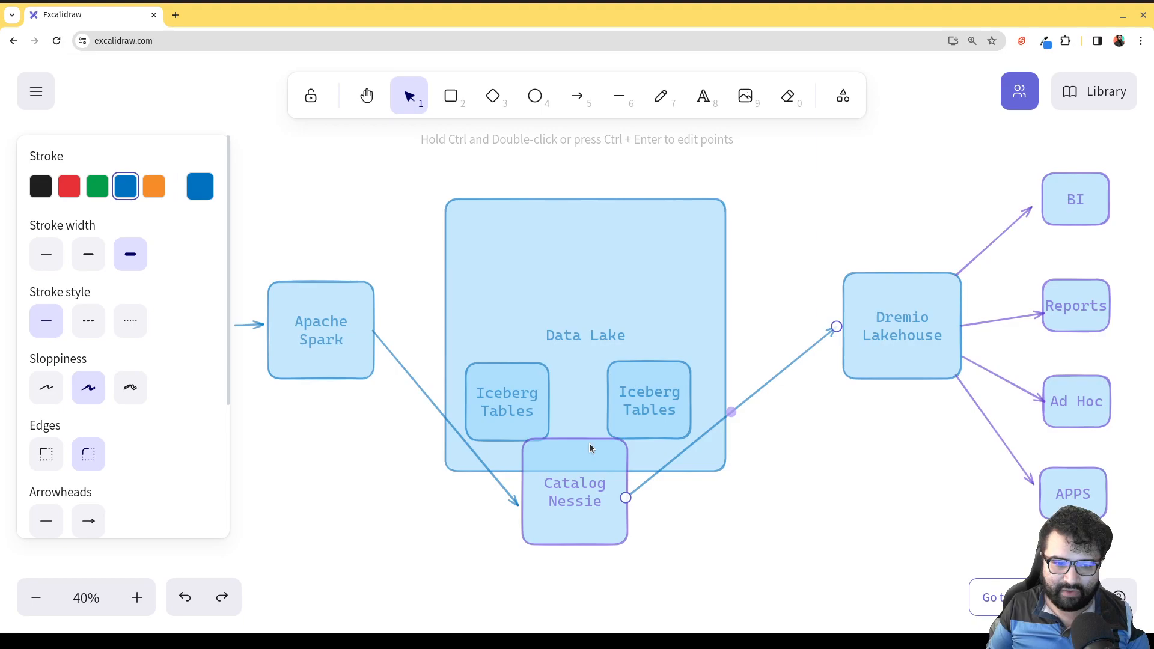
- Relabel boxes to 'Dremio Cloud Lakehouse' and 'Catalog Nessie (Dremio Lakehouse Management)'
left_click(902, 326)
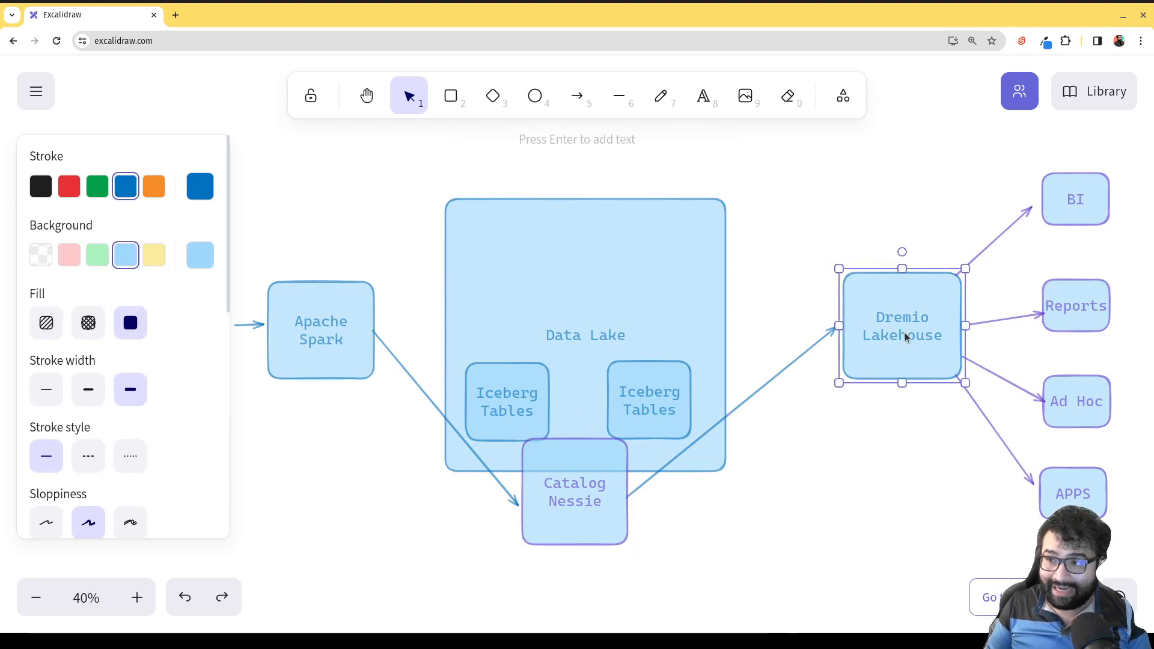
double_click(902, 327)
type(" Cloud")
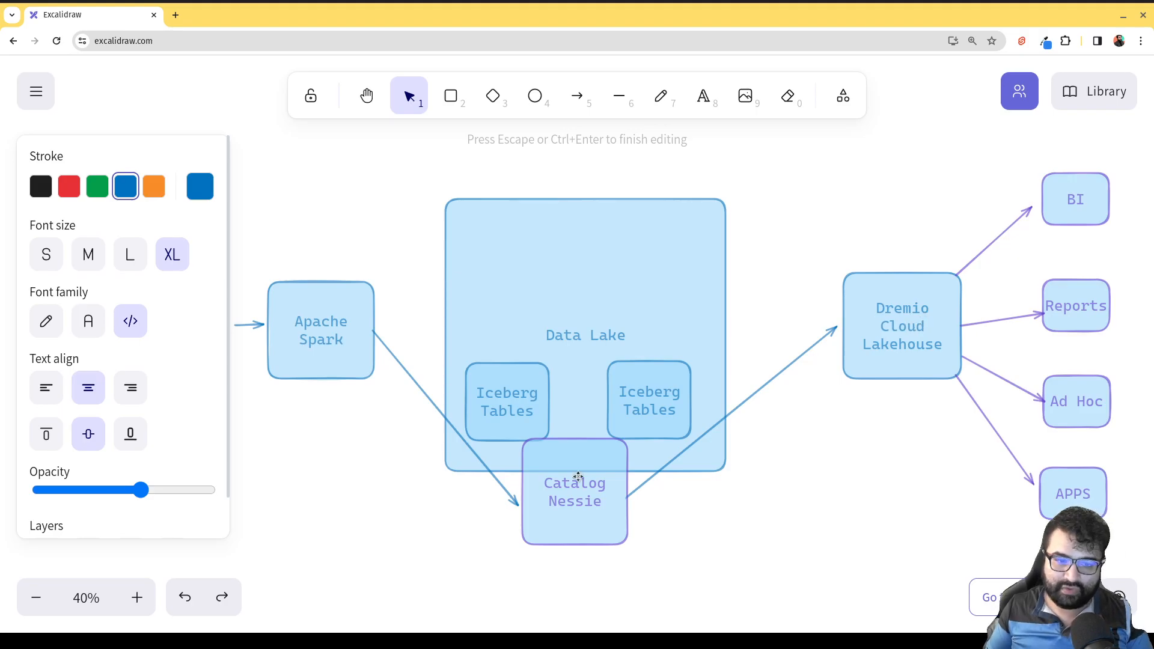
left_click(199, 186)
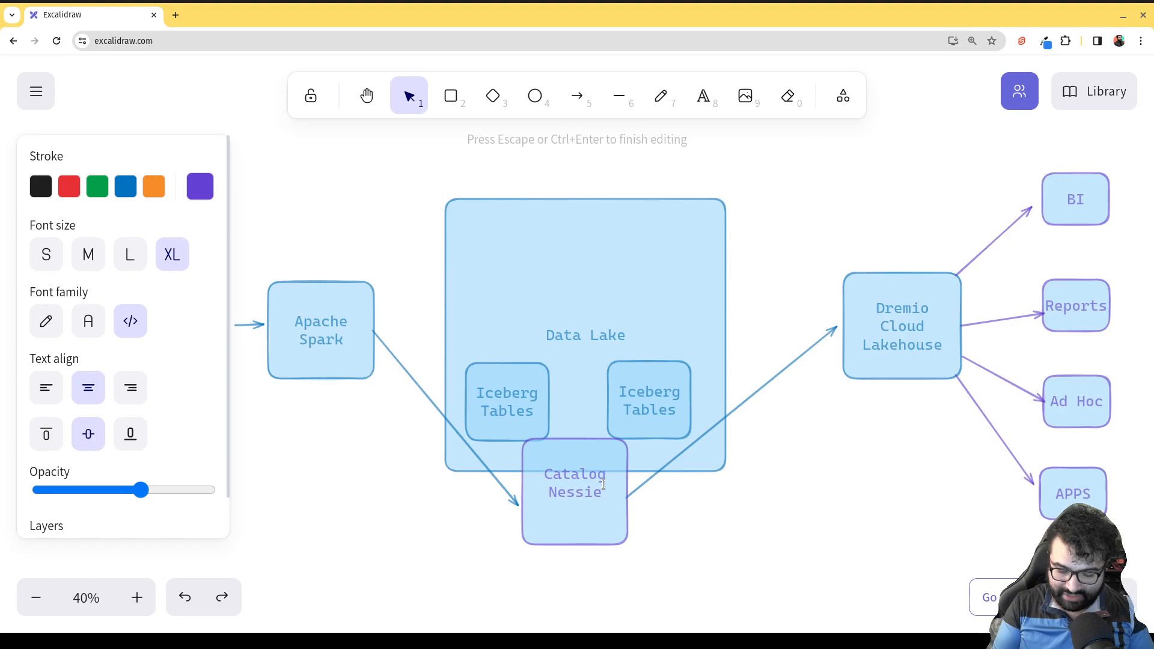
type("(Lak")
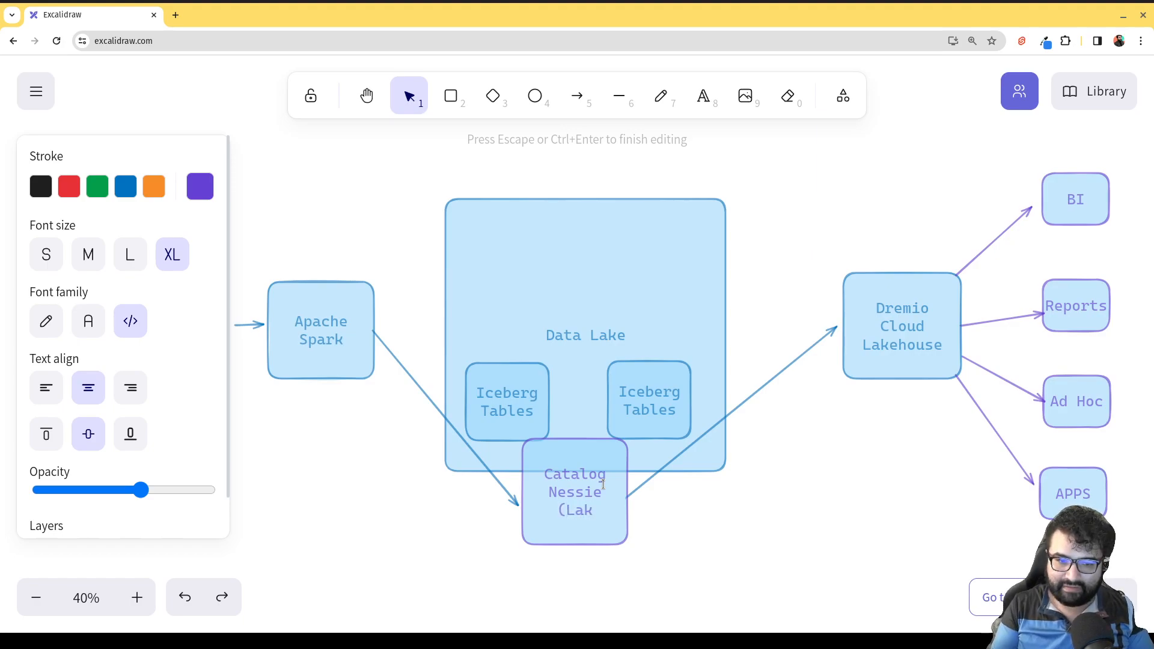
type("Dremio")
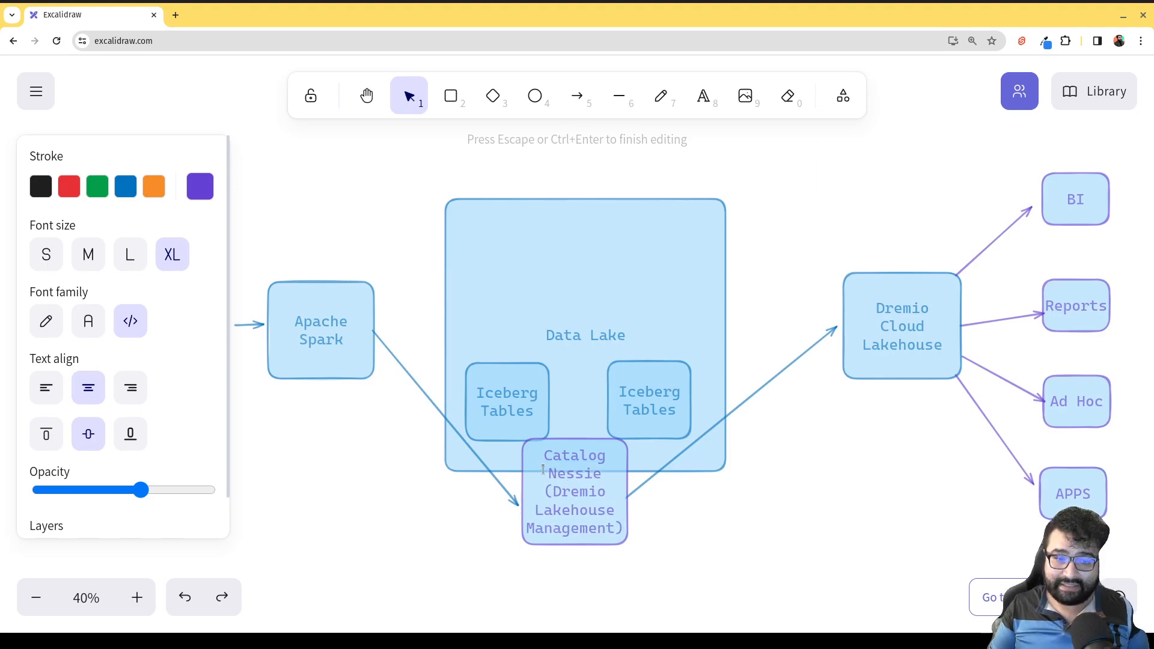
double_click(574, 473)
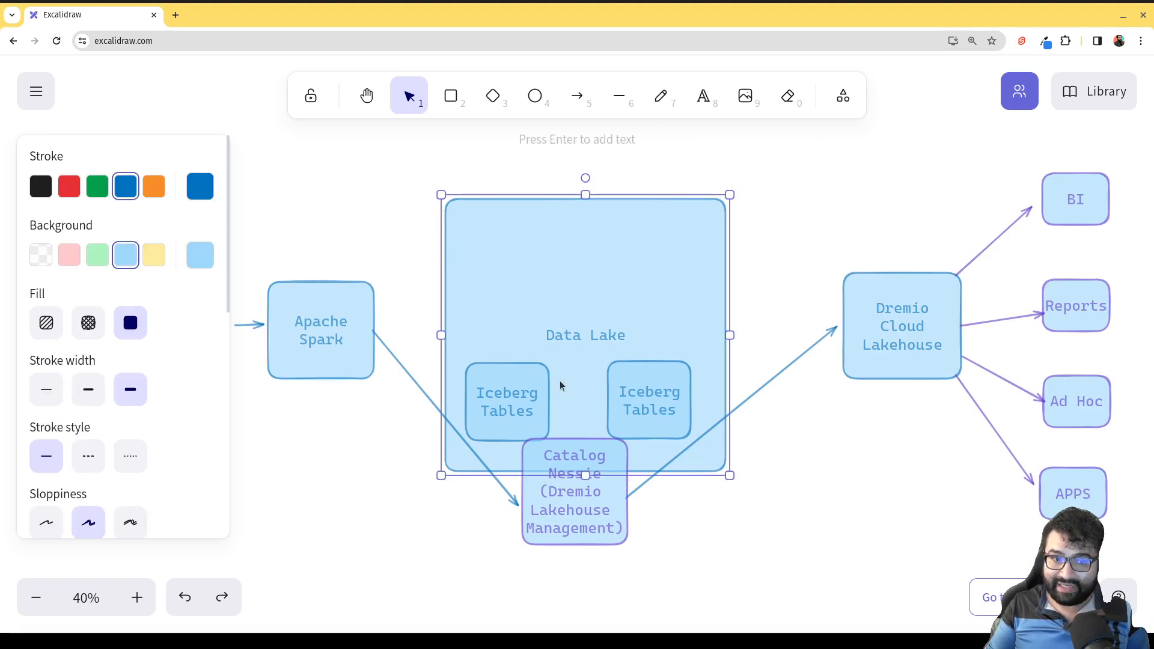
left_click(901, 326)
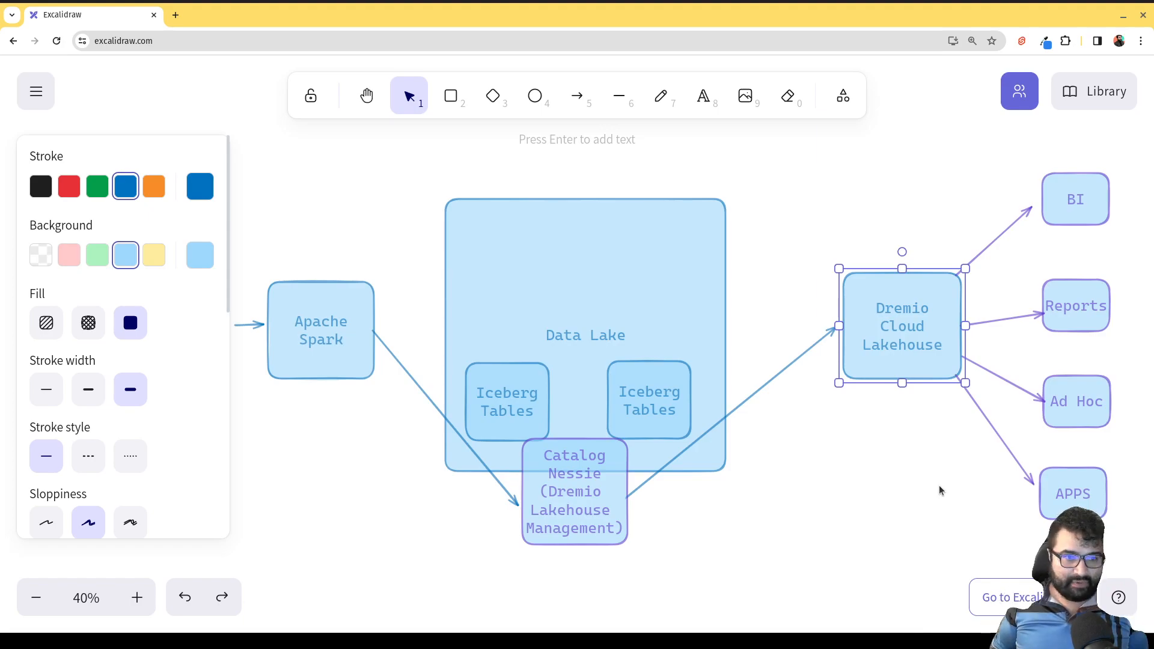
mouse_move(891, 402)
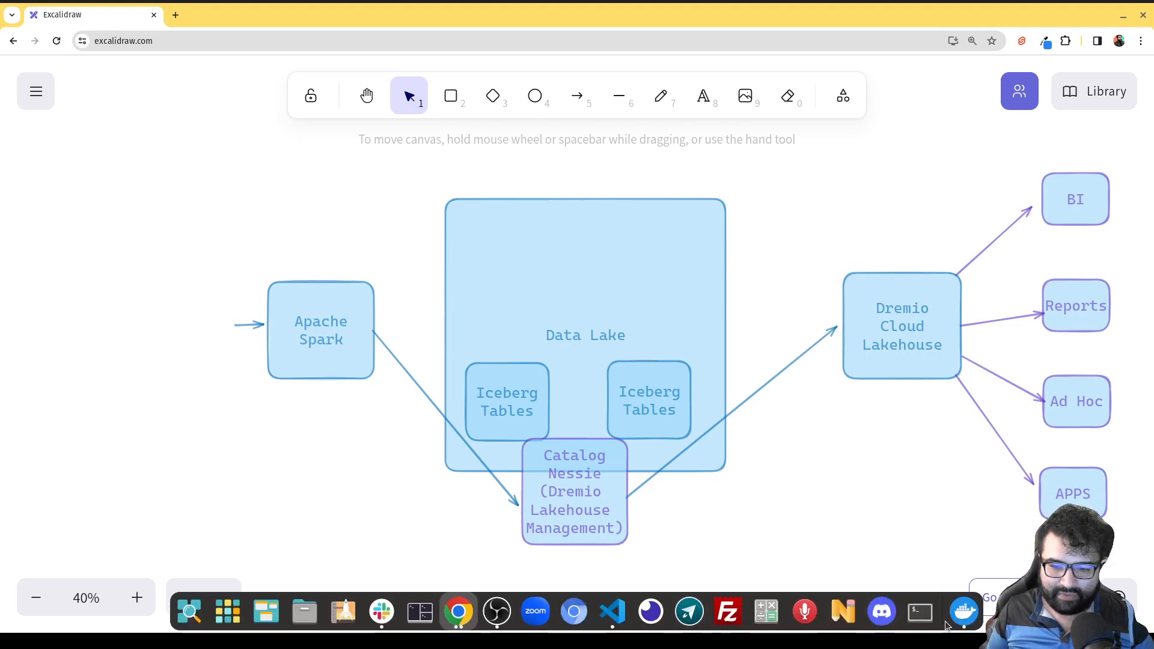
mouse_move(964, 611)
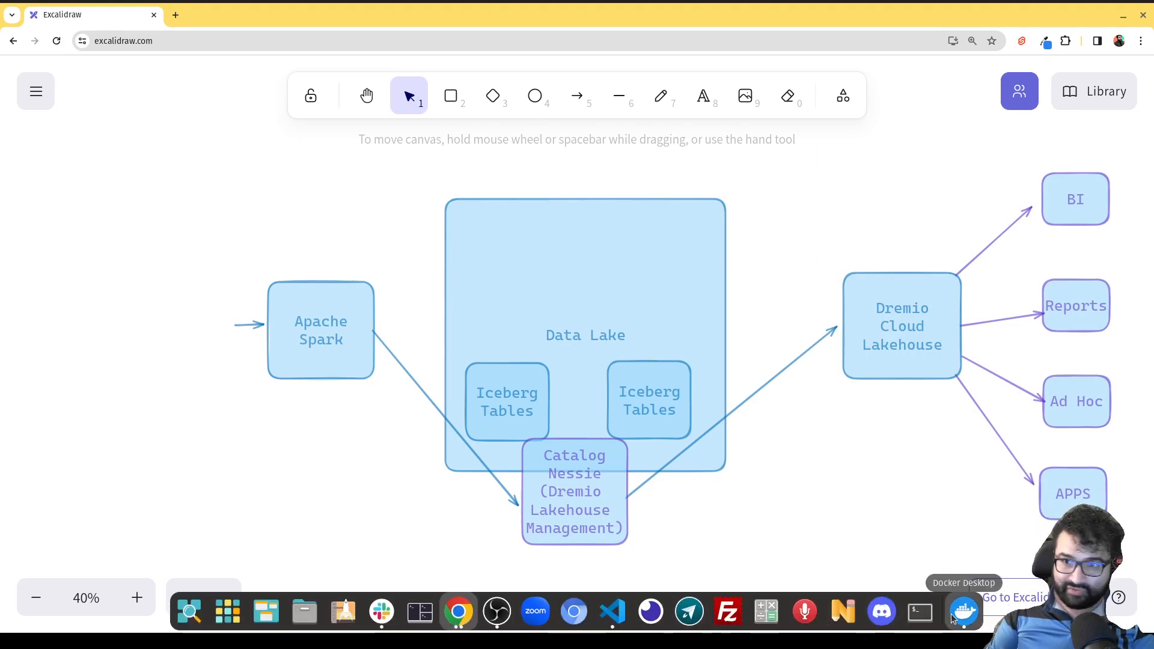
- Switch from Excalidraw to Docker Desktop using its taskbar icon
left_click(962, 611)
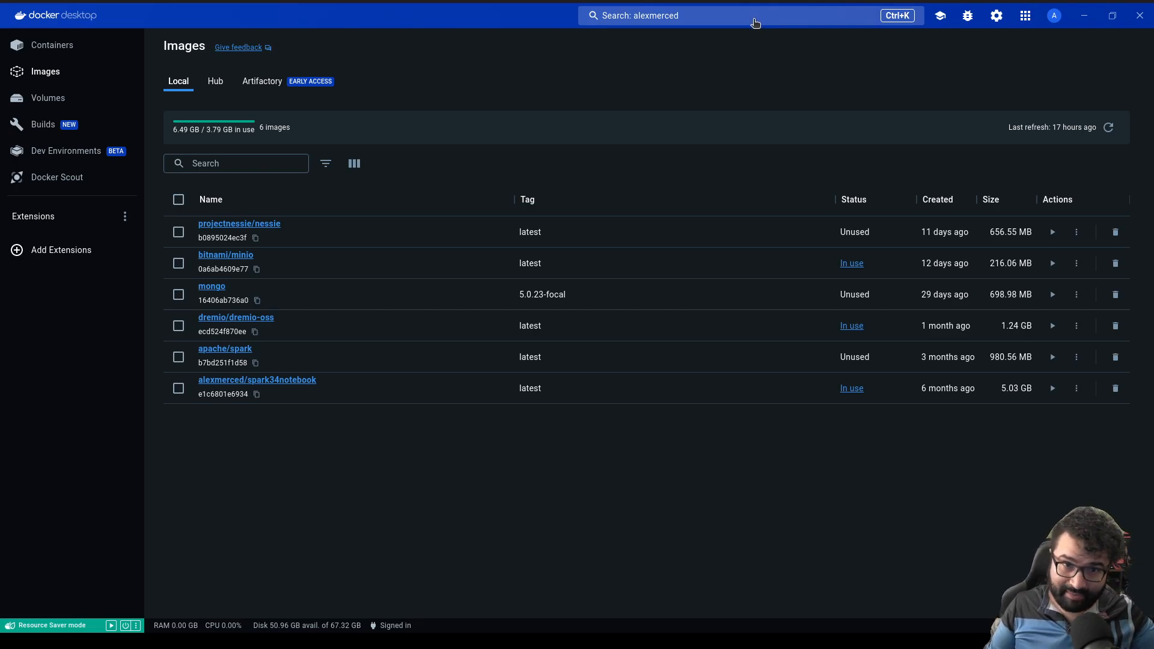
left_click(743, 14)
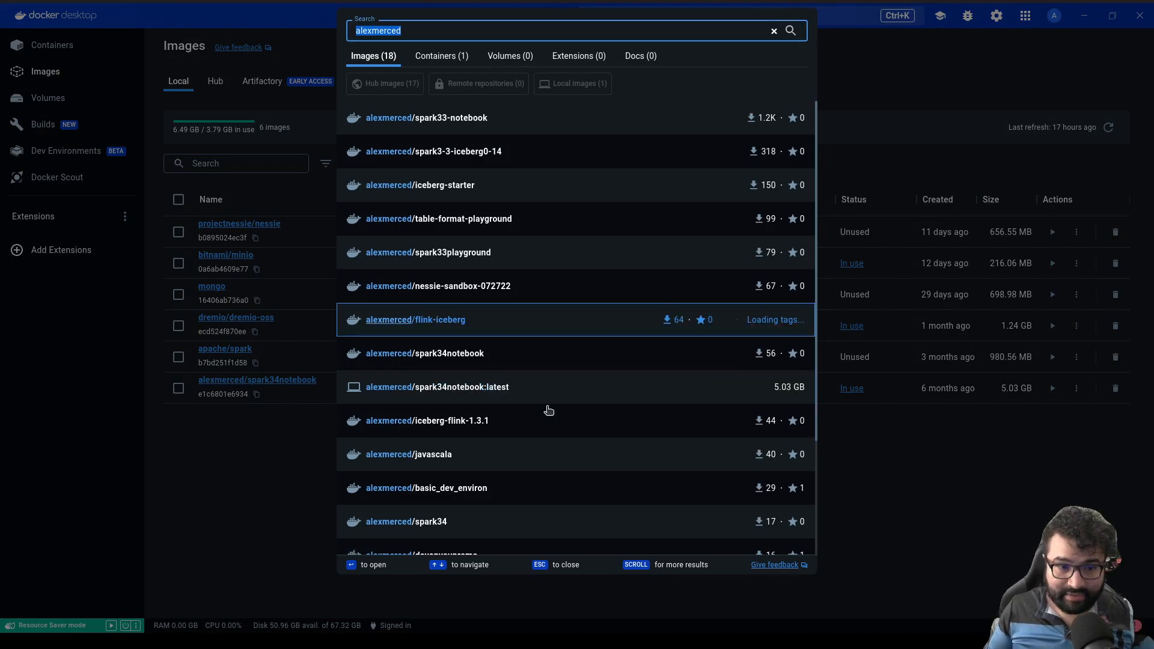
mouse_move(485, 387)
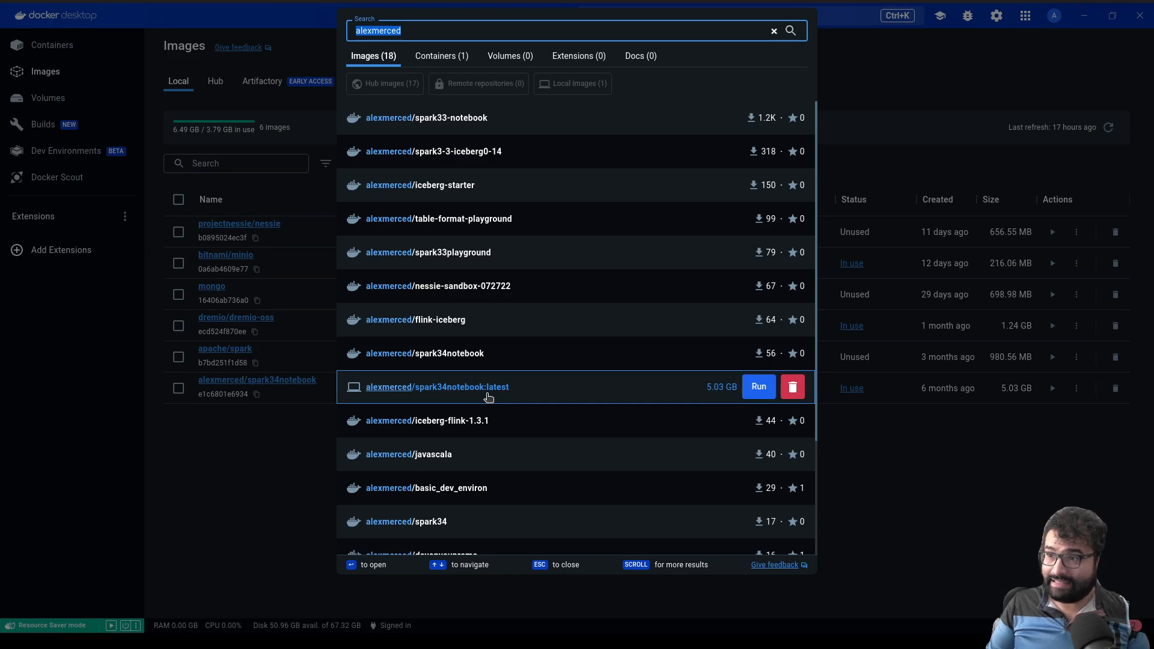
mouse_move(485, 397)
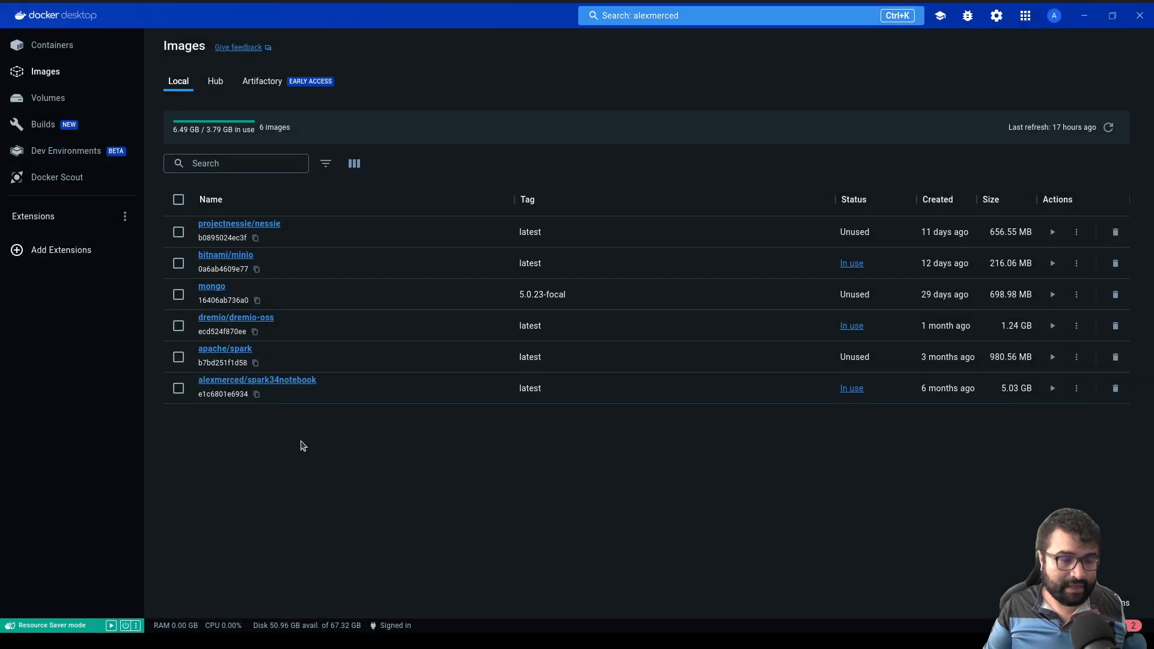
mouse_move(259, 362)
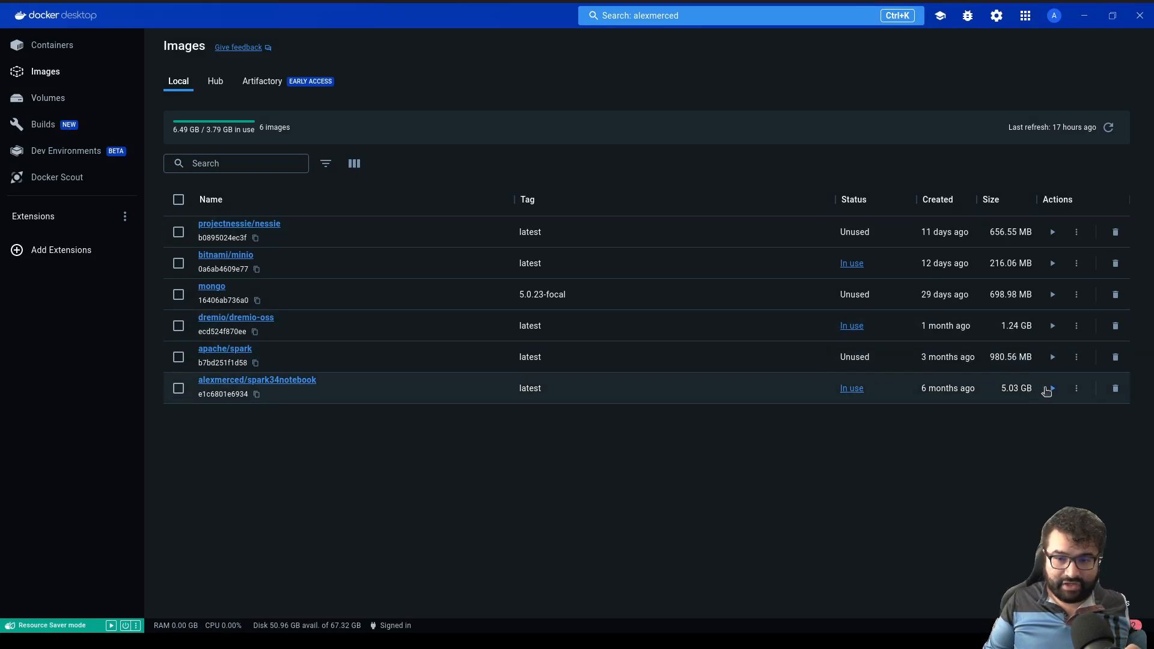
mouse_move(1051, 387)
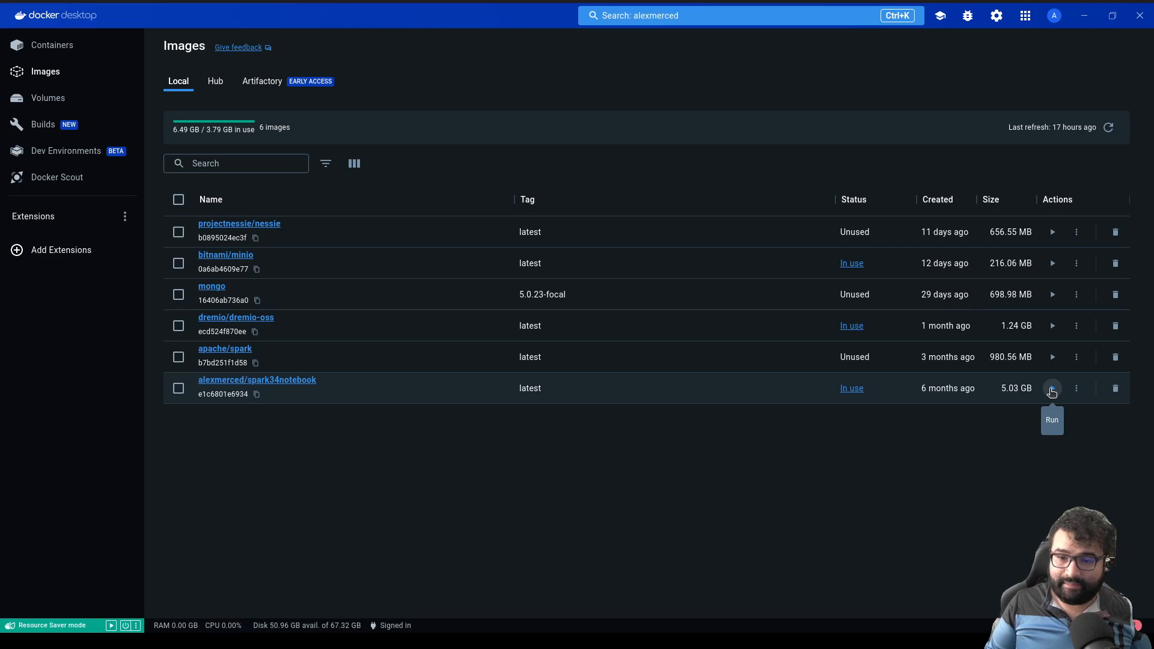
- Run the spark34notebook image as container 'Spark' with host port 8888
left_click(1052, 388)
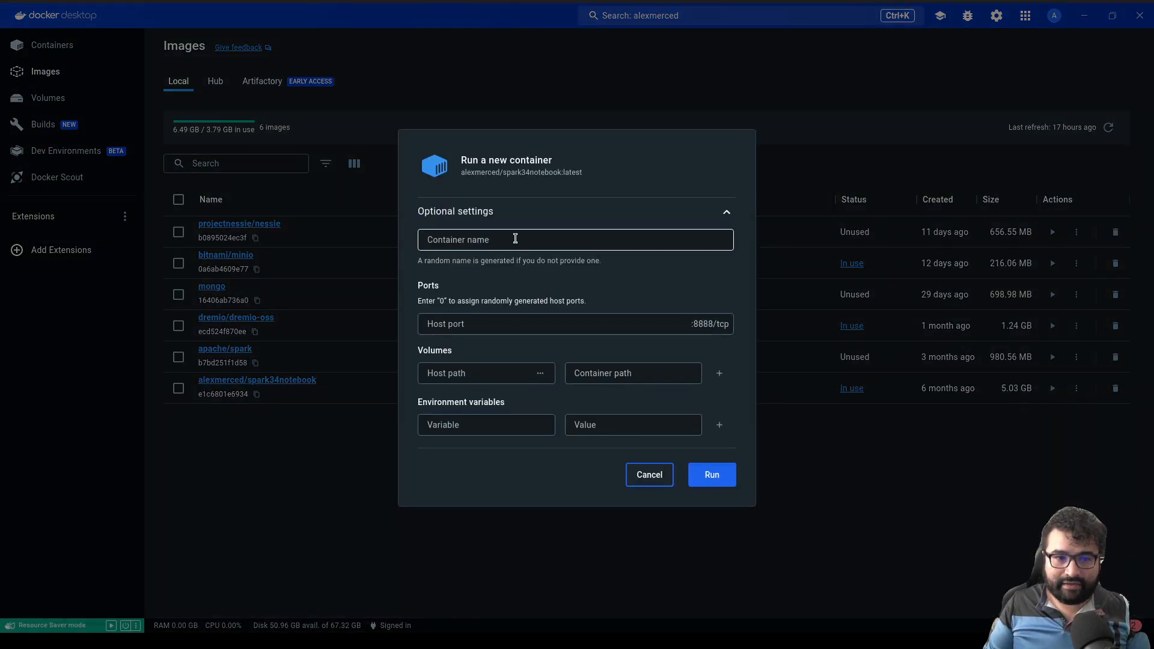
type("Spark")
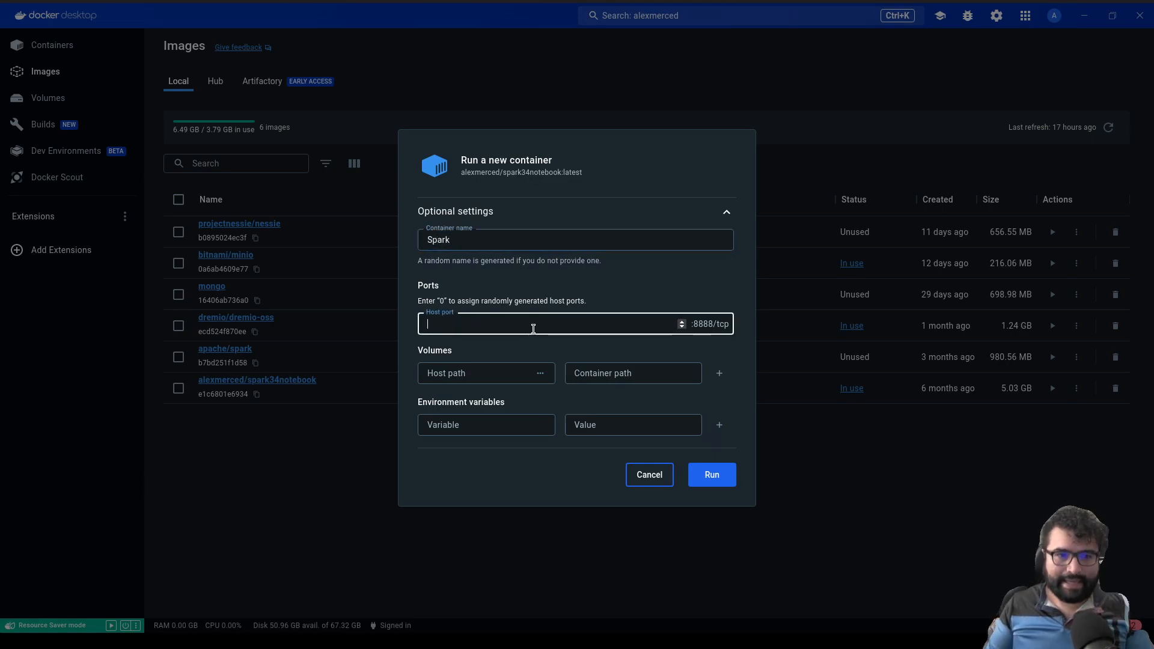
type("8888")
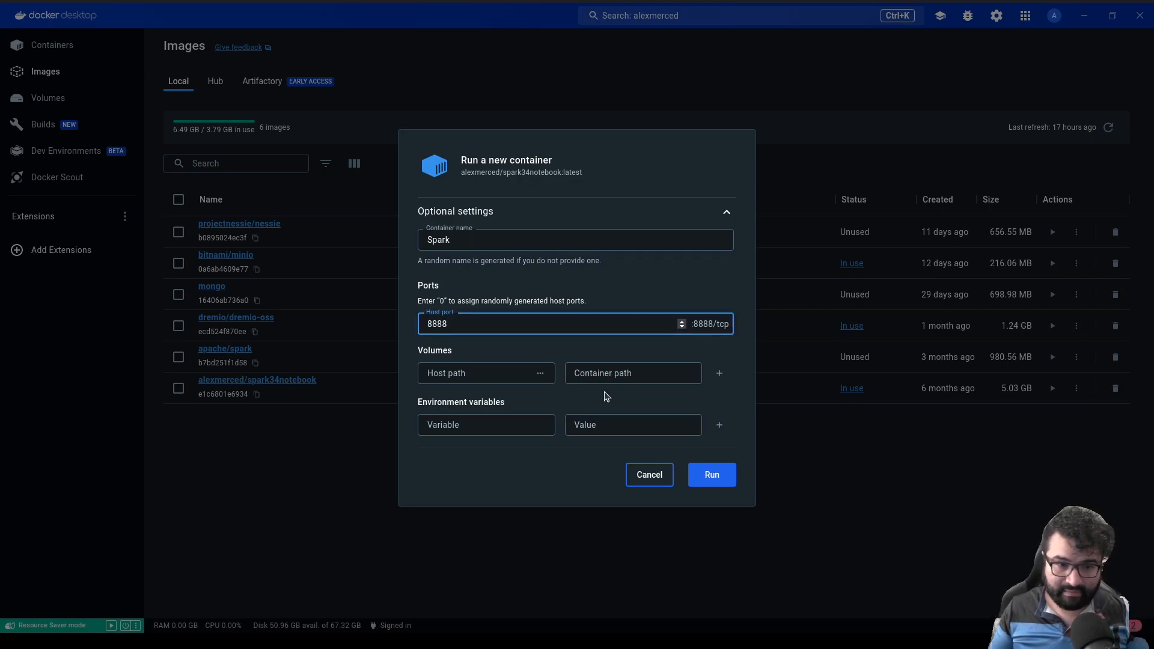
left_click(632, 372)
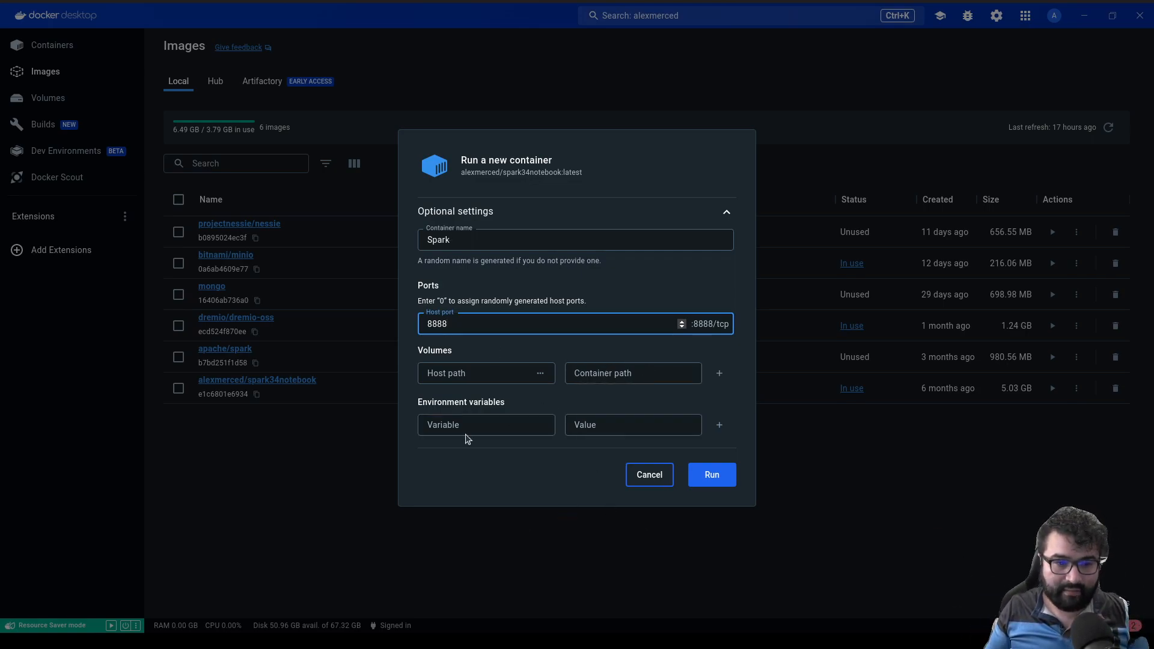
left_click(486, 425)
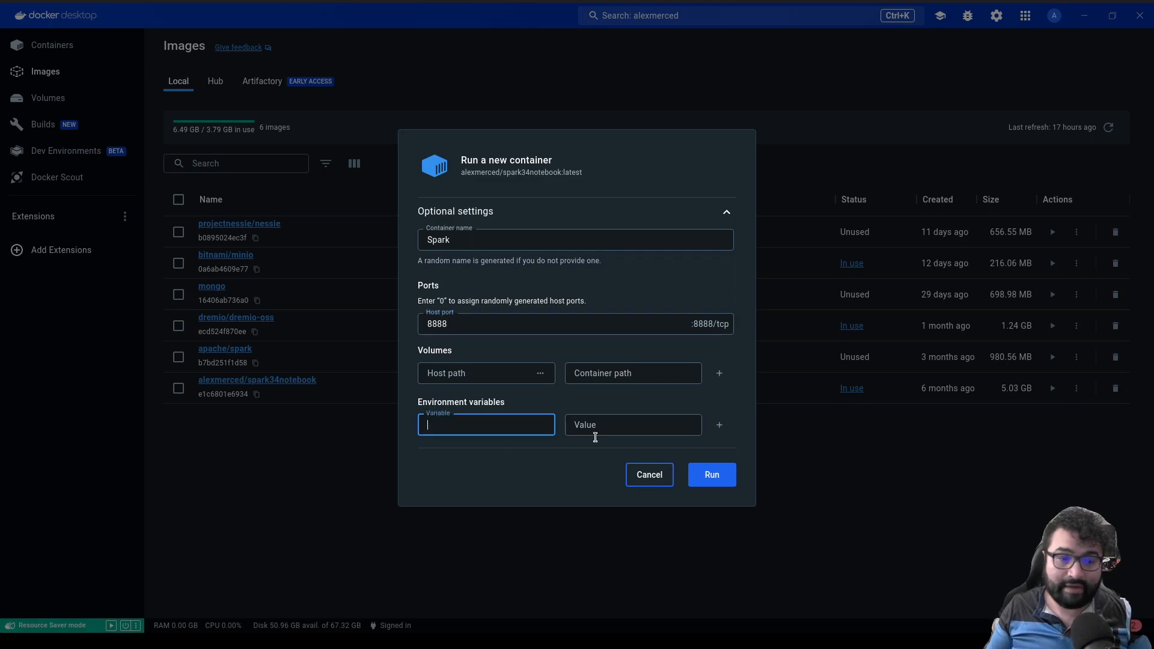
left_click(633, 425)
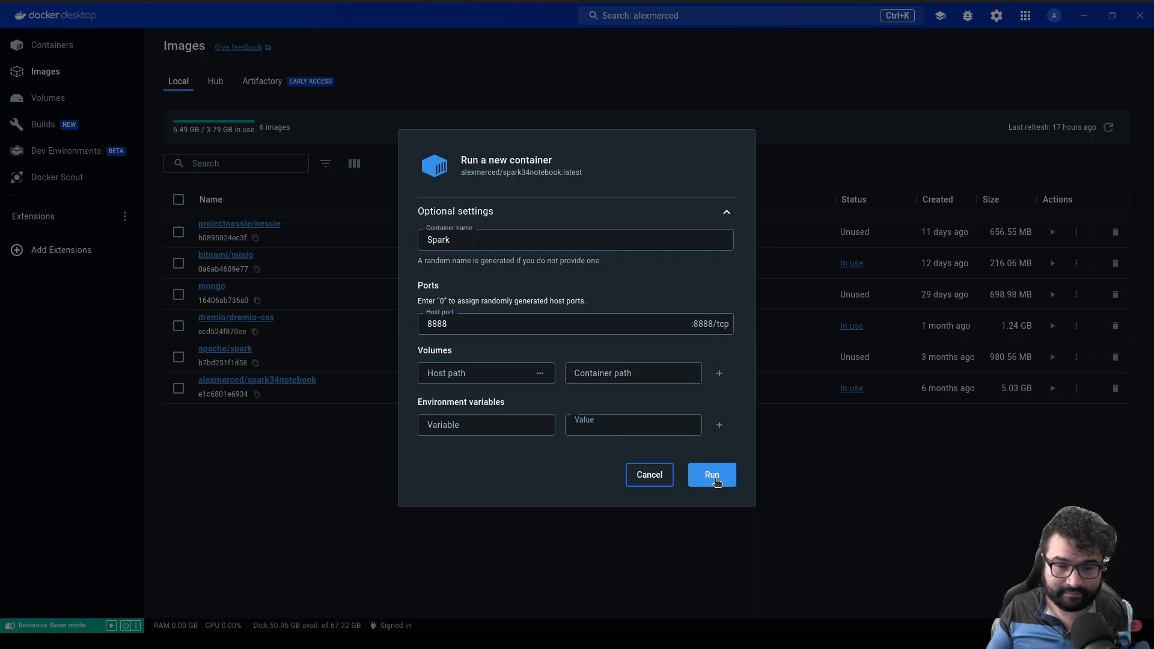
left_click(711, 474)
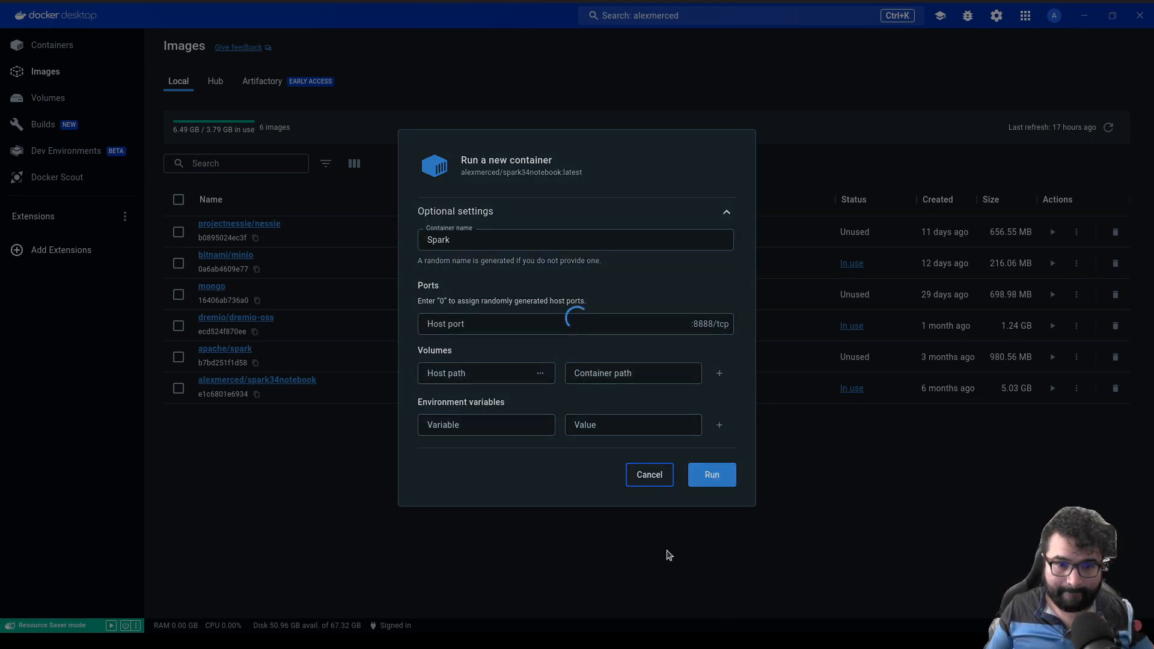
mouse_move(643, 579)
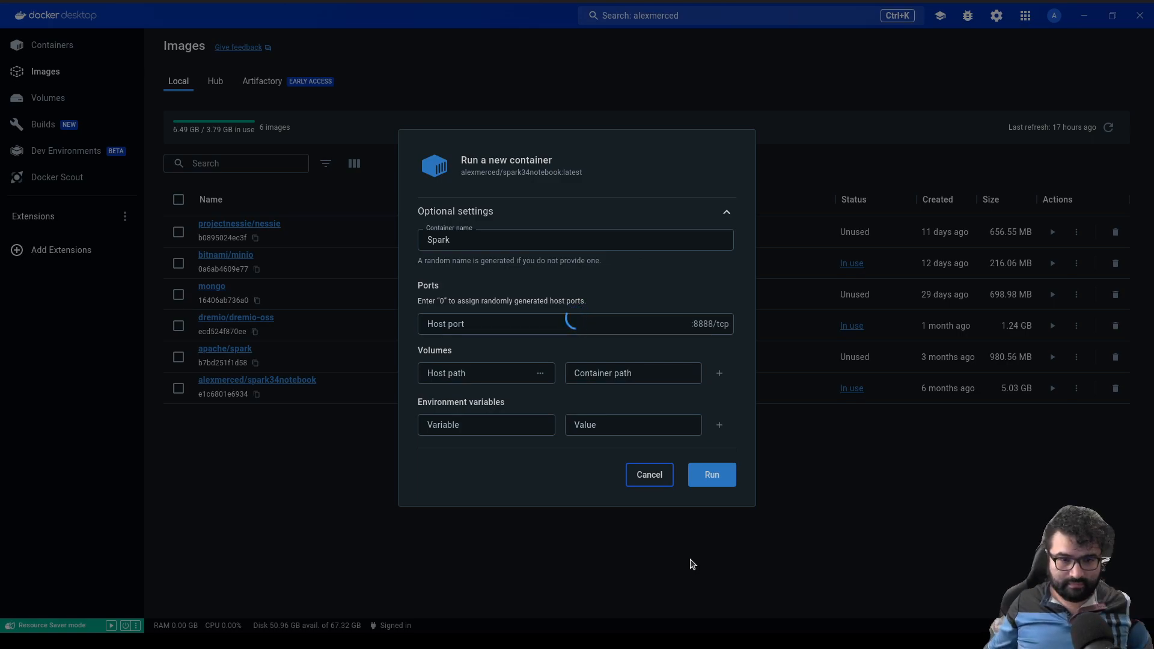
mouse_move(764, 422)
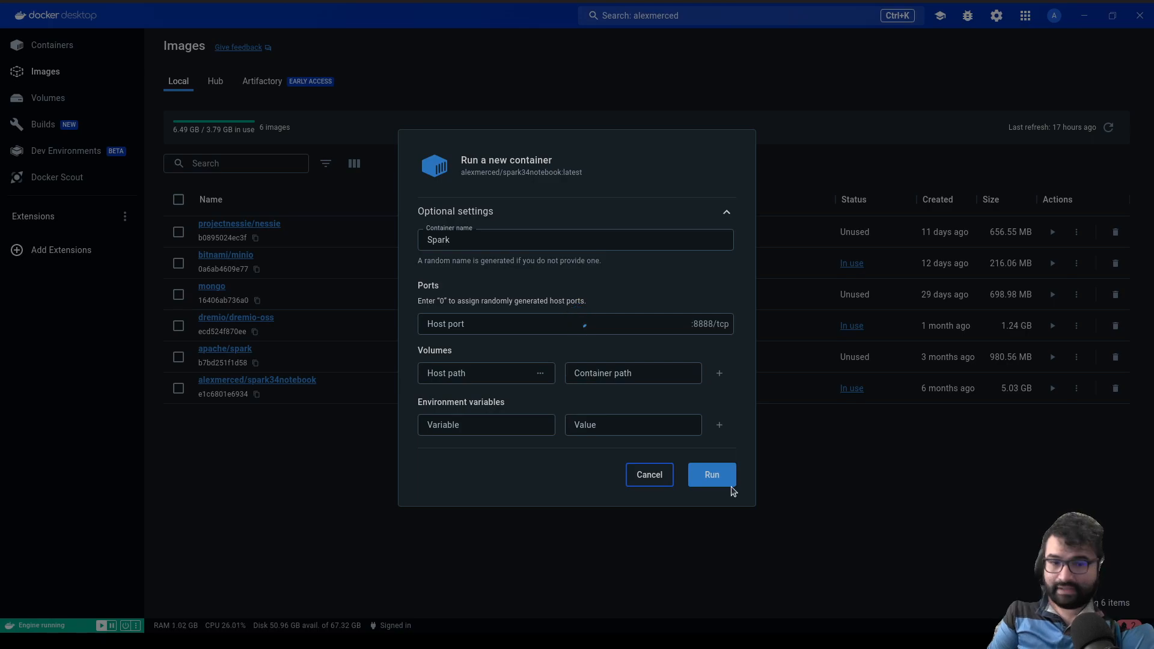
left_click(710, 474)
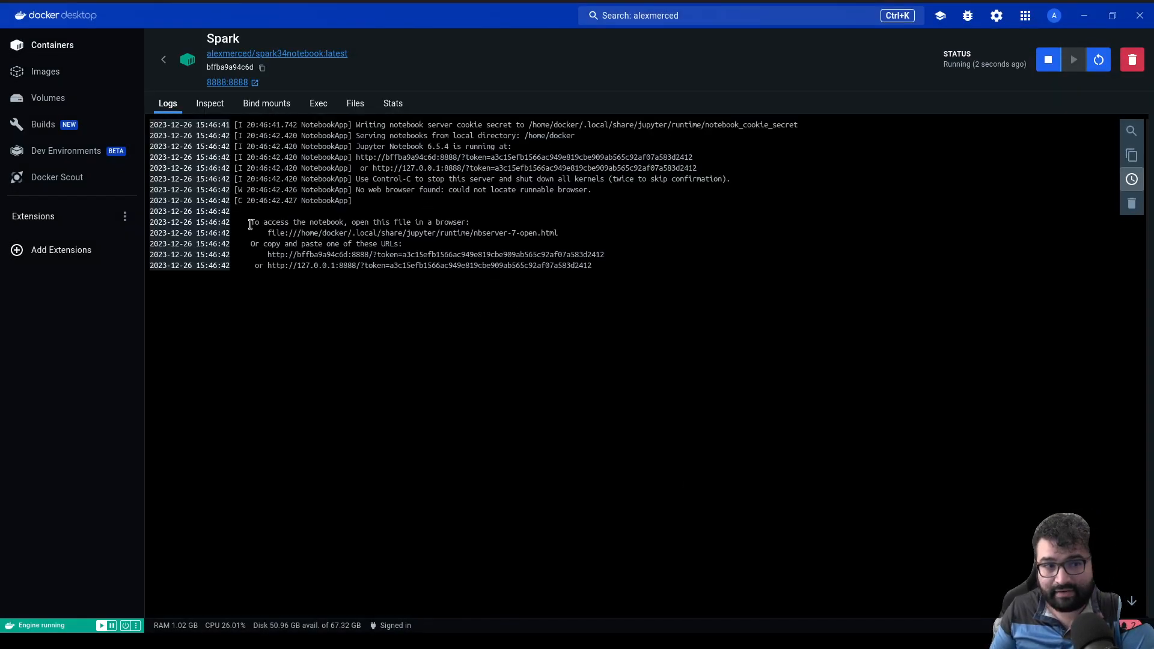
- Select the 127.0.0.1:8888 Jupyter token URL in the Spark container logs
left_click_drag(250, 221, 616, 267)
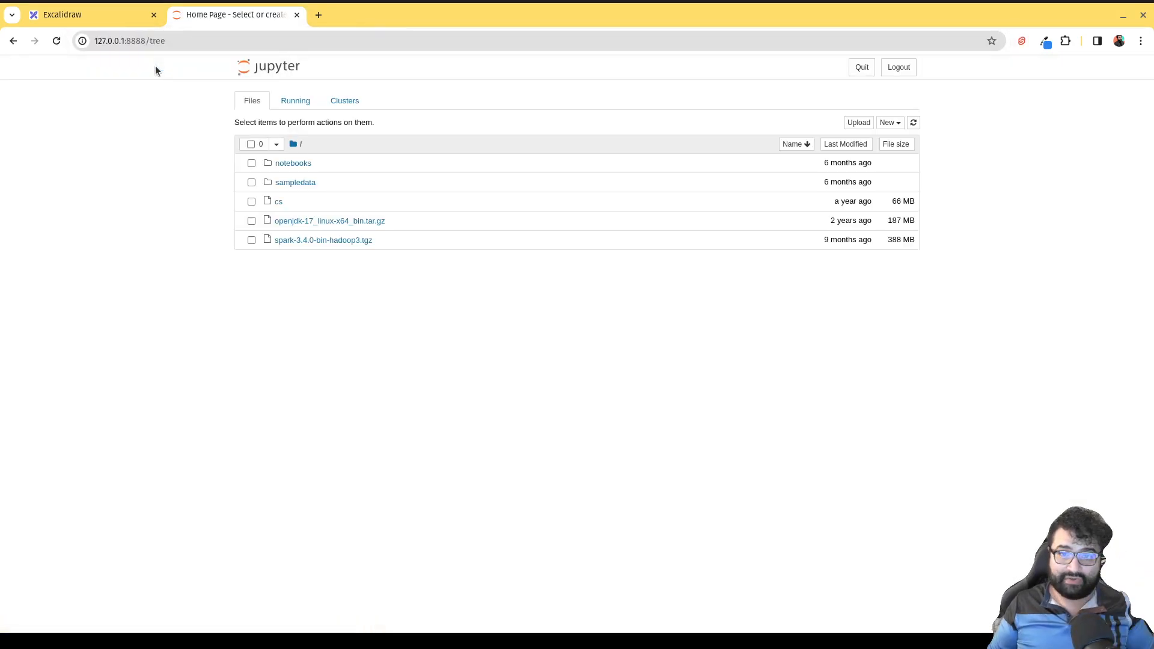
- Create a new folder, rename it 'iceberg_lakehousing', and open the empty folder
left_click(888, 122)
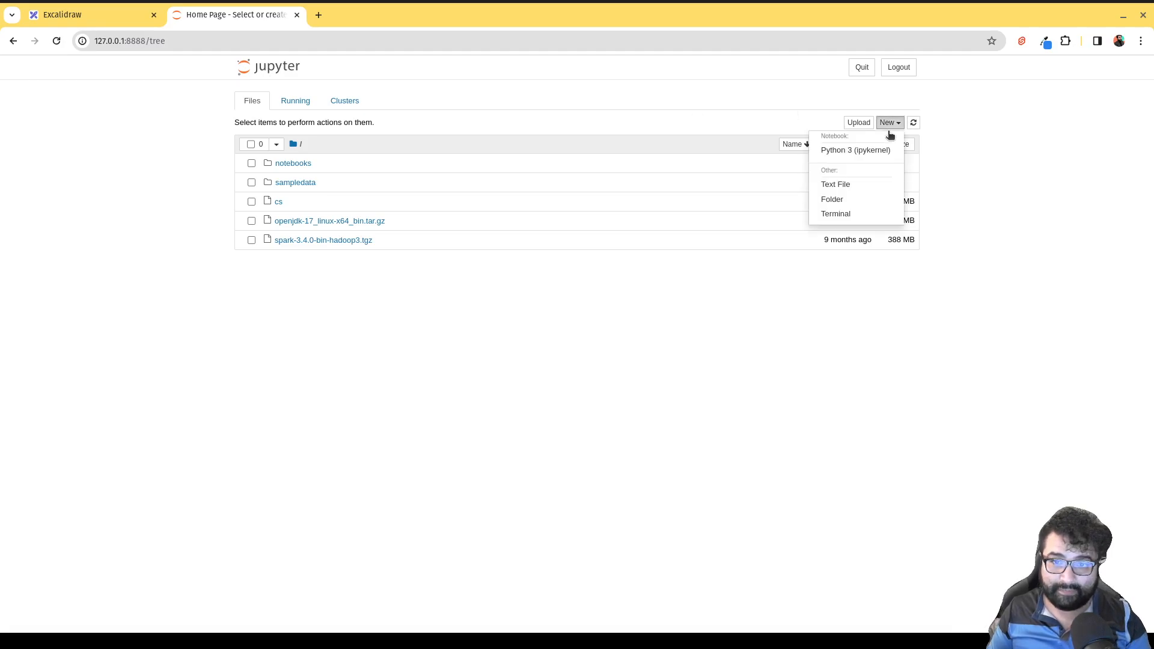
left_click(831, 199)
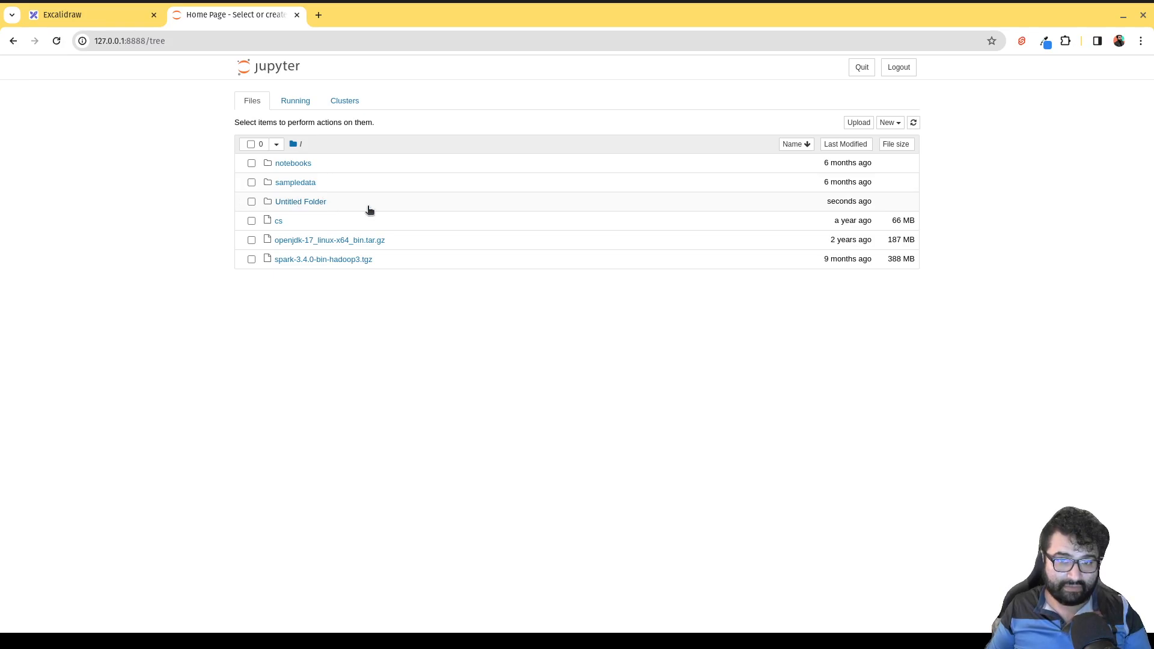
left_click(251, 202)
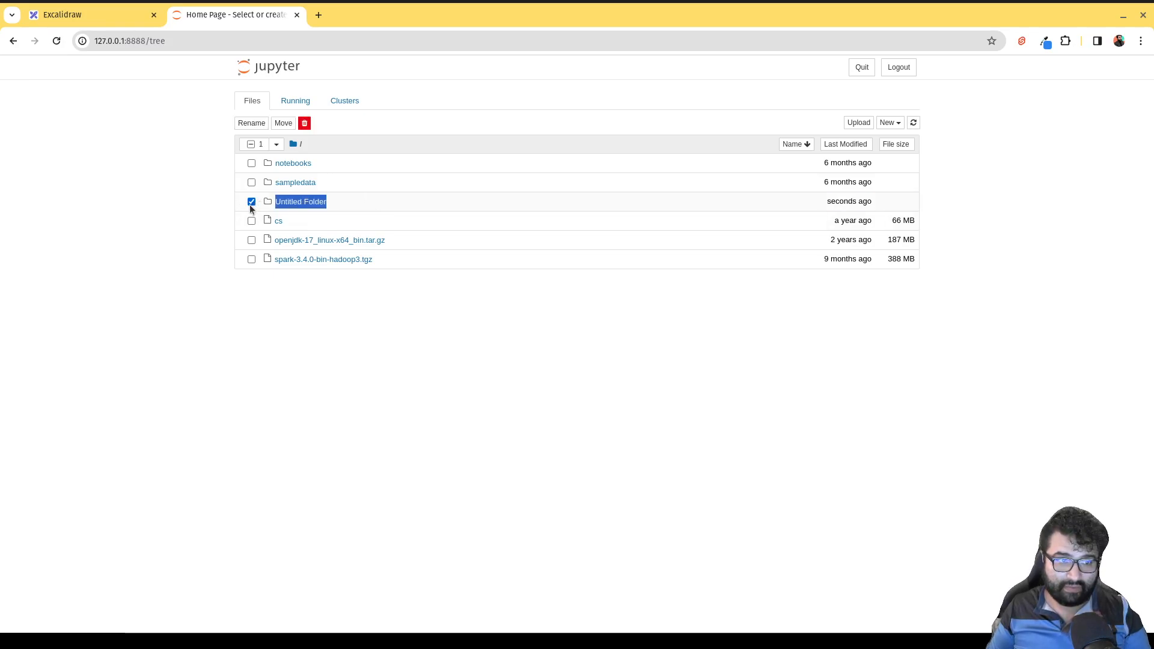
left_click(251, 123)
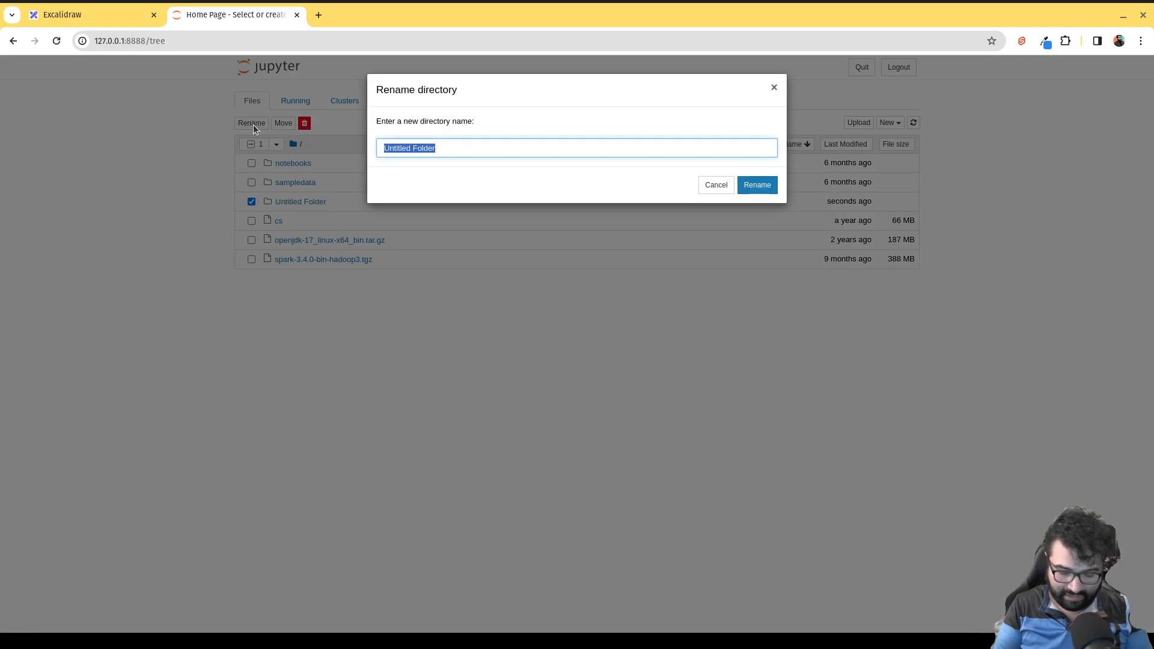
type("iceberg_lakehousing")
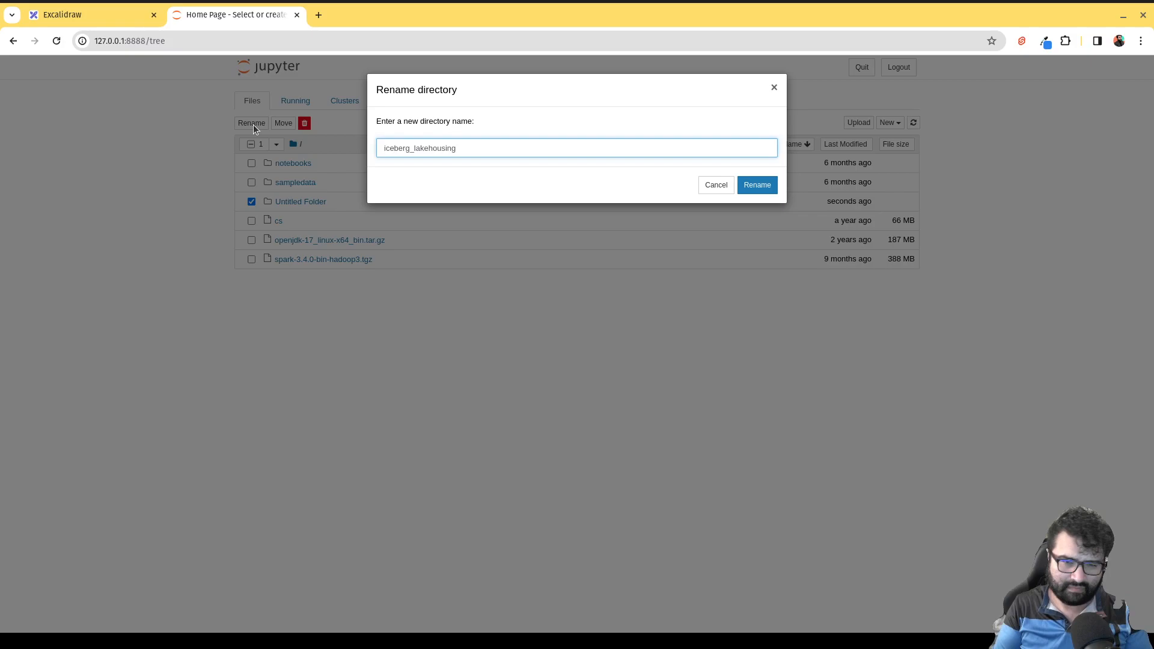
left_click(756, 185)
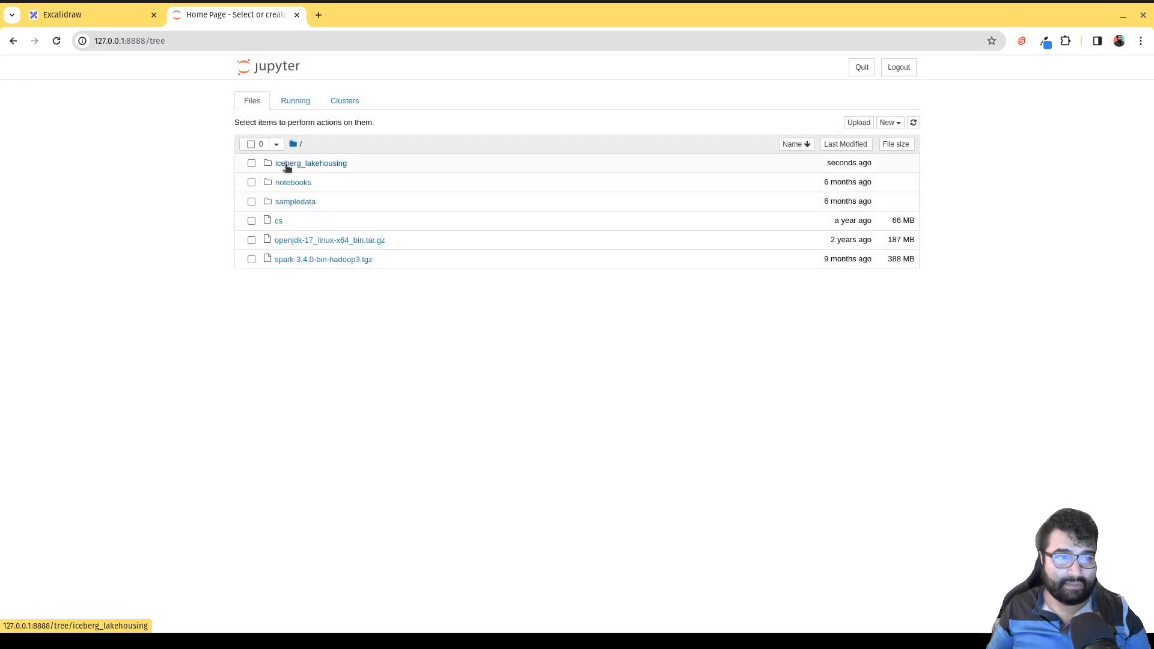
left_click(311, 163)
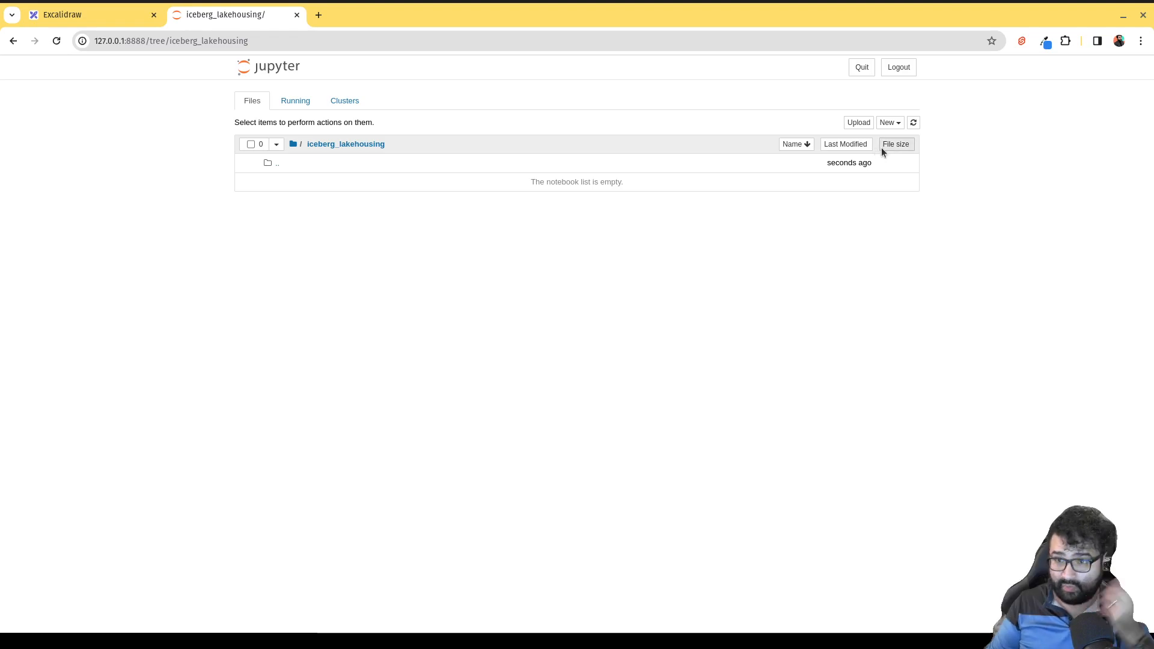
- Start a Python 3 notebook with print(1+1) and print(2+2) cells and a third cell
left_click(888, 122)
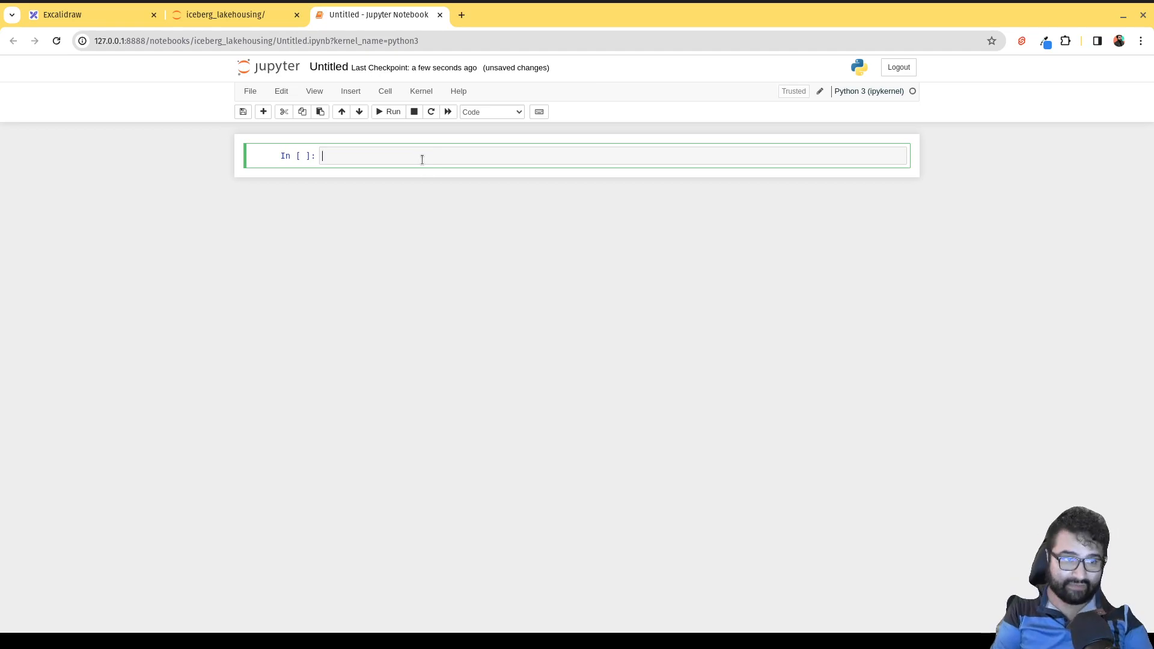
type("print(1)")
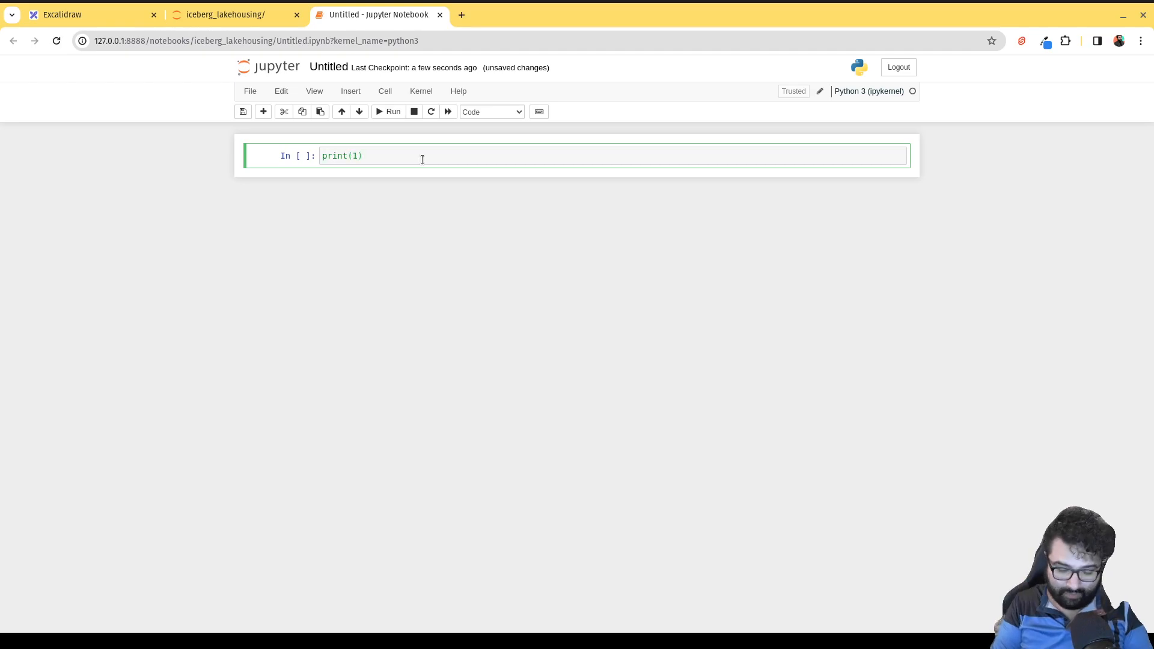
type("+1")
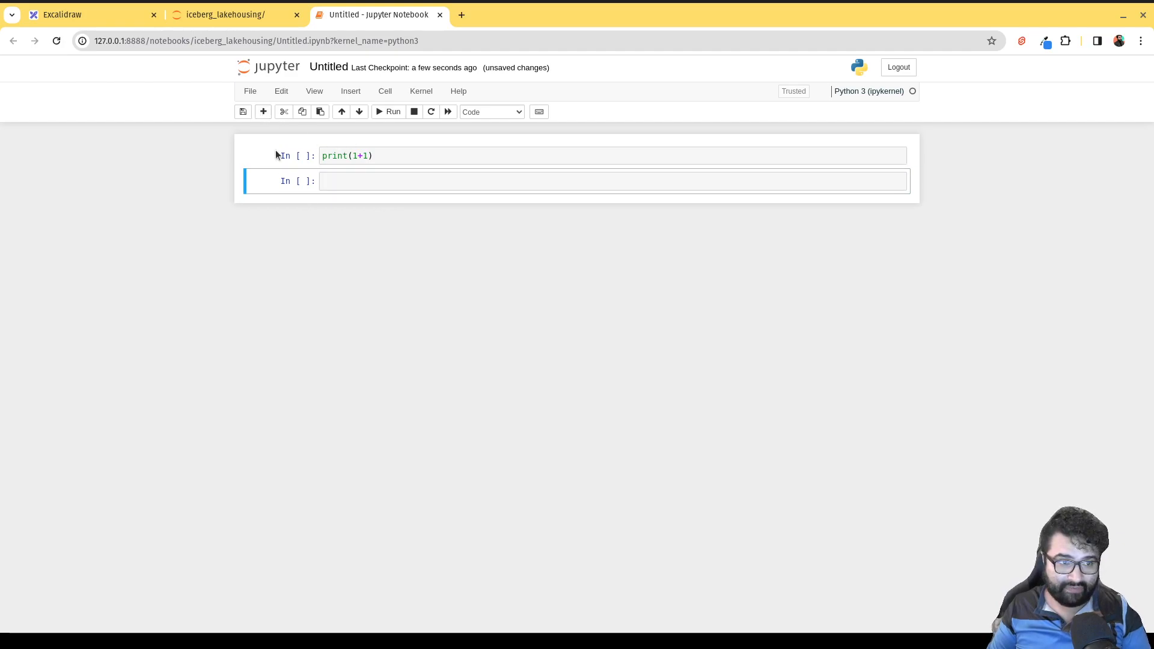
type("print(2+2")
type("###")
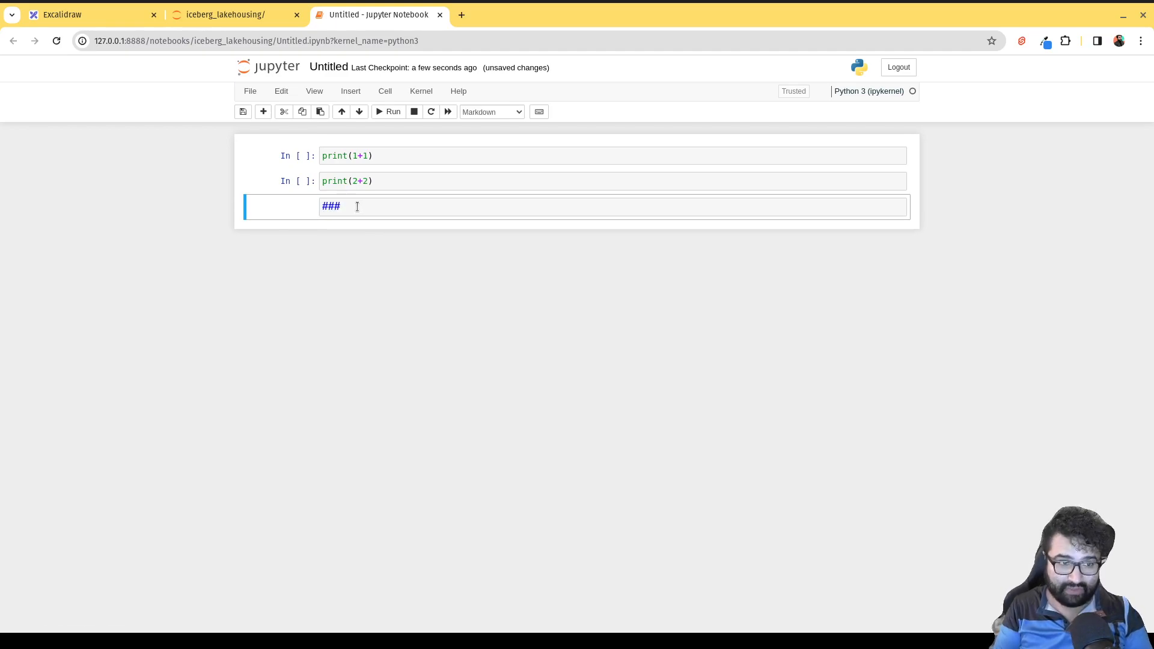
key("BackSpace")
type("print(")
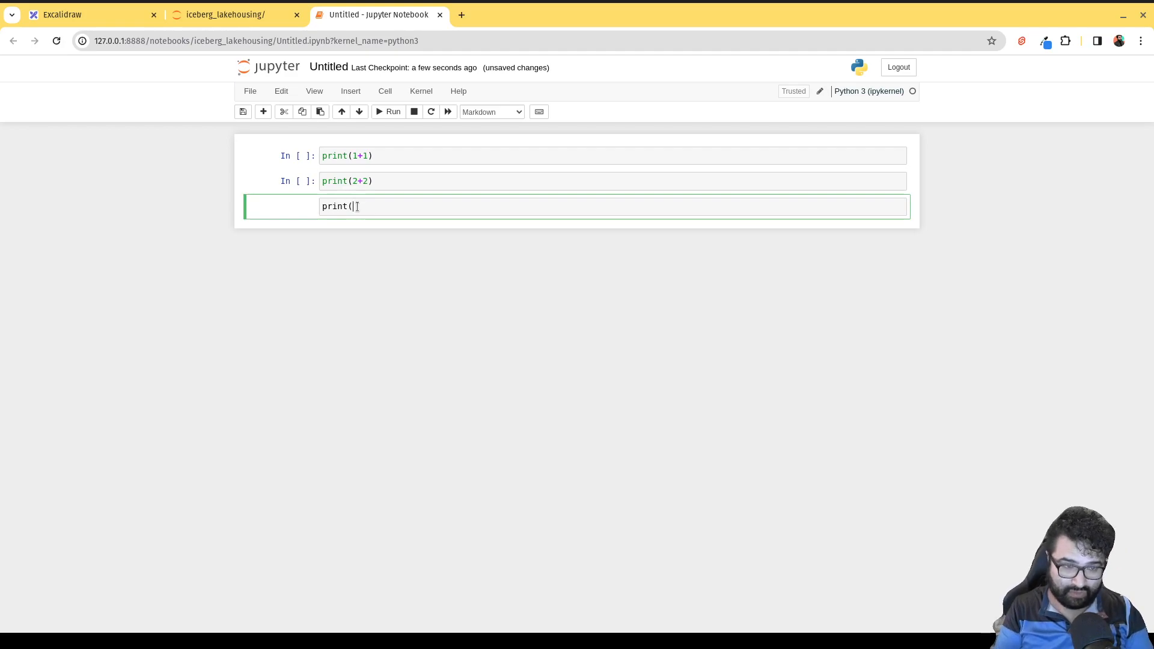
type("3+3")
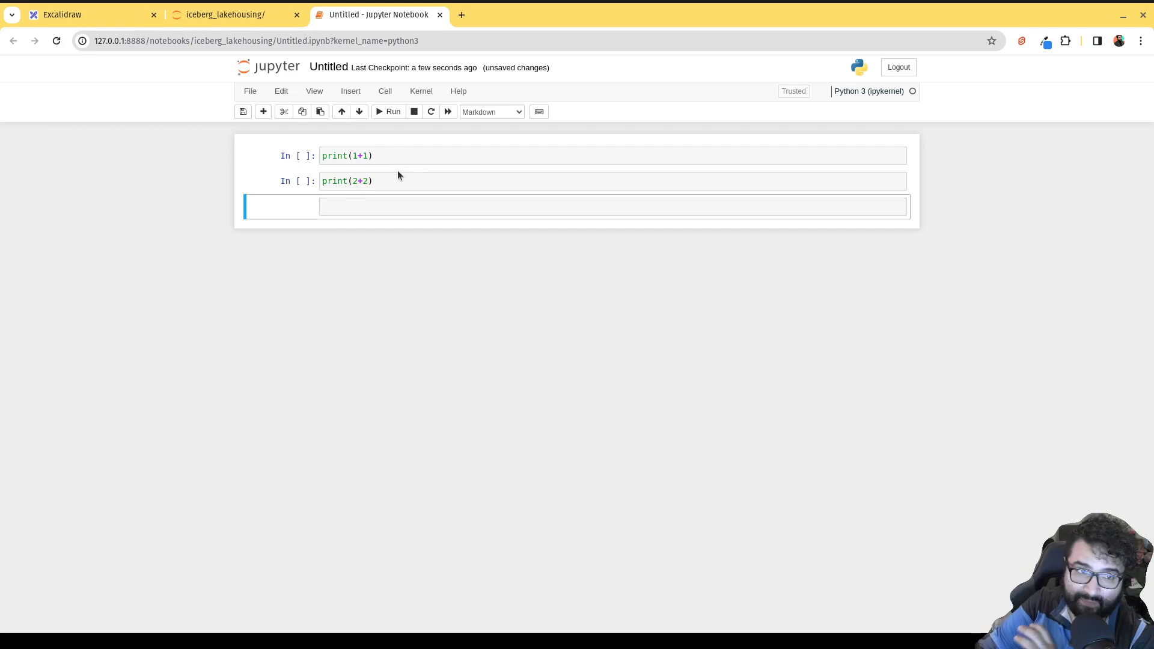
mouse_move(389, 111)
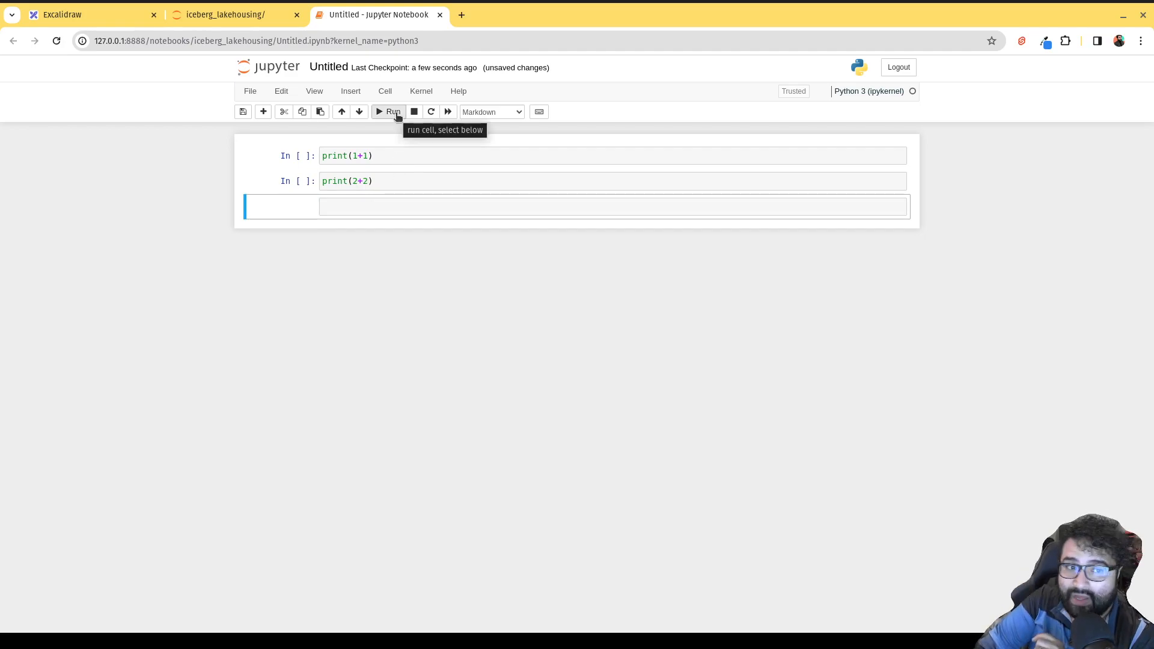
- Run each cell so print(1+1) shows 2, then edit the second cell to print(3+3)
left_click(389, 111)
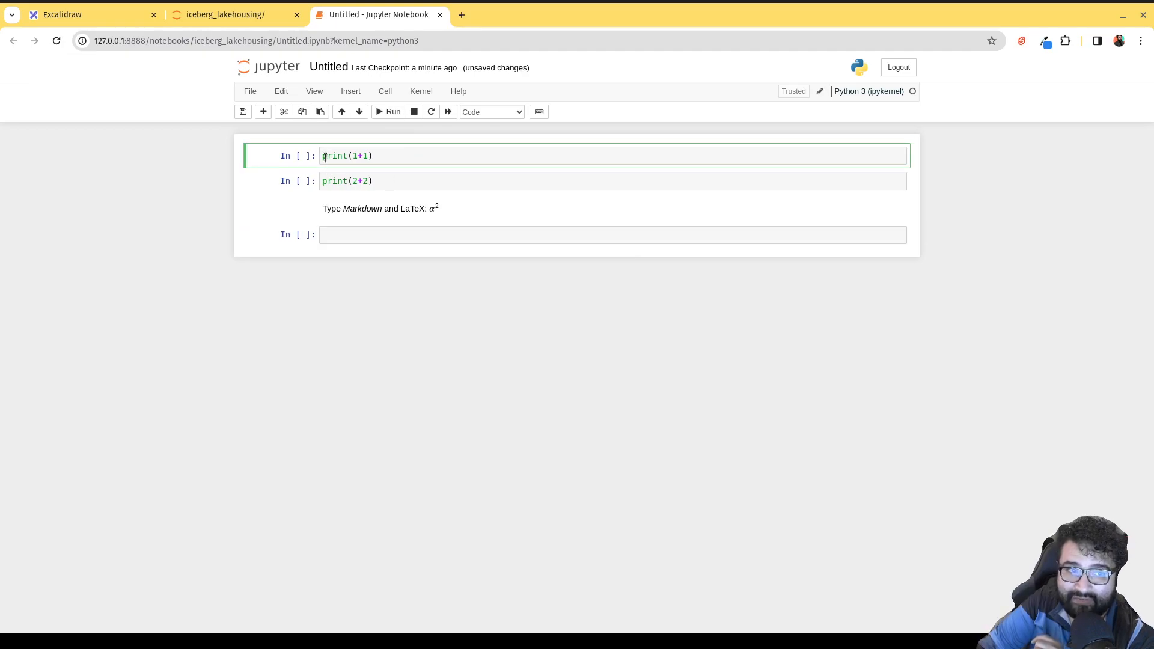
left_click(389, 112)
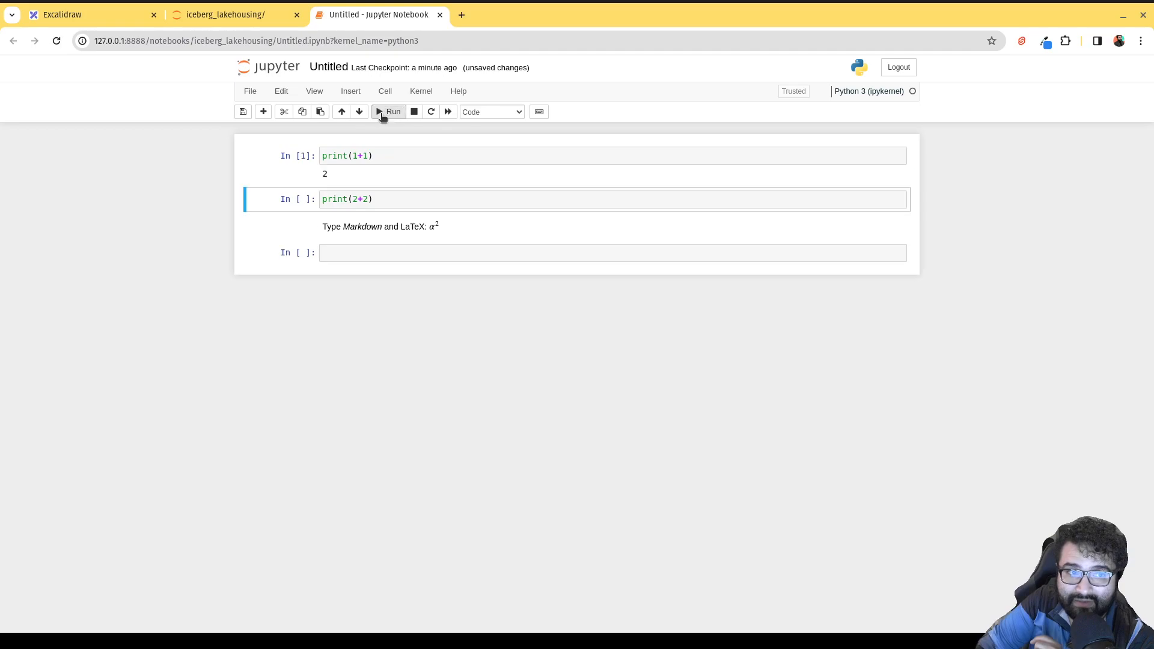
mouse_move(351, 213)
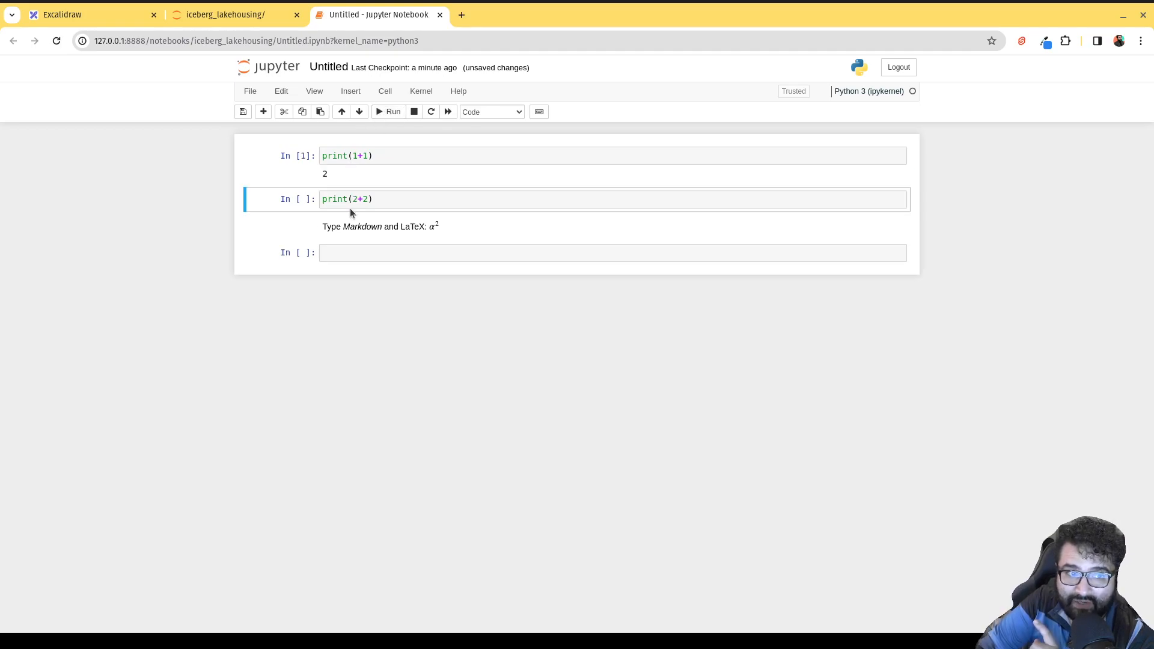
left_click(388, 111)
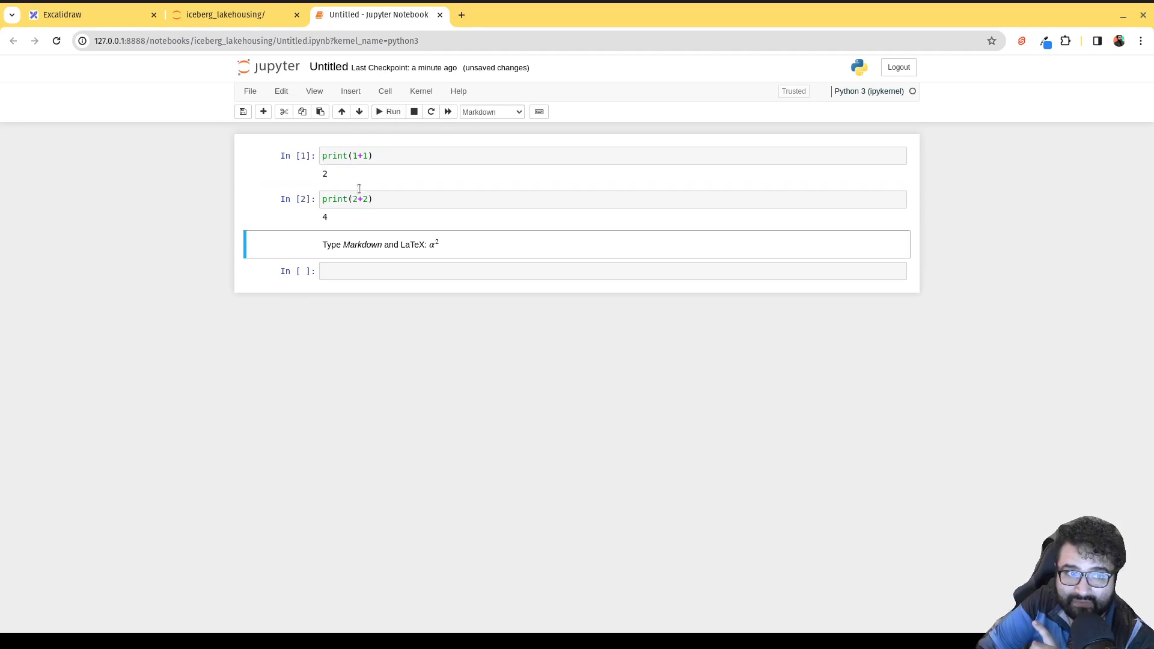
left_click(589, 271)
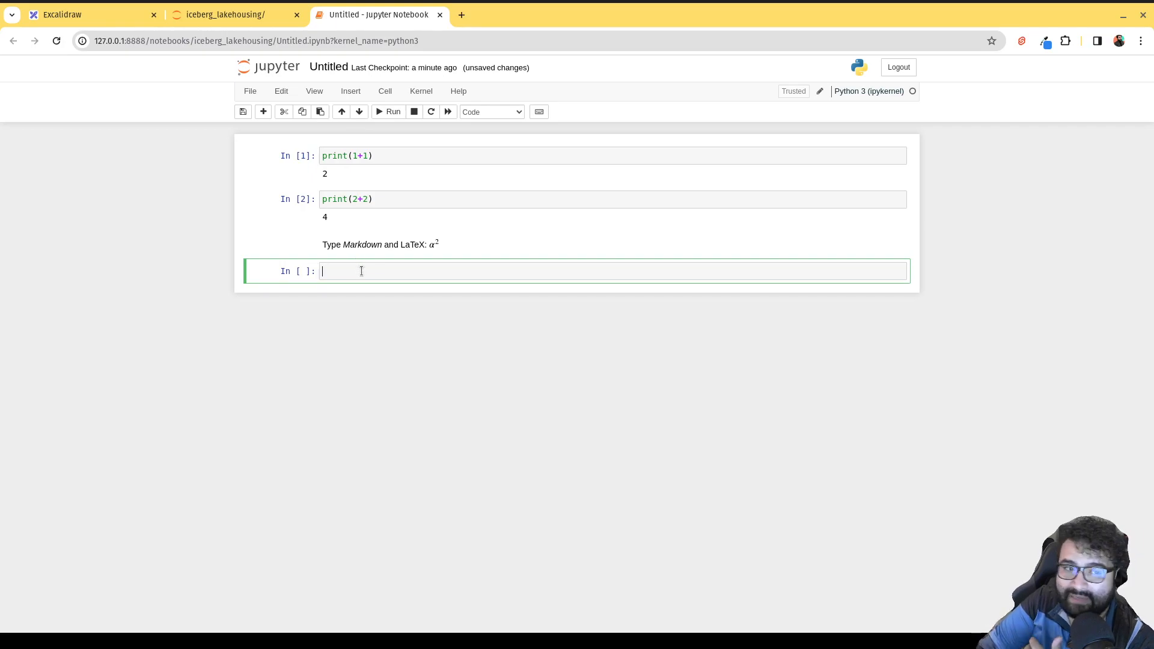
left_click(366, 199)
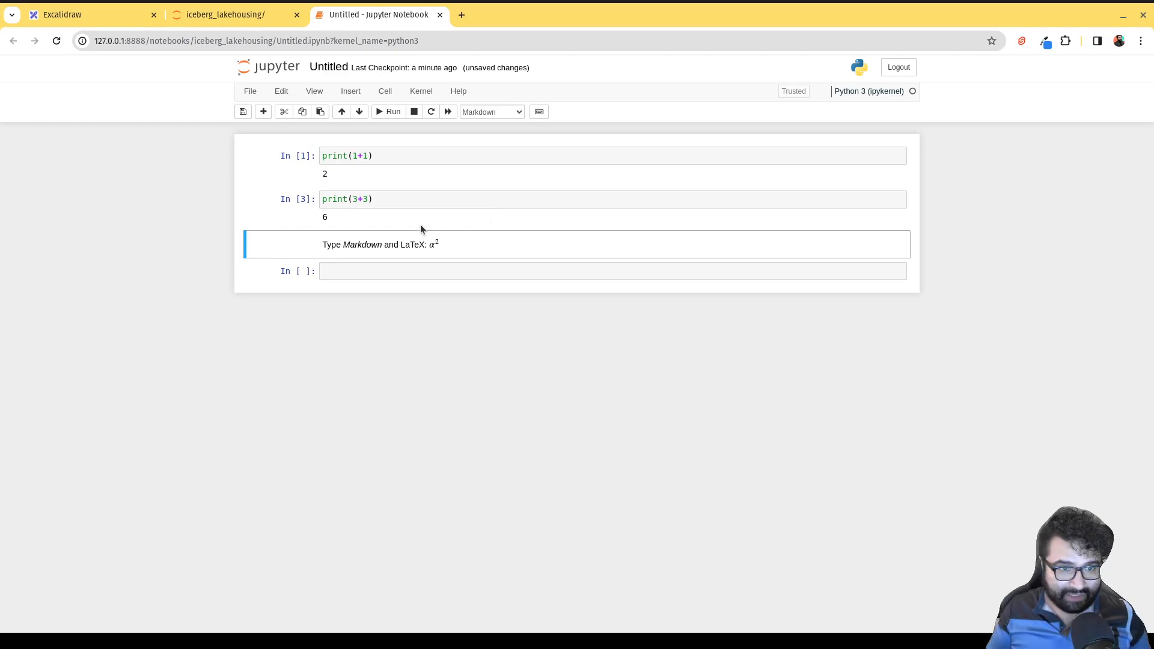
mouse_move(452, 262)
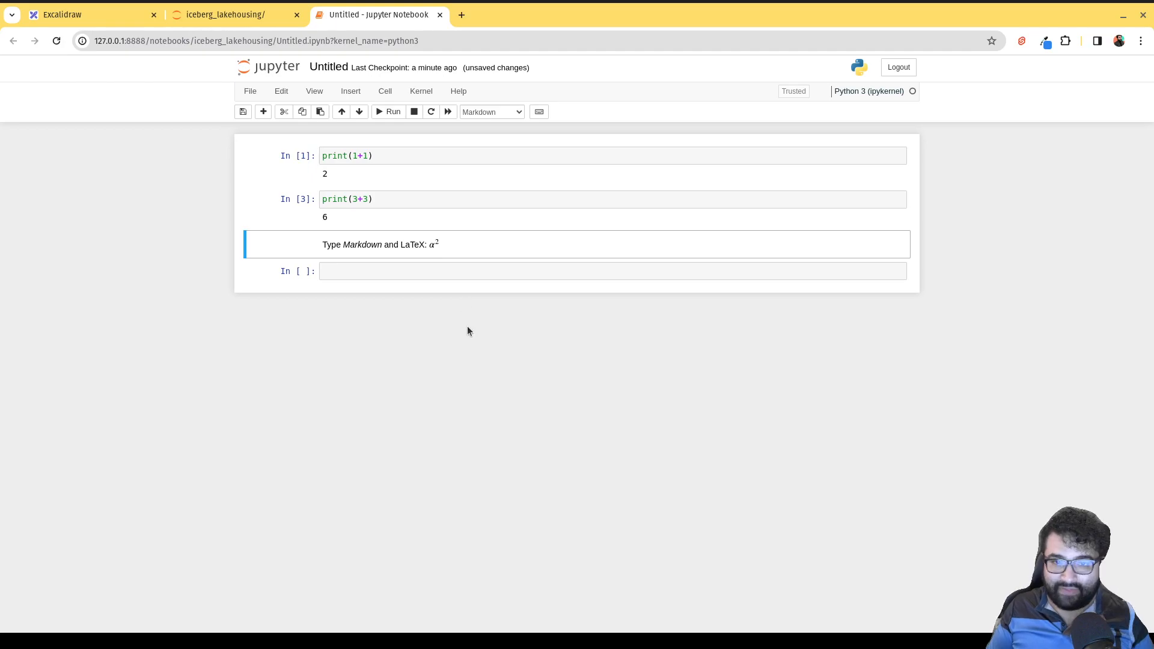
mouse_move(466, 334)
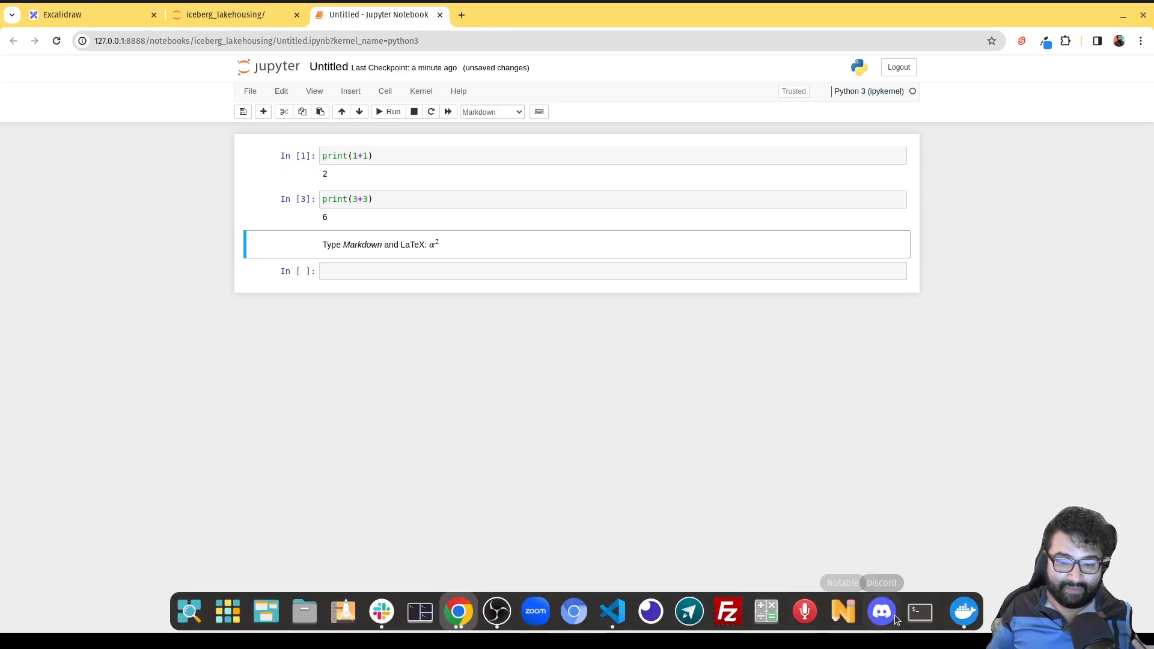
- Switch to Docker Desktop's Containers list, showing the Spark container on port 8888
left_click(963, 610)
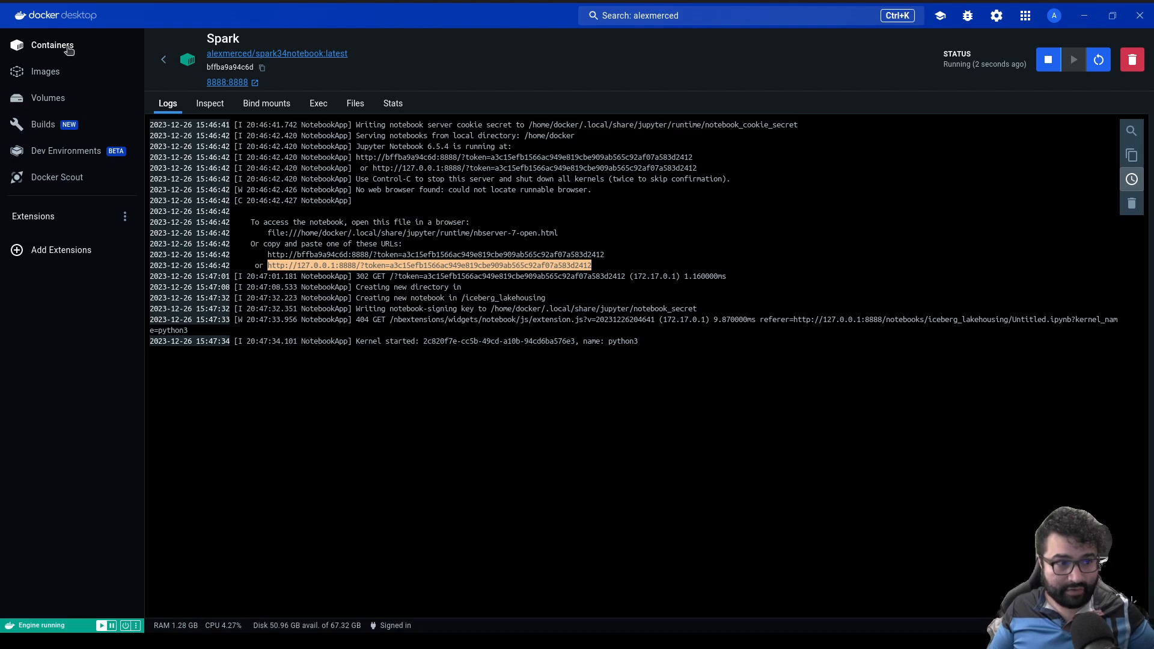
left_click(51, 45)
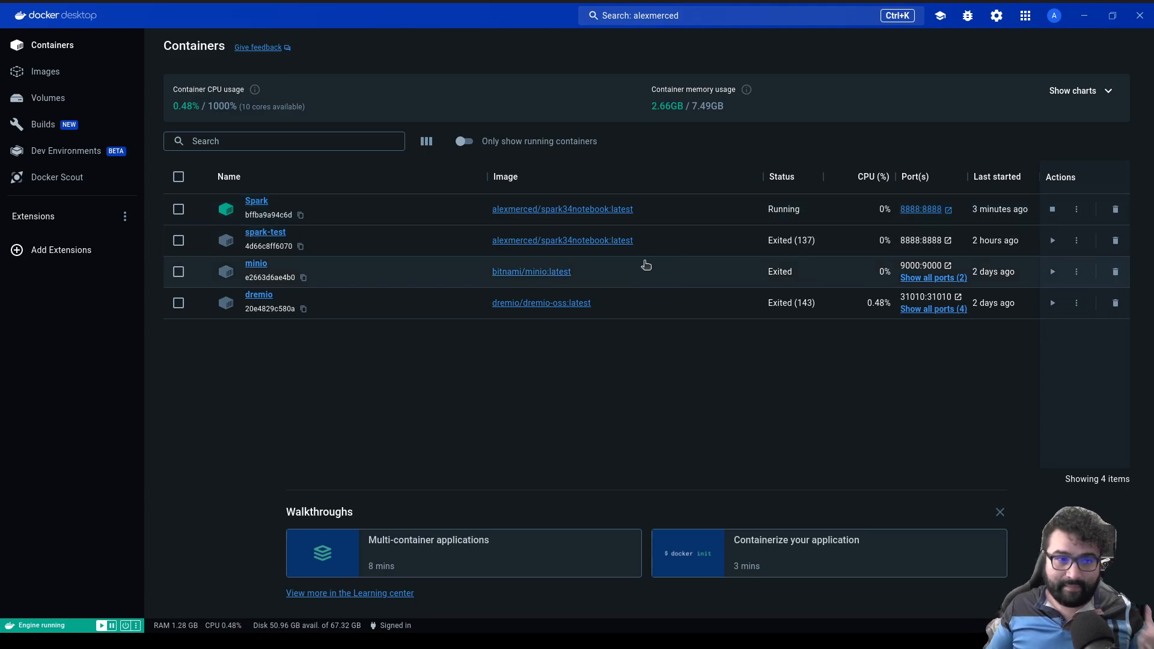
mouse_move(853, 94)
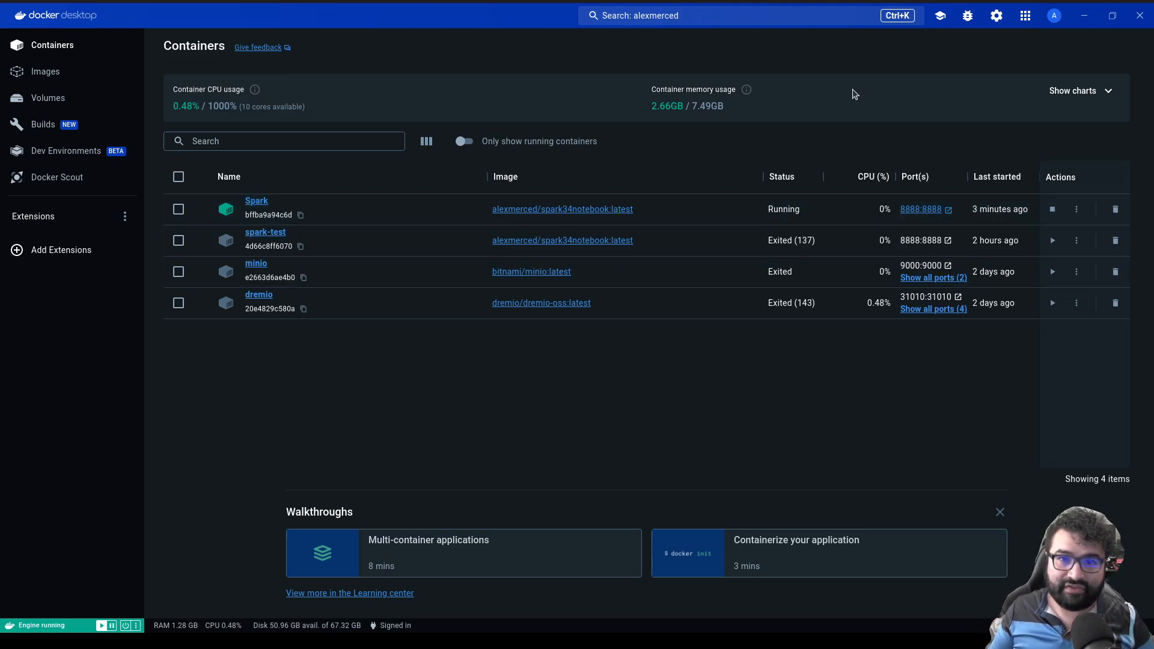